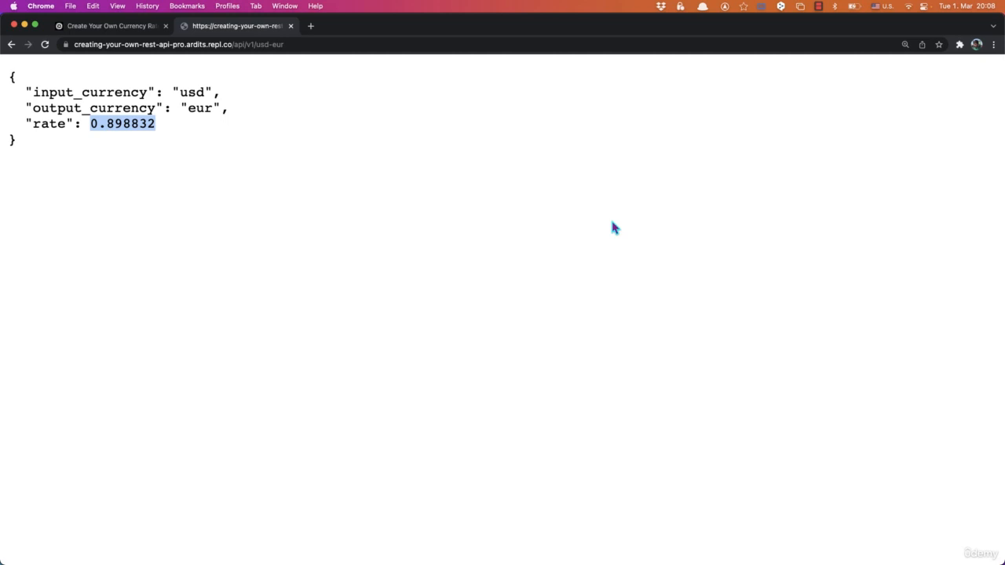
mouse_move(282, 114)
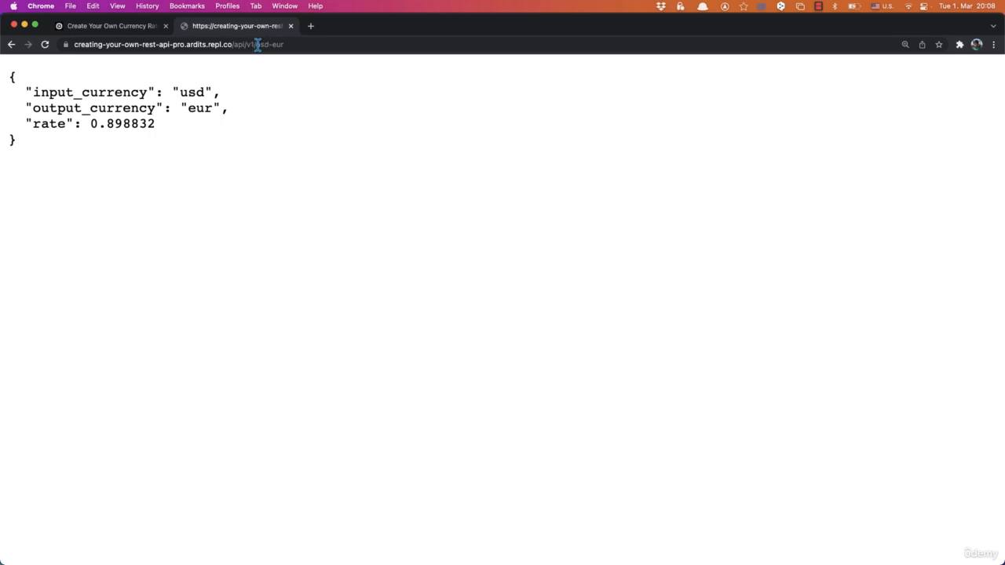
Change the address route from usd-eur to usd-jpy and load the new JSON response
double_click(290, 44)
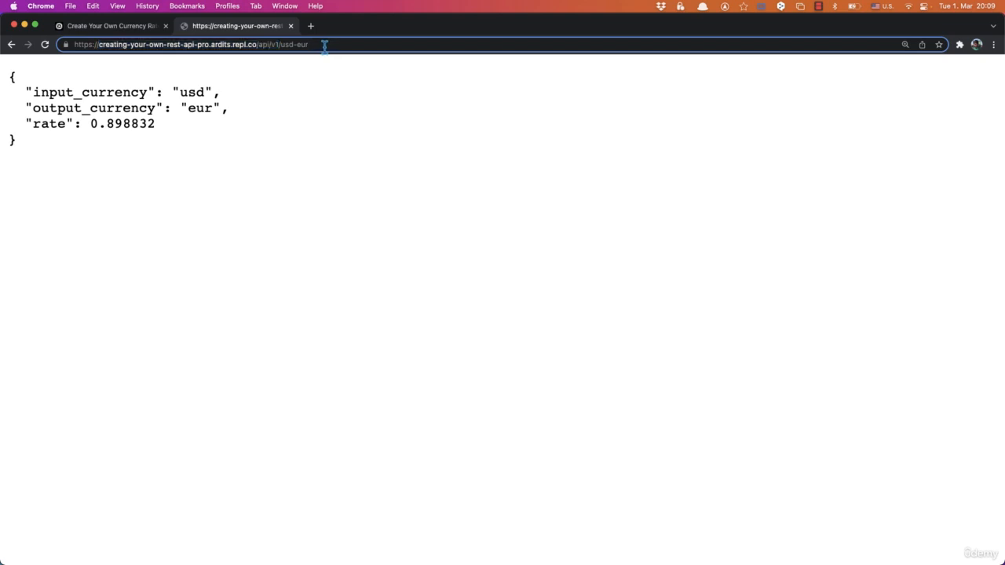
left_click(188, 44)
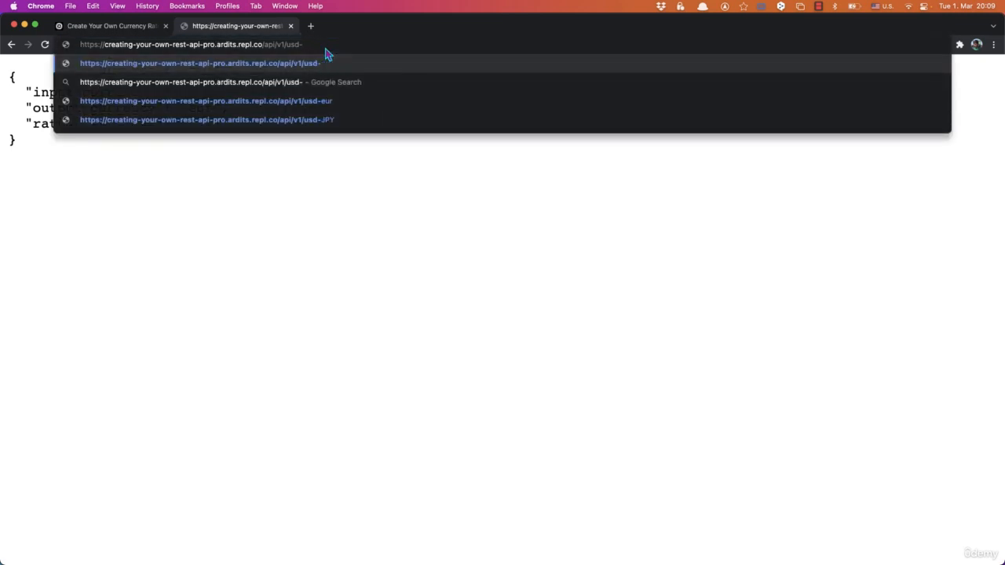
left_click(207, 120)
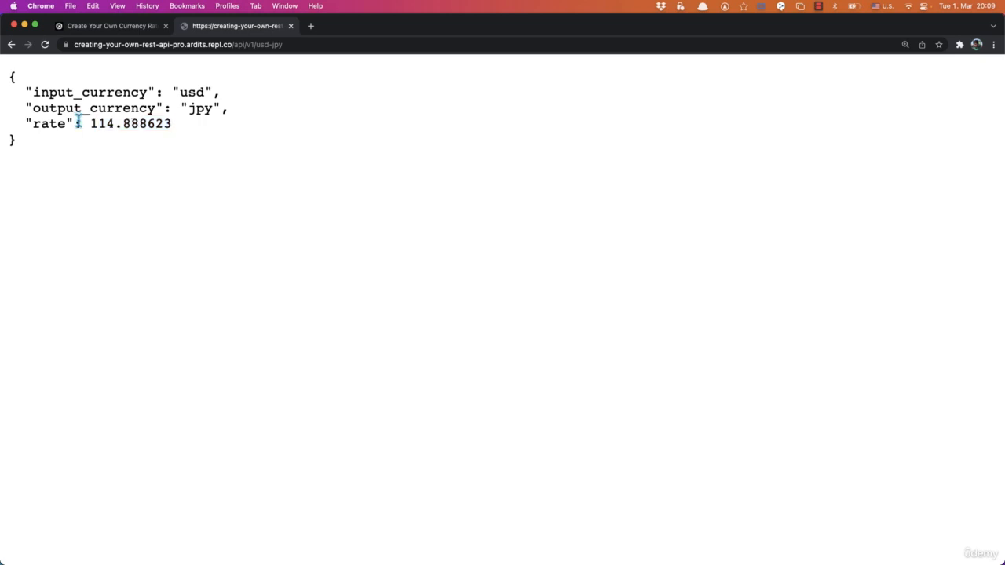
Highlight the returned yen rate 114.888623 and the usd input currency in the JSON
double_click(192, 92)
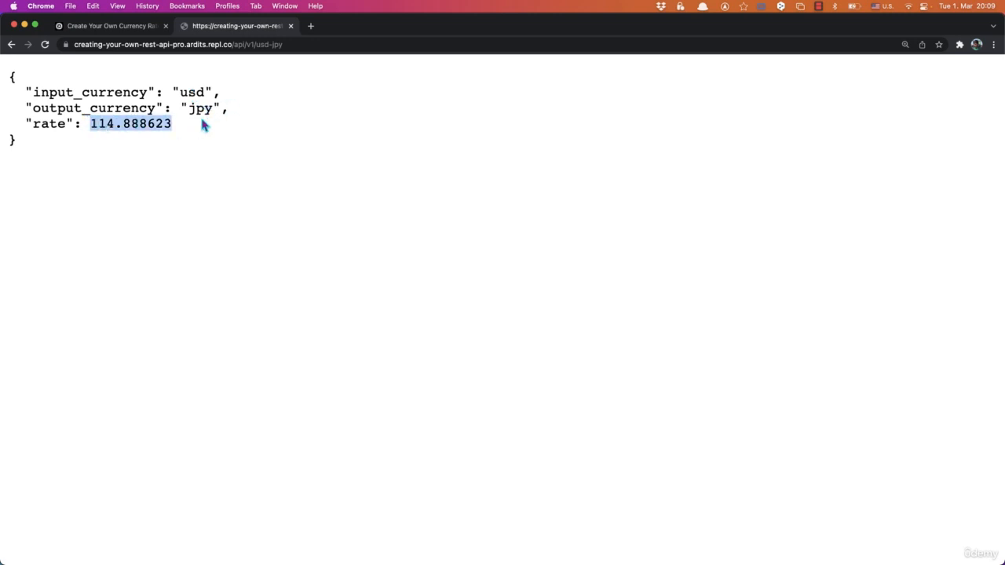
double_click(191, 92)
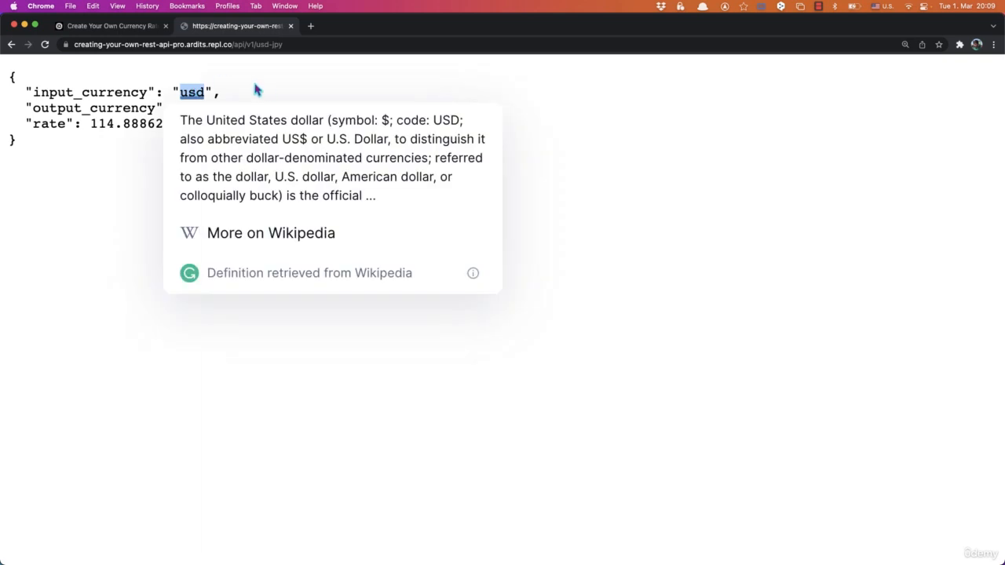
left_click(109, 26)
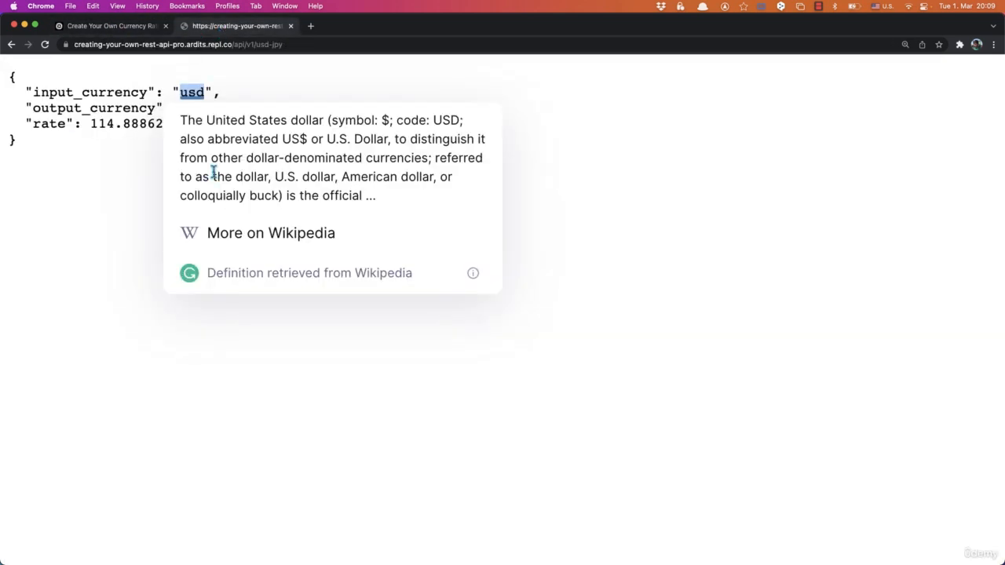
left_click(141, 140)
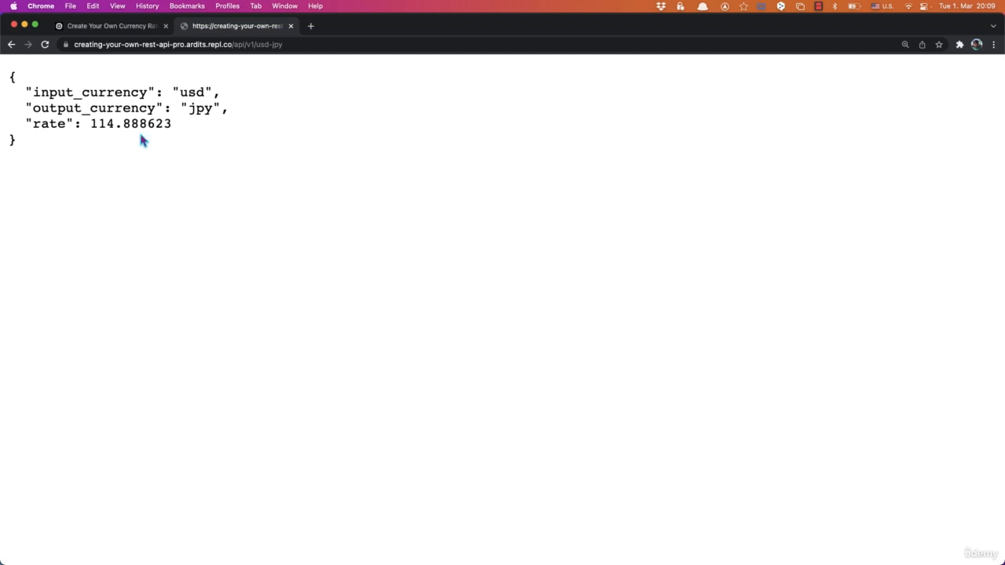
Switch to the Create Your Own Currency Rate API repl with its empty main.py editor
left_click(110, 26)
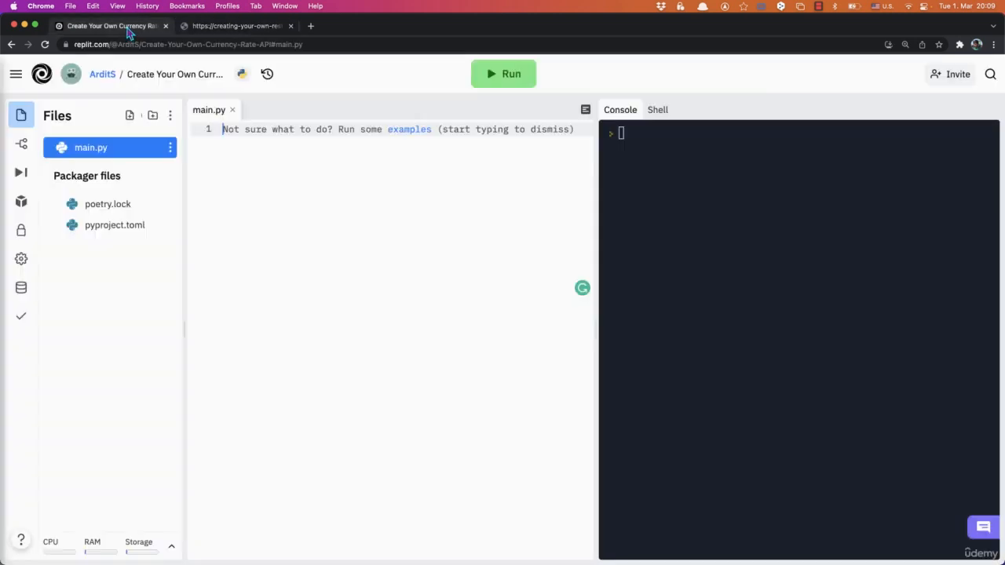
mouse_move(216, 259)
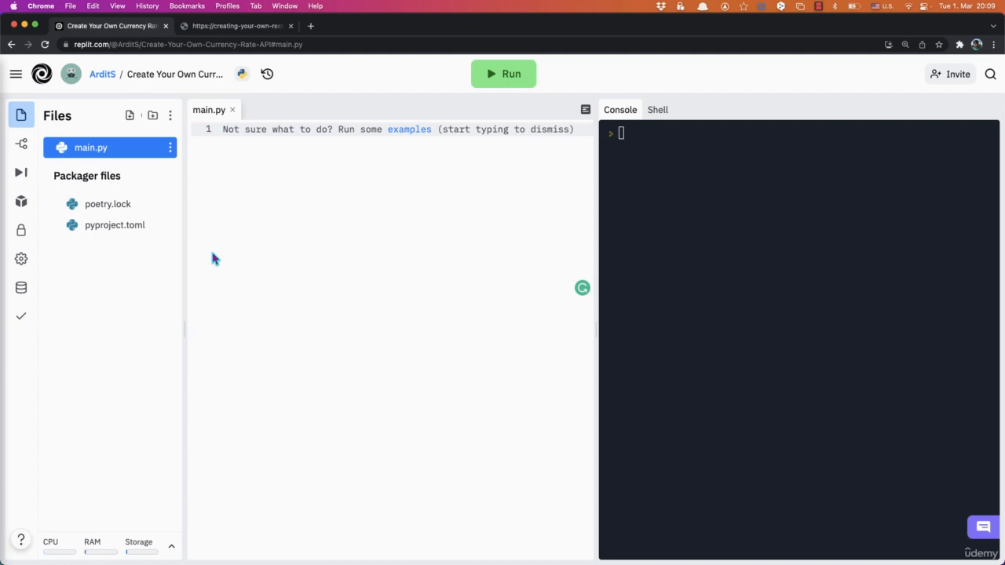
left_click(223, 129)
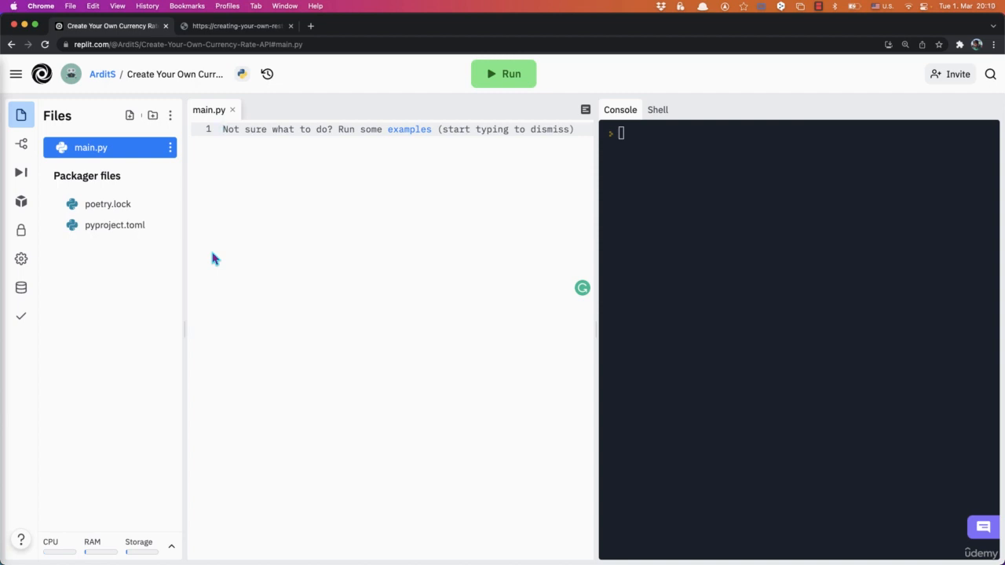
left_click(224, 129)
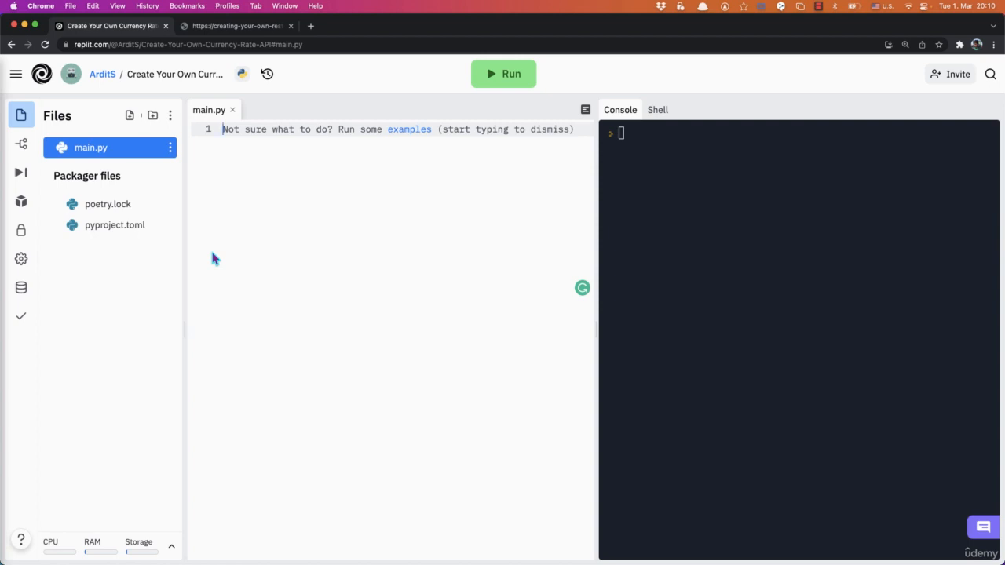
mouse_move(271, 192)
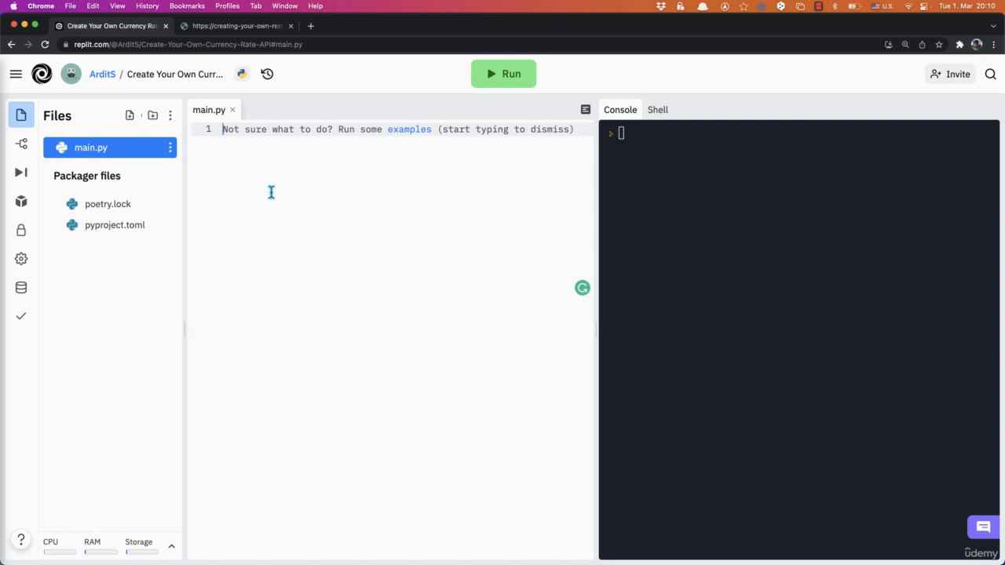
mouse_move(314, 153)
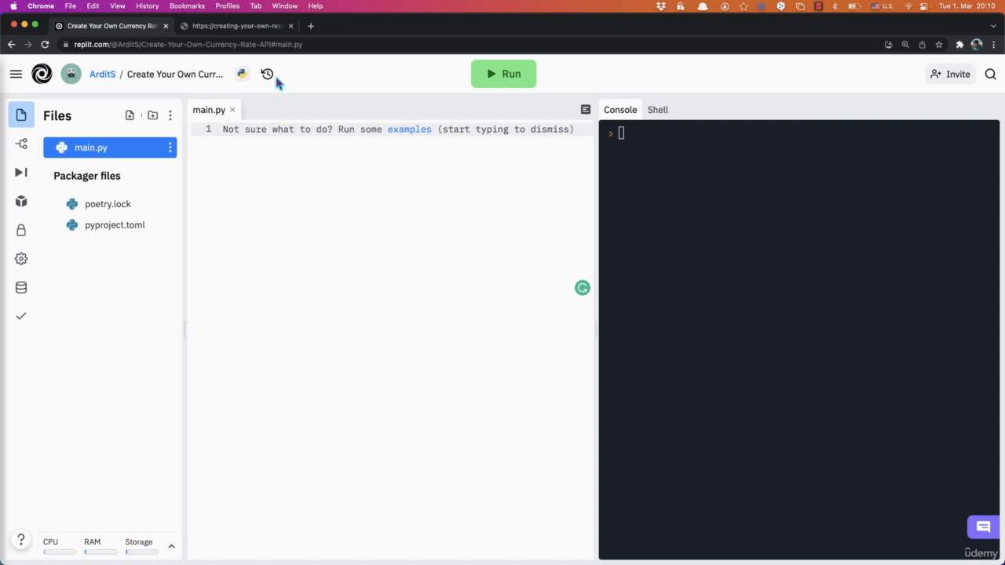
left_click(235, 26)
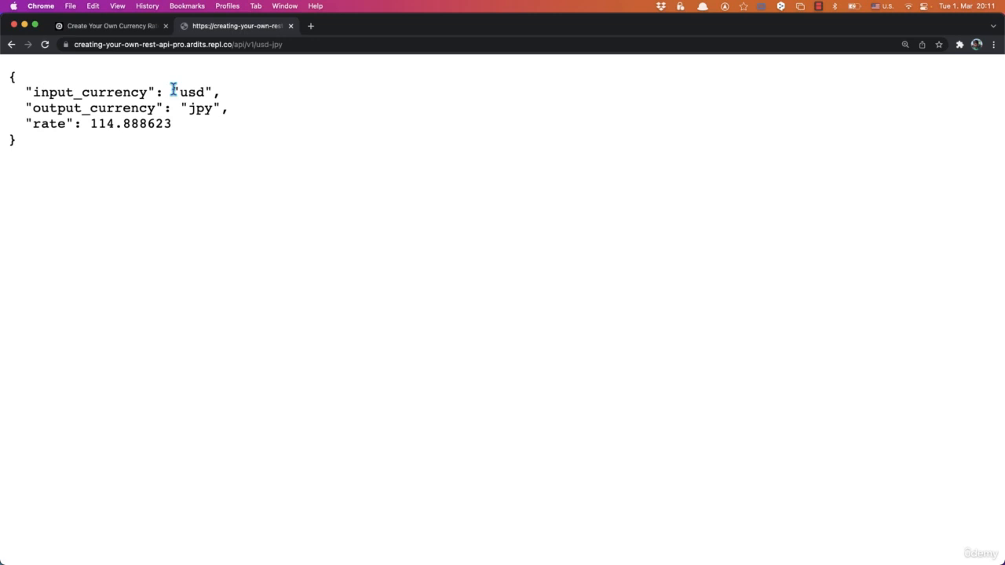
left_click(110, 26)
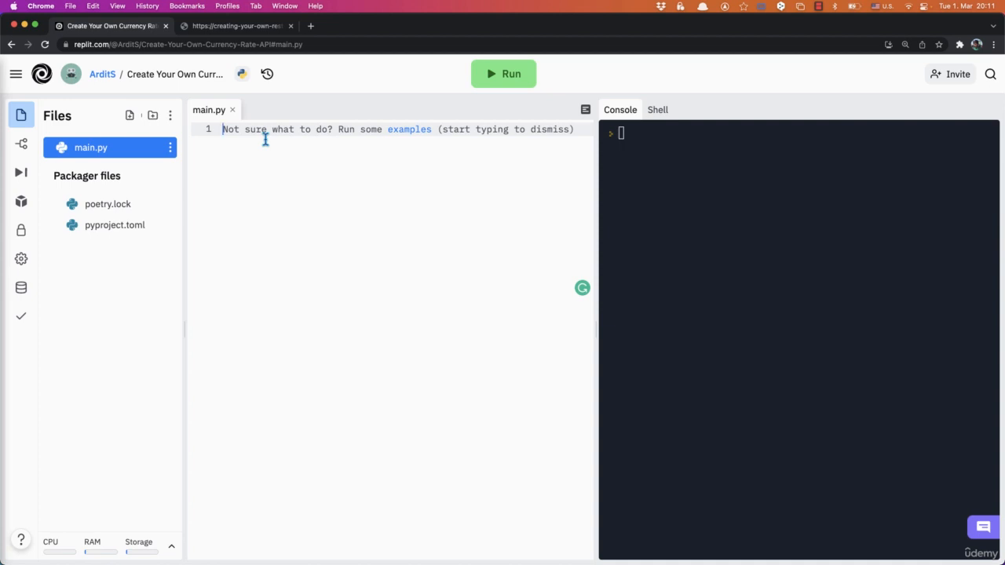
Write 'from flask import Flask' and 'app = Flask(__name__)' in main.py
type("from fl")
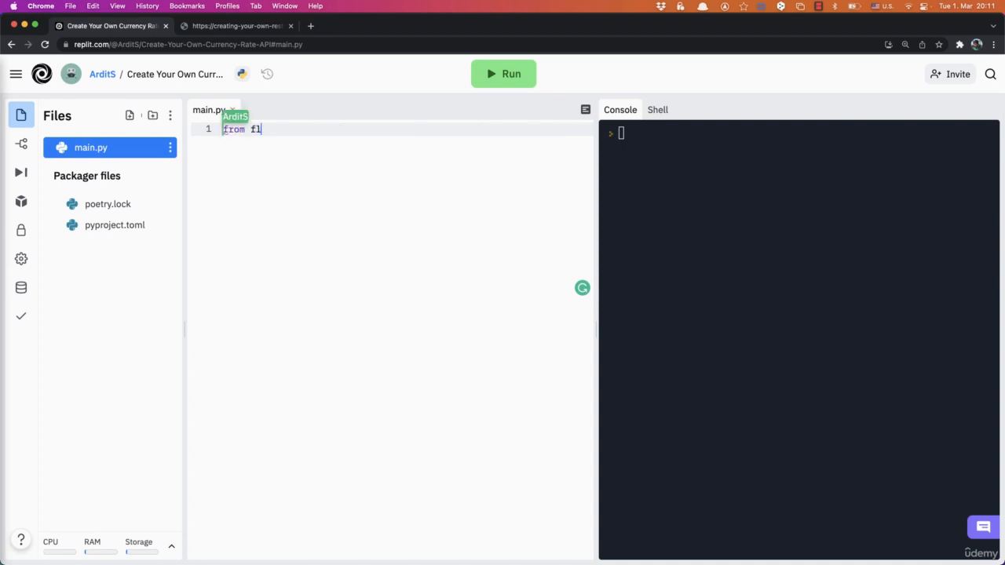
type("ask import Flask")
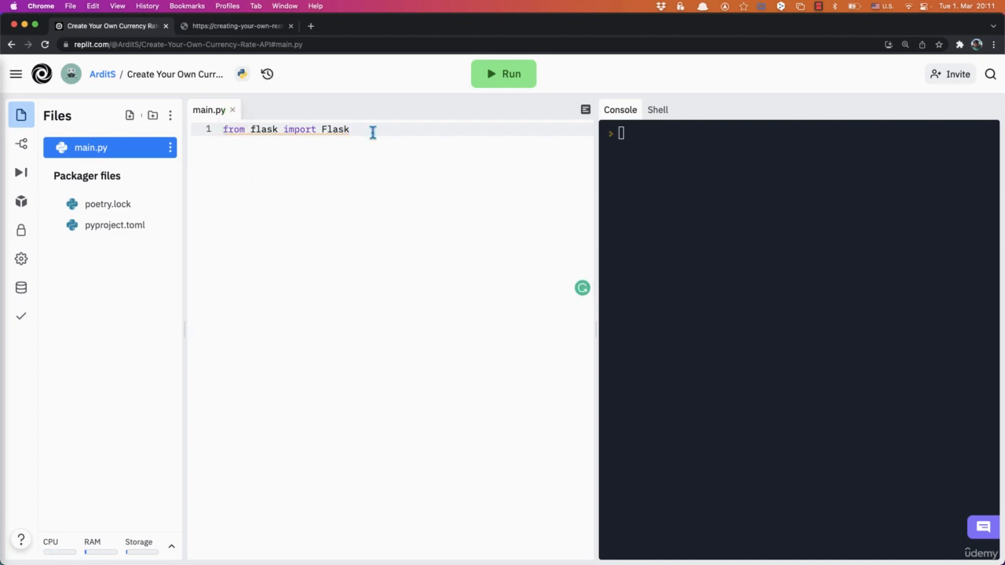
type("app")
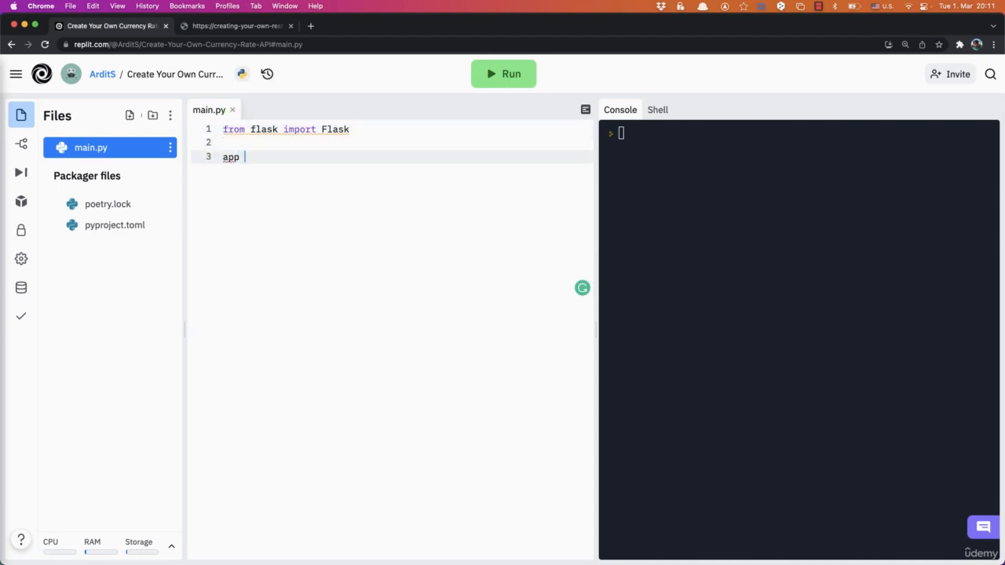
type("= Fla")
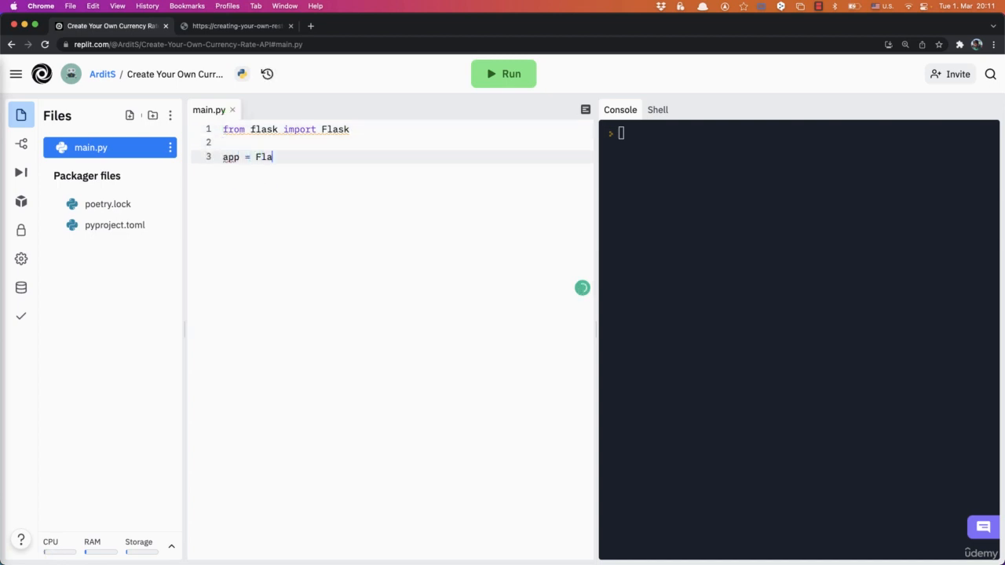
type("sk()")
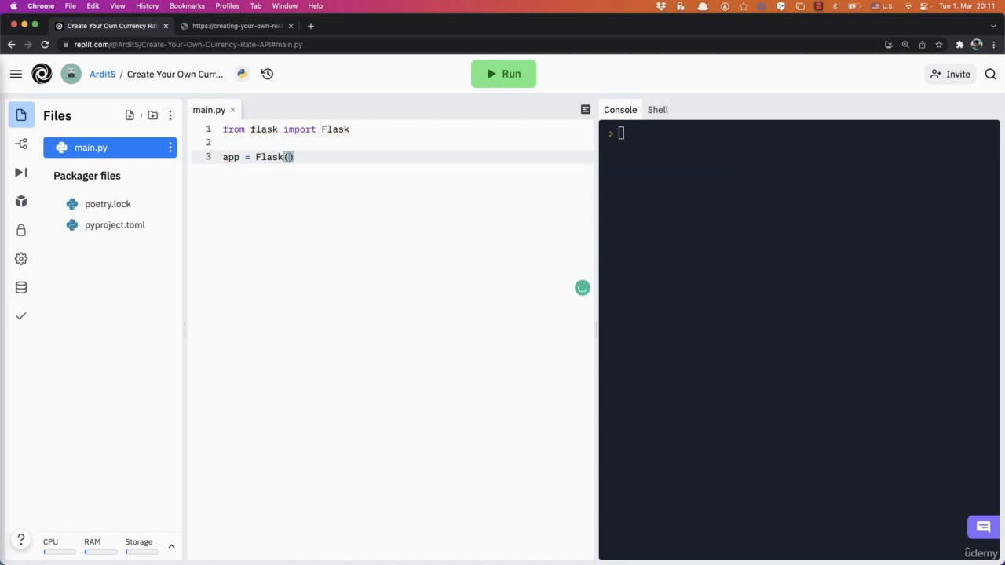
type("__name__")
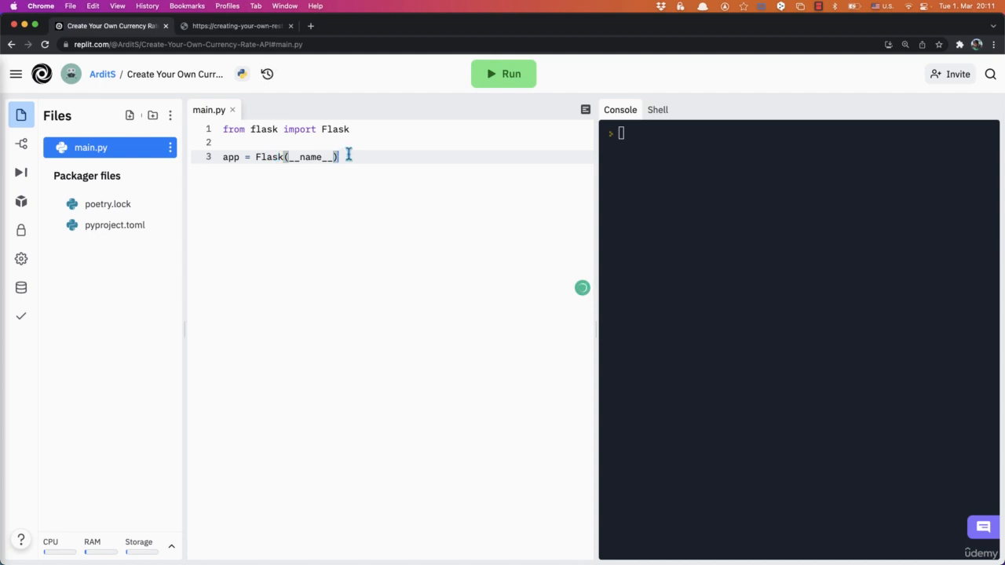
Highlight the __name__ argument and add two blank lines below the app line
double_click(310, 157)
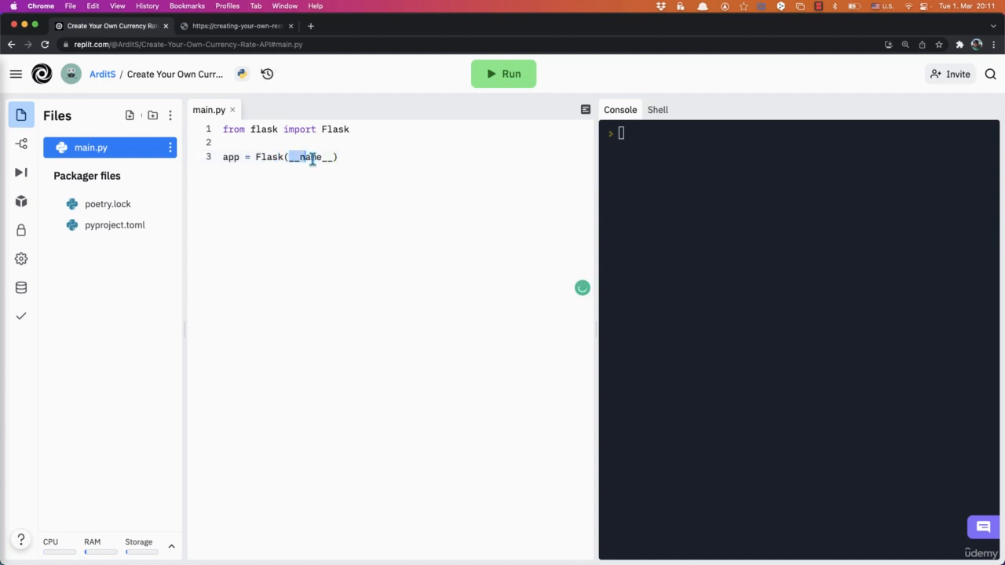
double_click(308, 157)
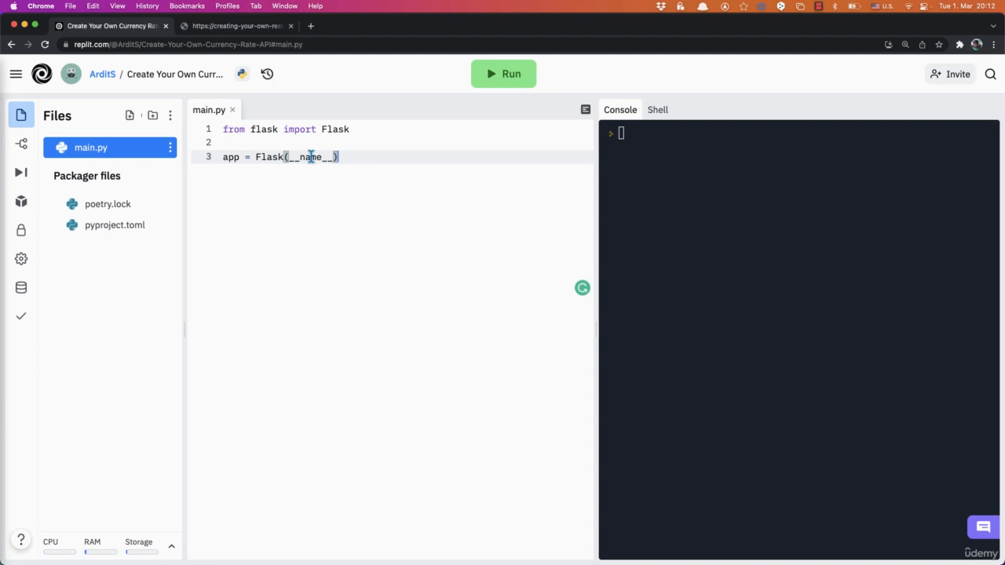
double_click(310, 157)
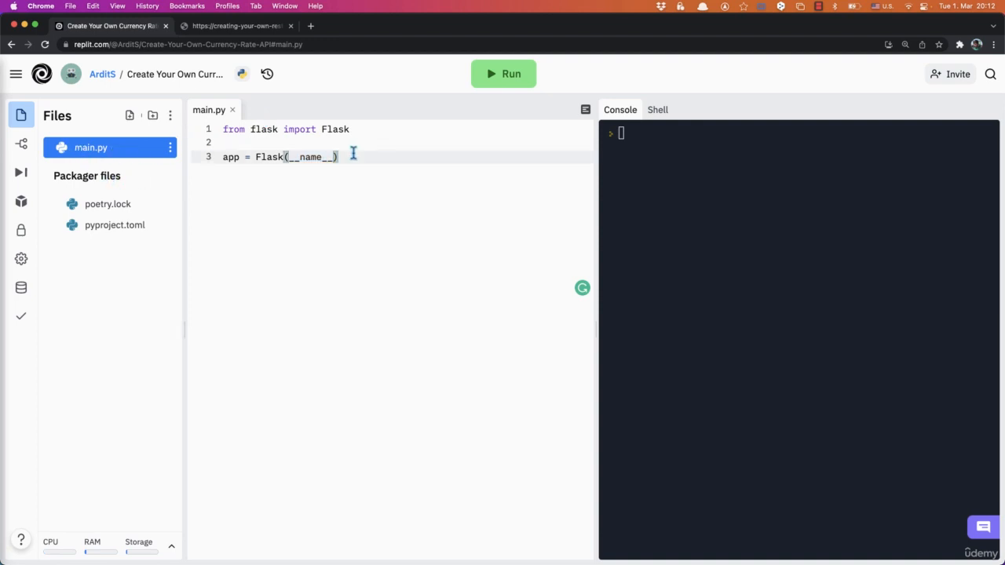
key("enter")
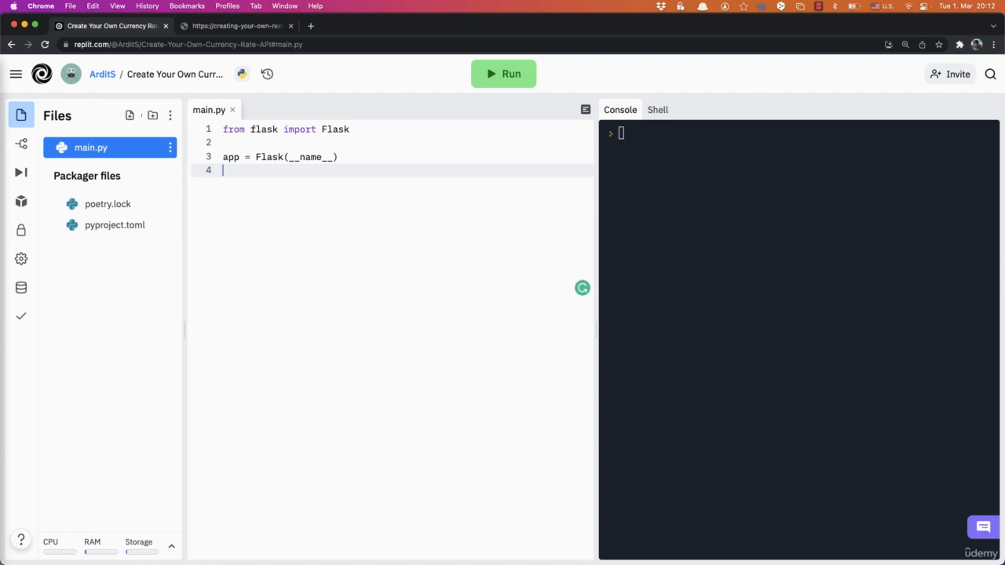
double_click(310, 157)
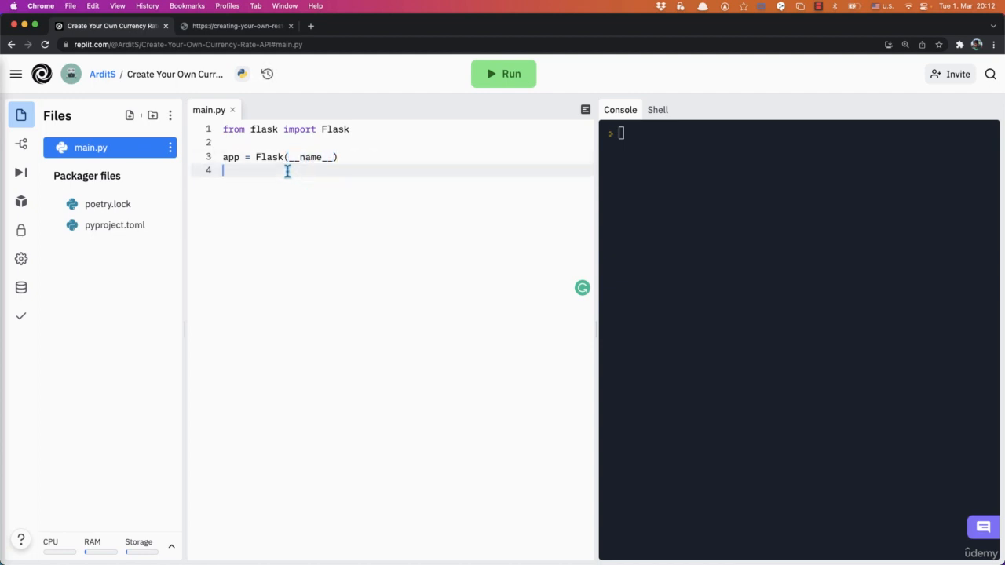
key("enter")
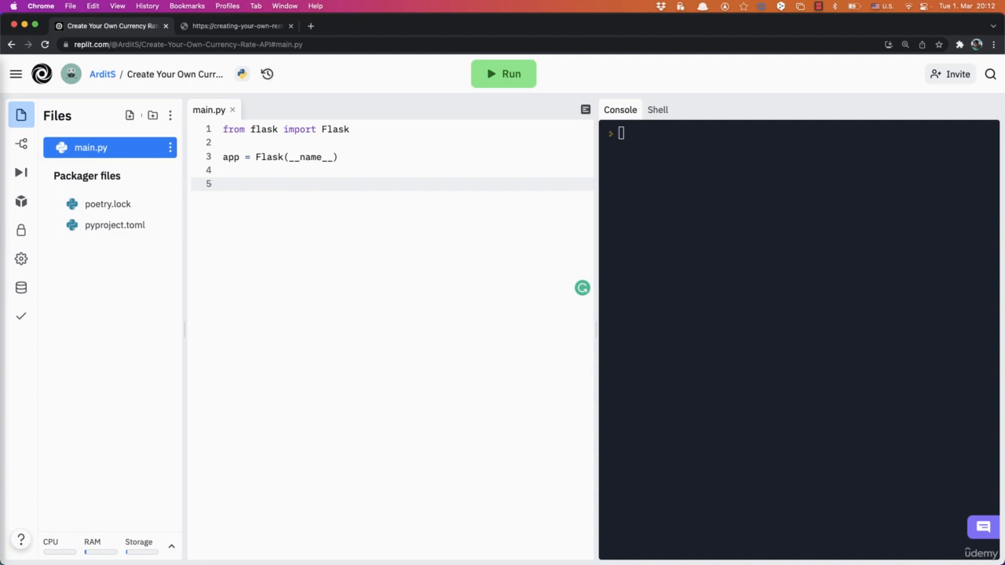
left_click(224, 183)
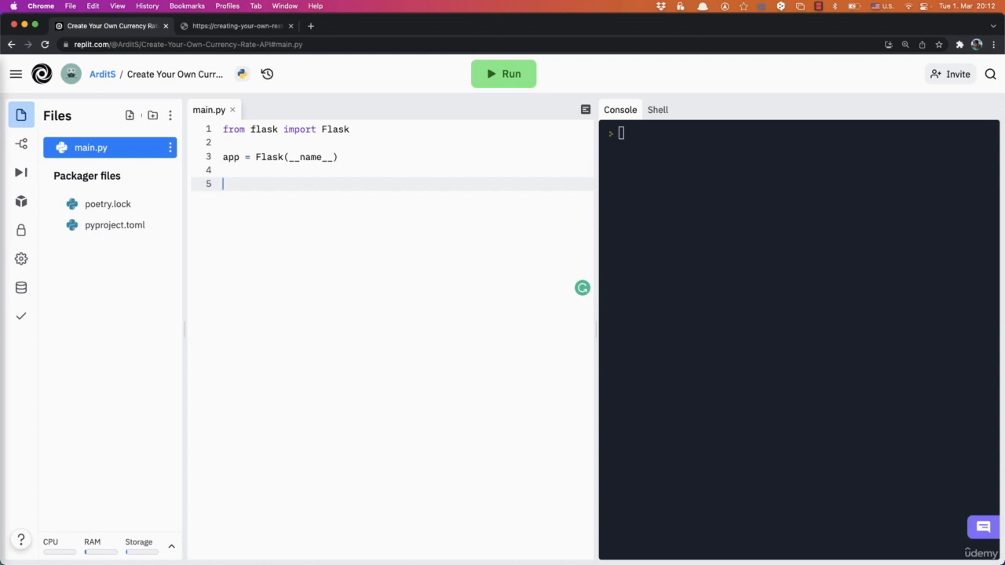
type("@app.")
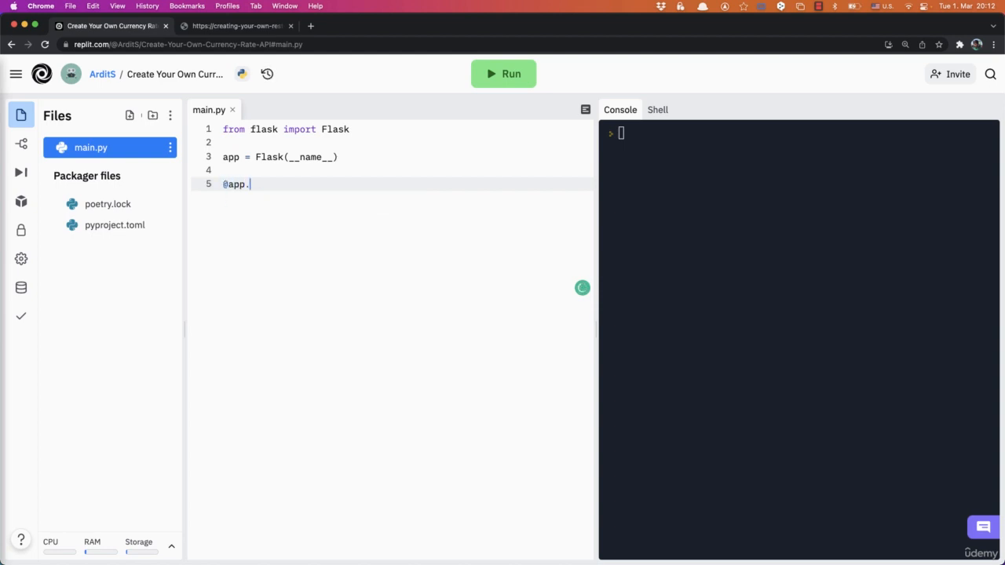
type("route()")
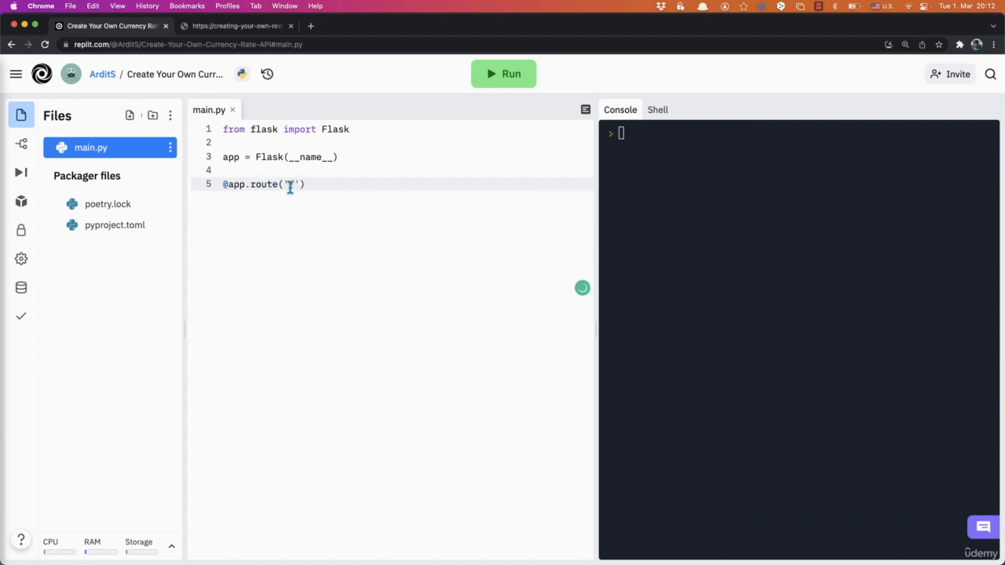
type("/")
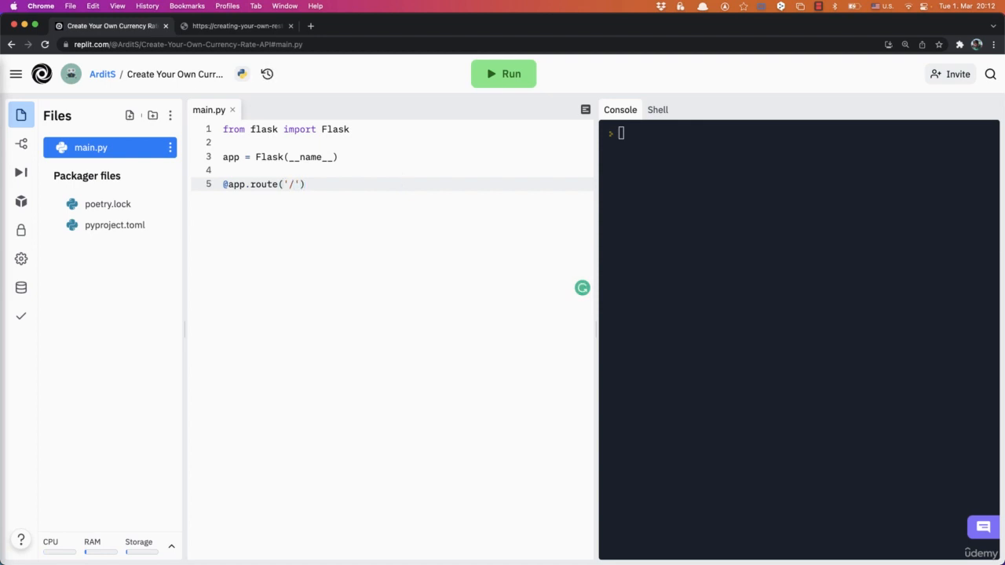
type("homke")
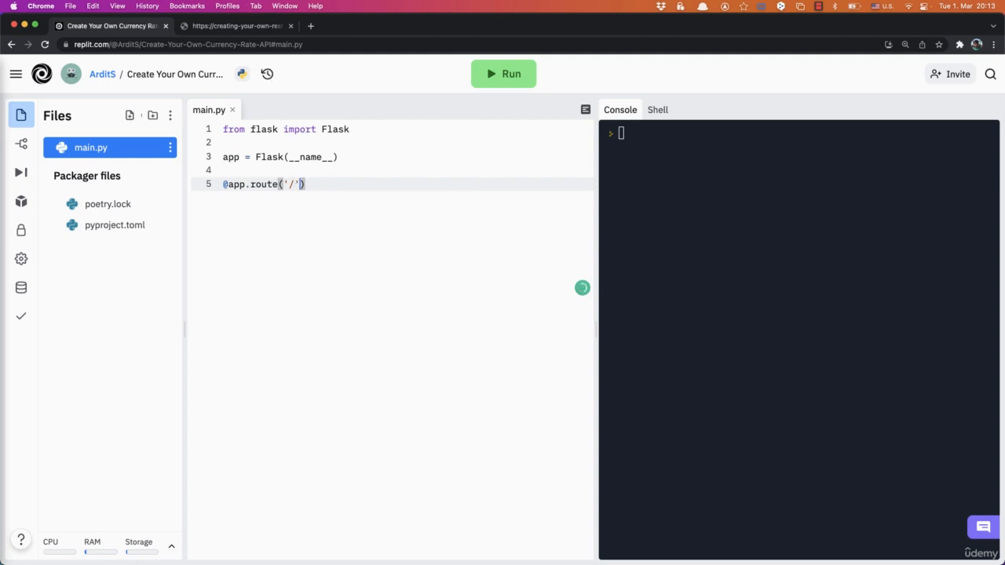
type("def")
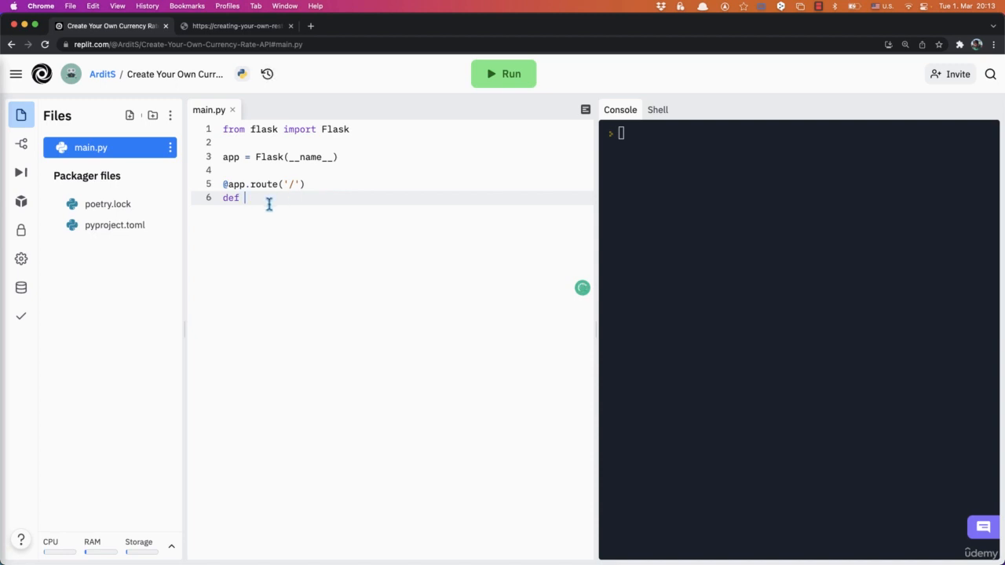
type("home():")
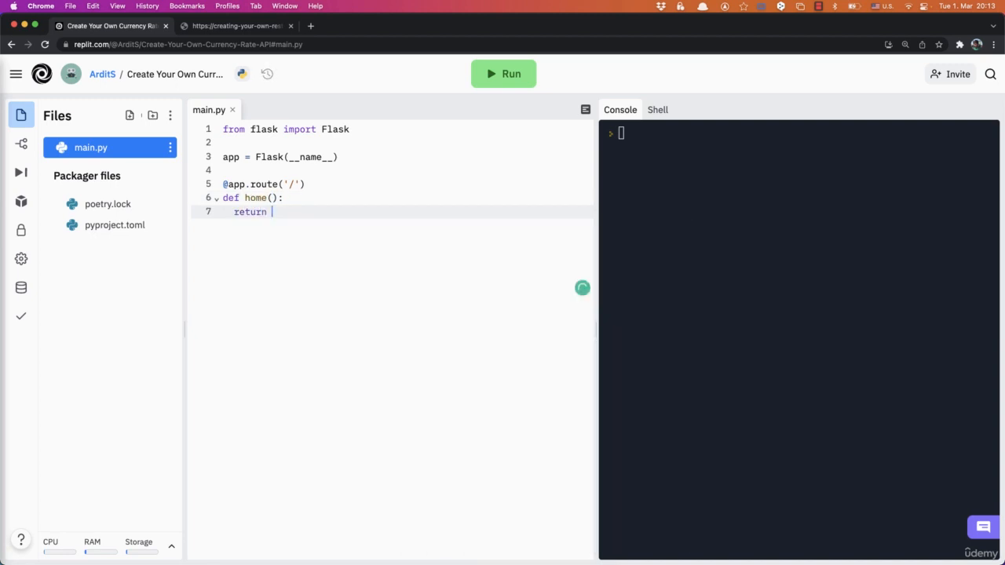
type("''")
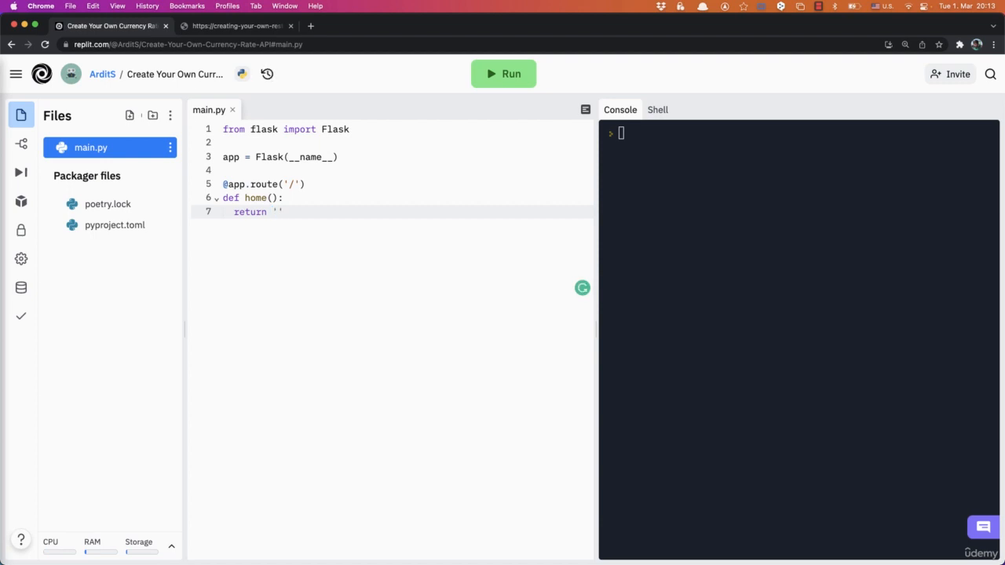
Return an '<h1>Currency Rate API</h1>' heading from home()
type("<h1>")
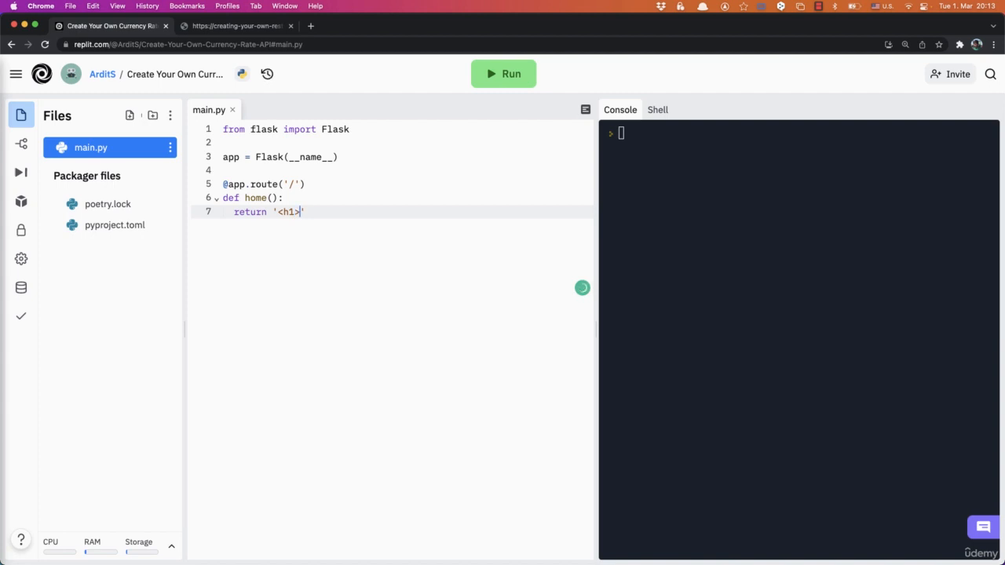
type("</>")
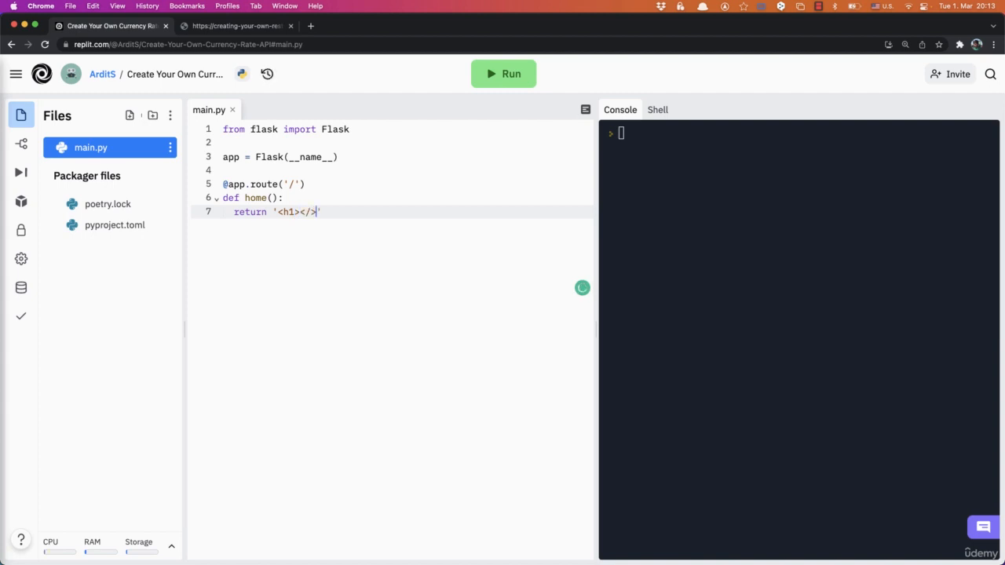
type("h1")
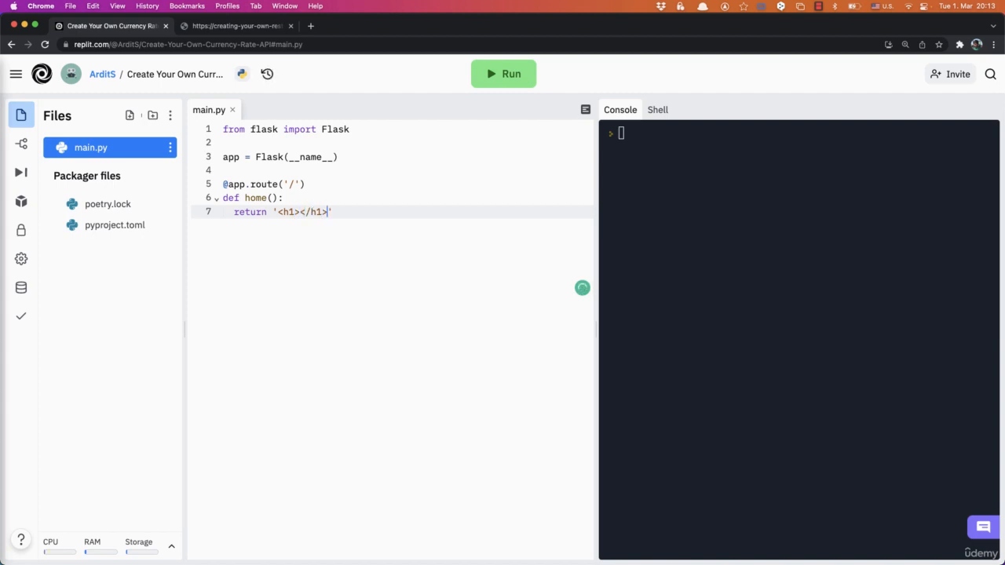
type("Currency Rate")
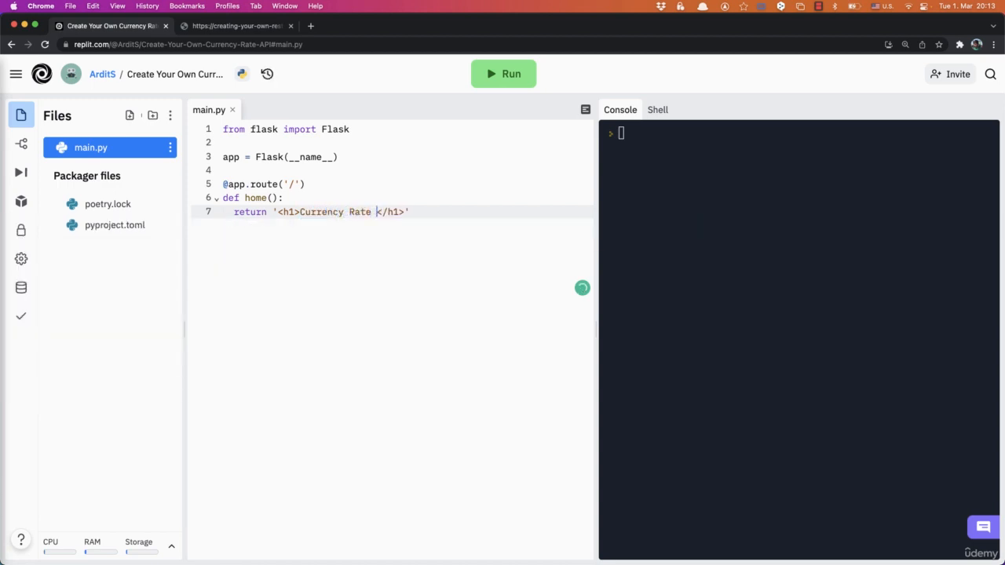
type("API")
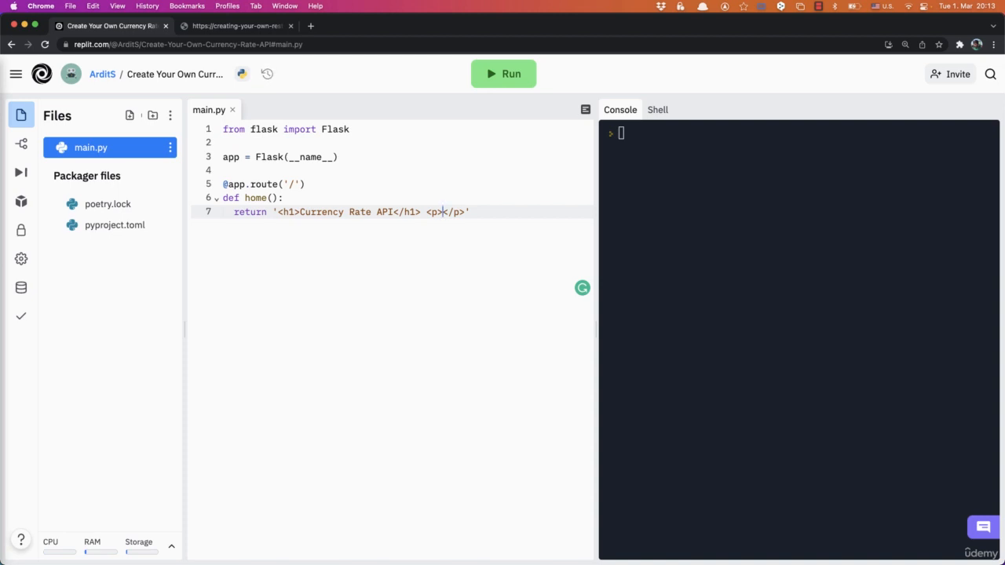
Append a '<p>Example URL: /api/v1/usd-eur</p>' paragraph to the home response
type("Exa")
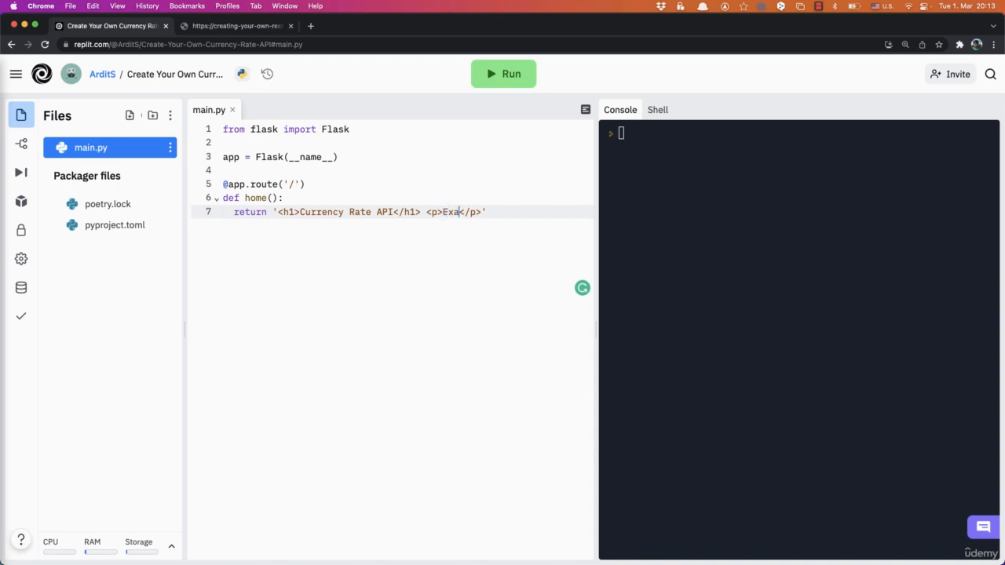
type("mple")
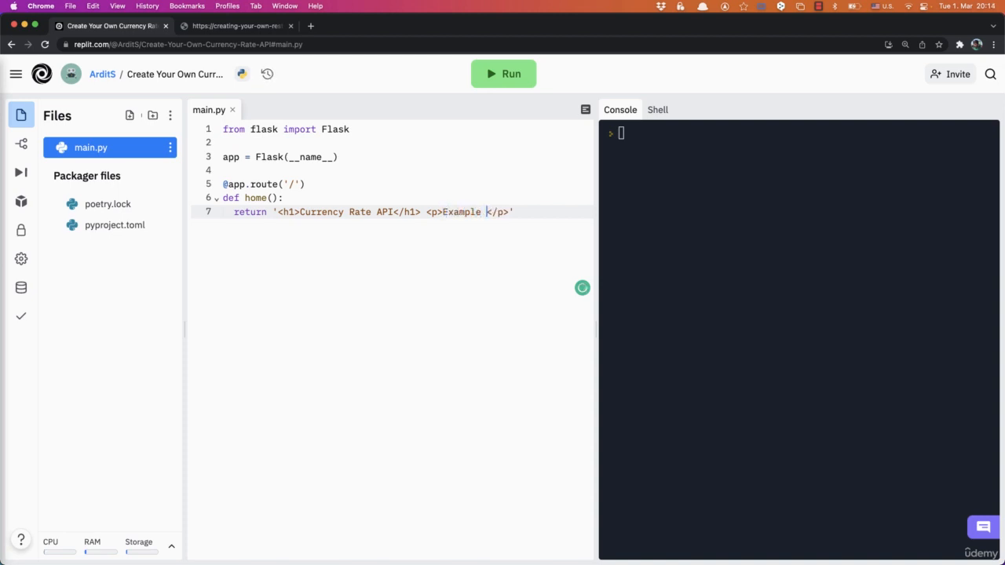
type("URL:")
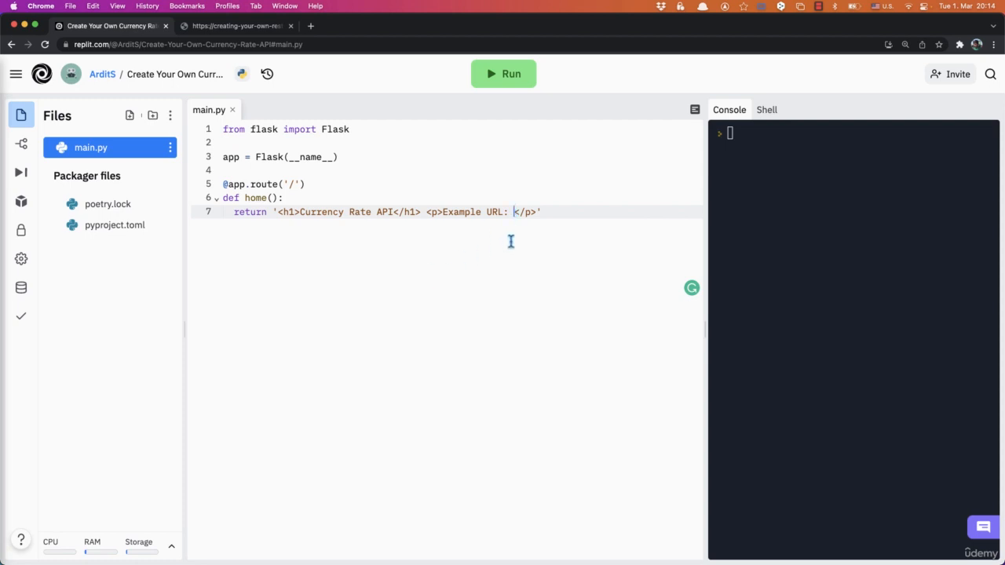
type("/")
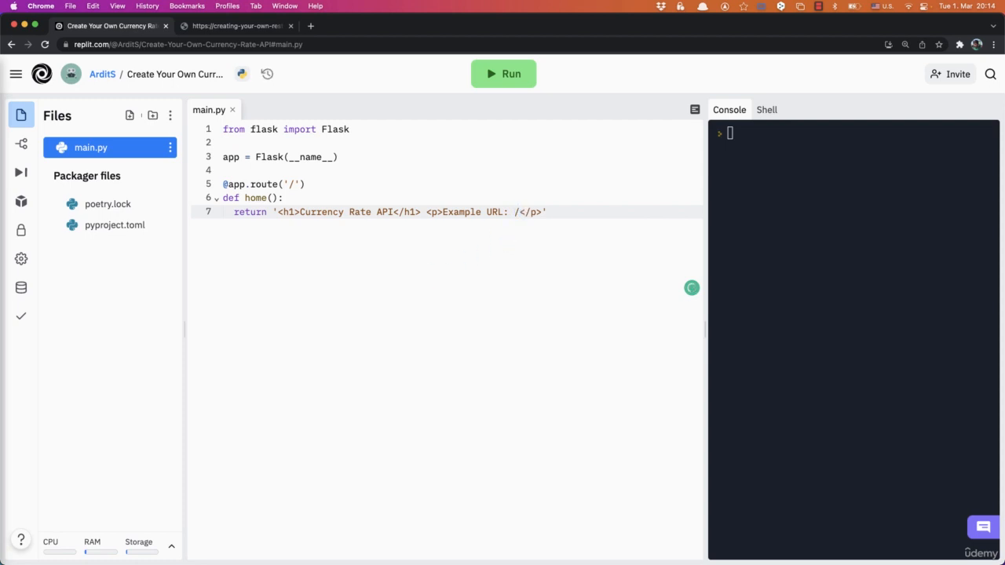
type("api//")
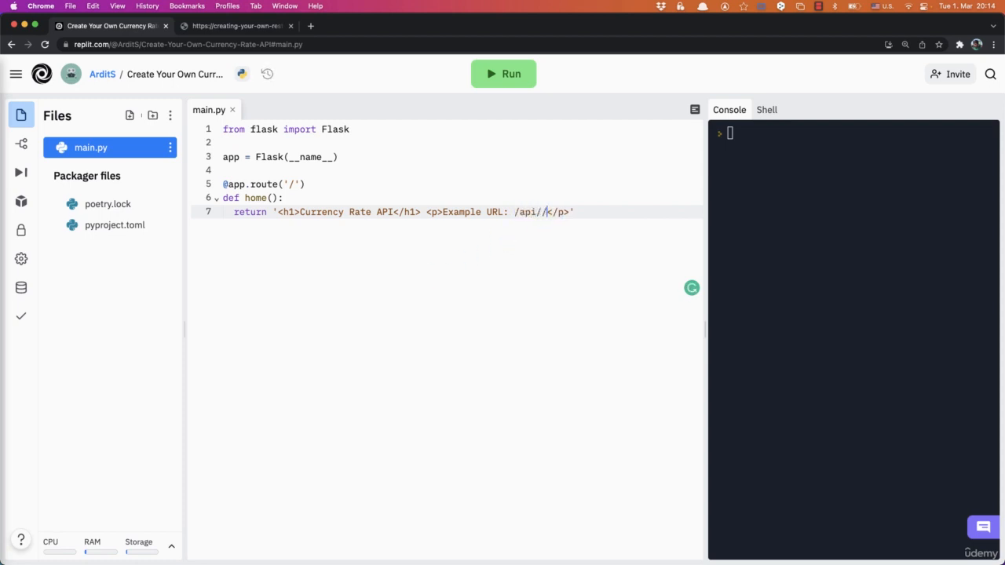
type("v1")
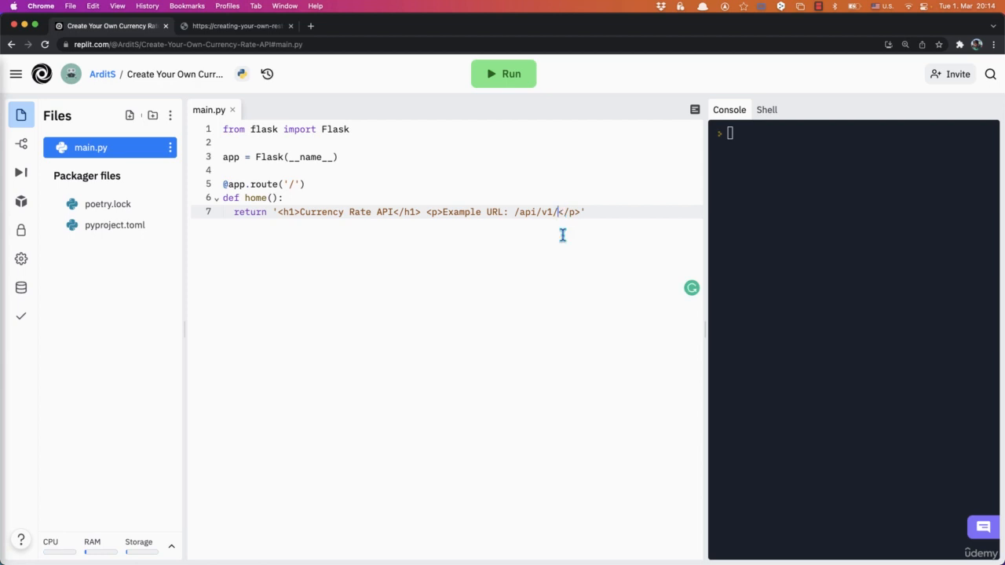
type("usd-")
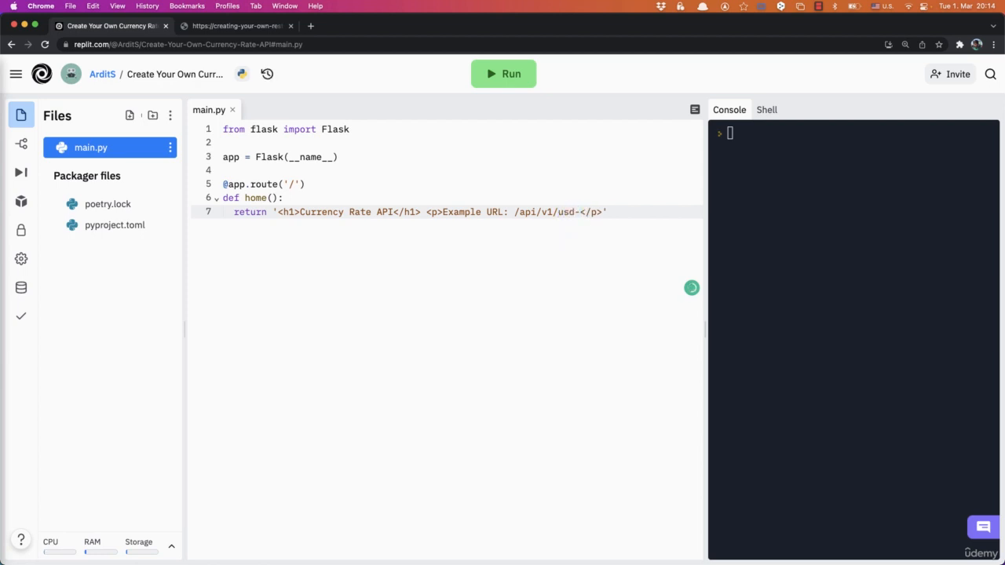
type("eur")
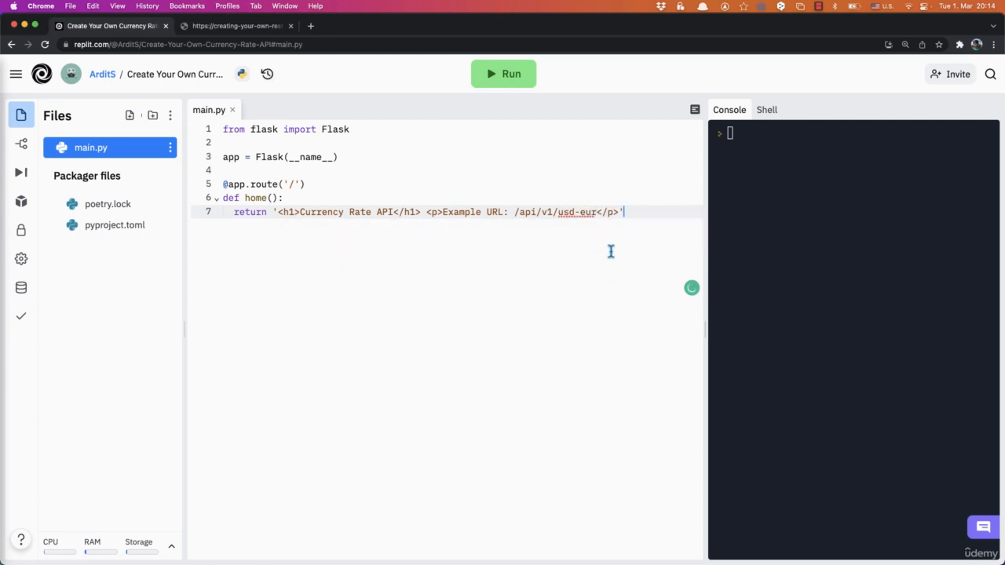
key("enter")
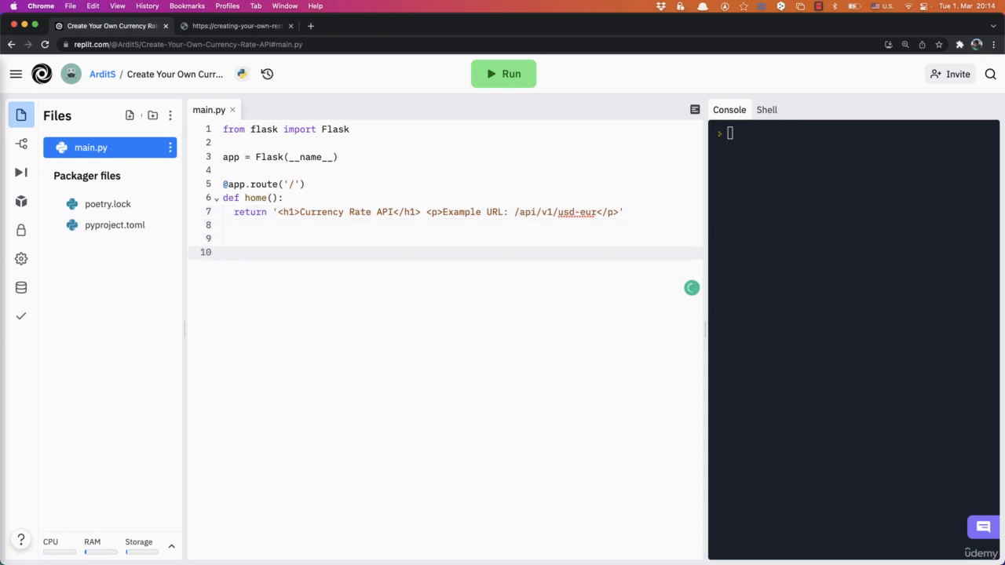
Start an app.run line with host 0.0.0.0, then clear the mistyped host argument
type("app.run(host='")
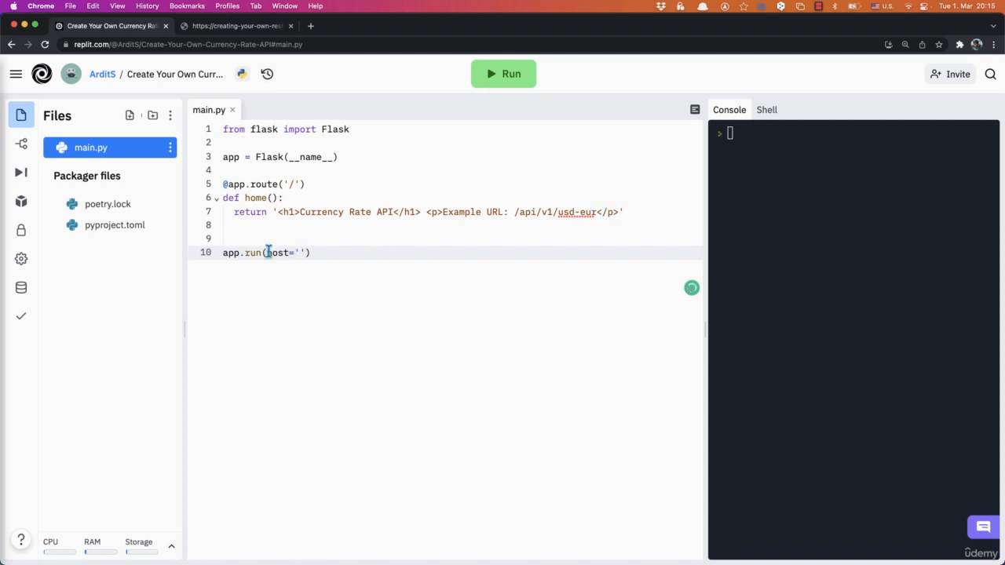
type("0.0")
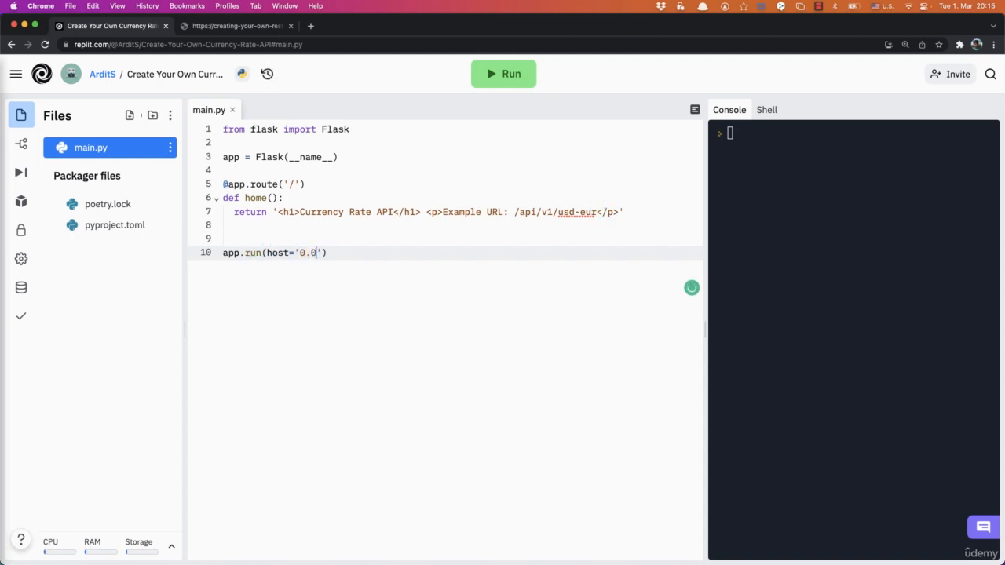
type(".0.0")
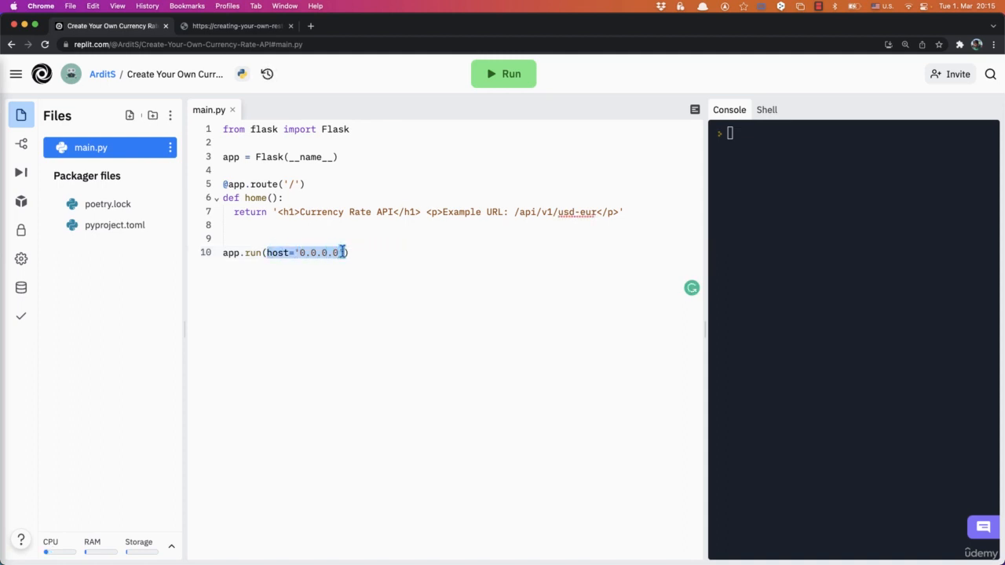
key("Backspace")
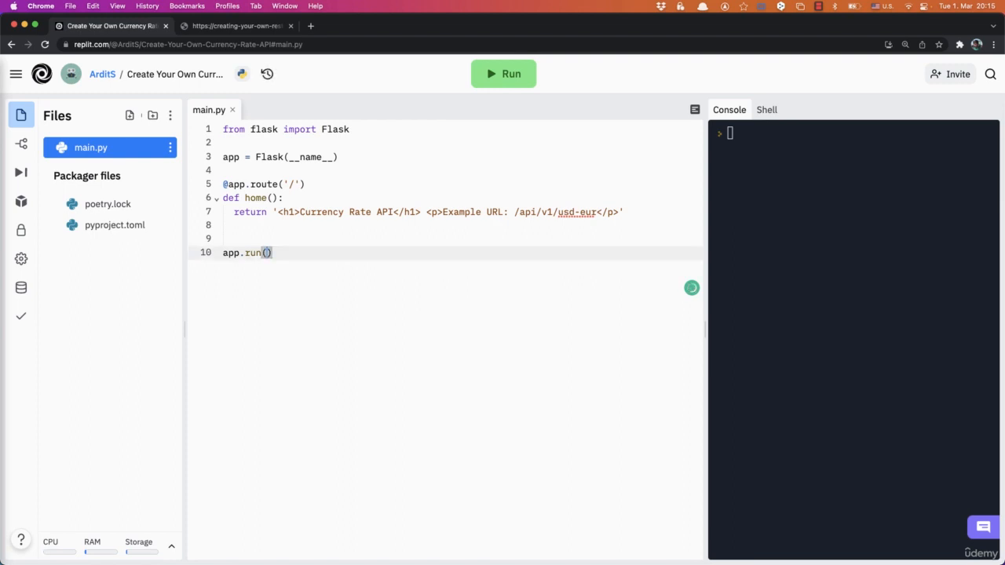
Finish app.run(host='0.0.0.0'), run the repl and open the served home page
type("host='0.0.0.0'")
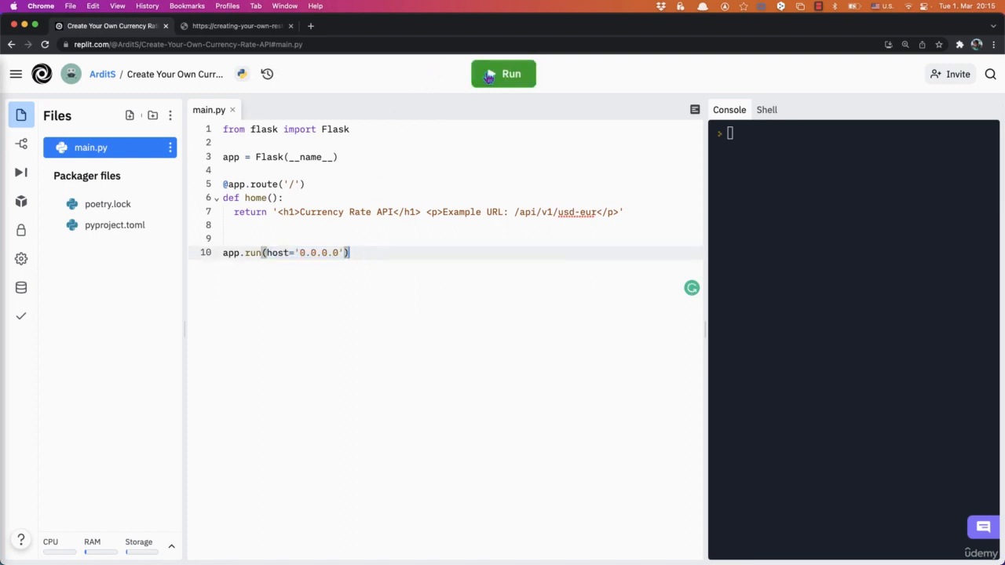
left_click(502, 73)
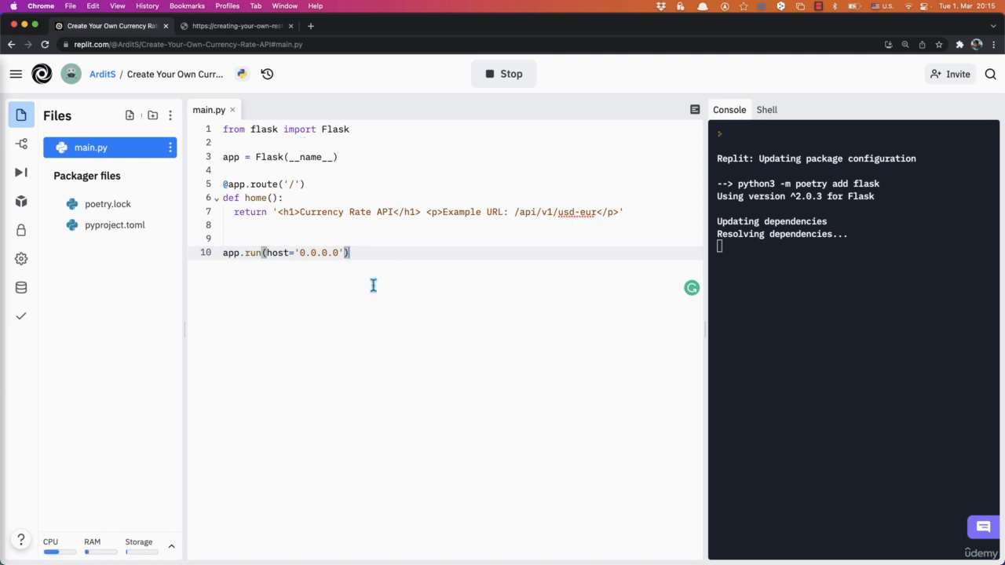
double_click(263, 128)
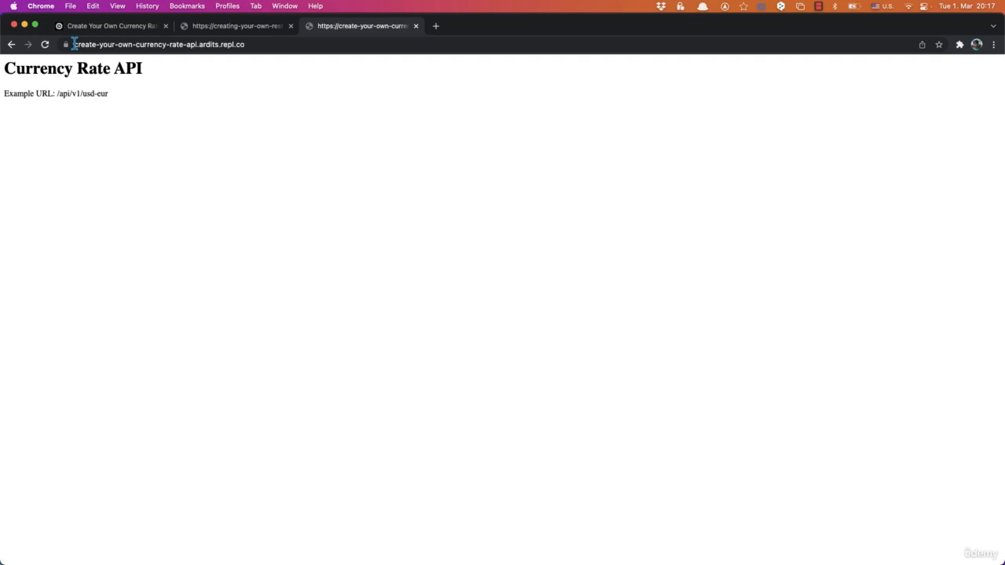
Flip between the usd-jpy example, main.py and the live Currency Rate API home page
left_click(236, 25)
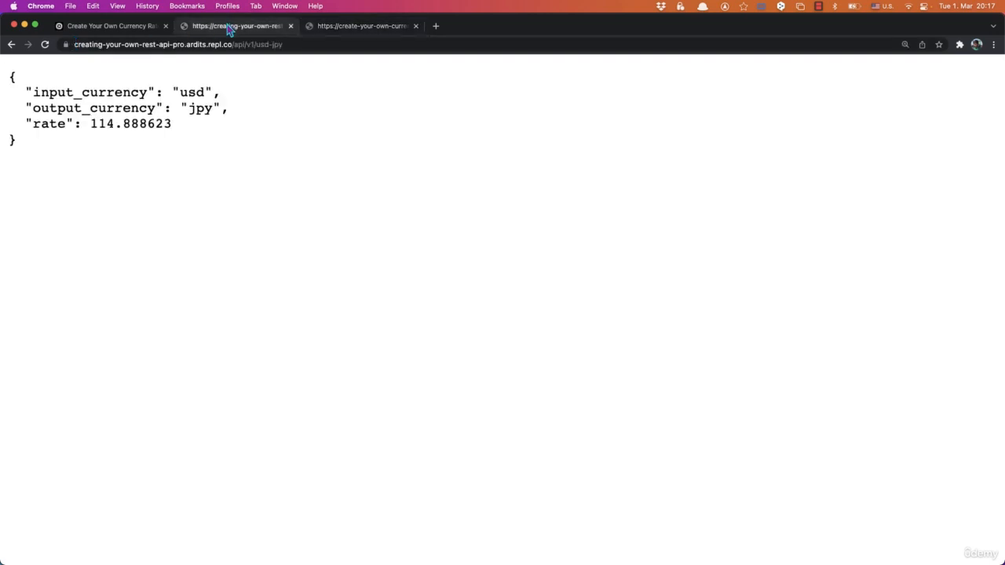
left_click(110, 26)
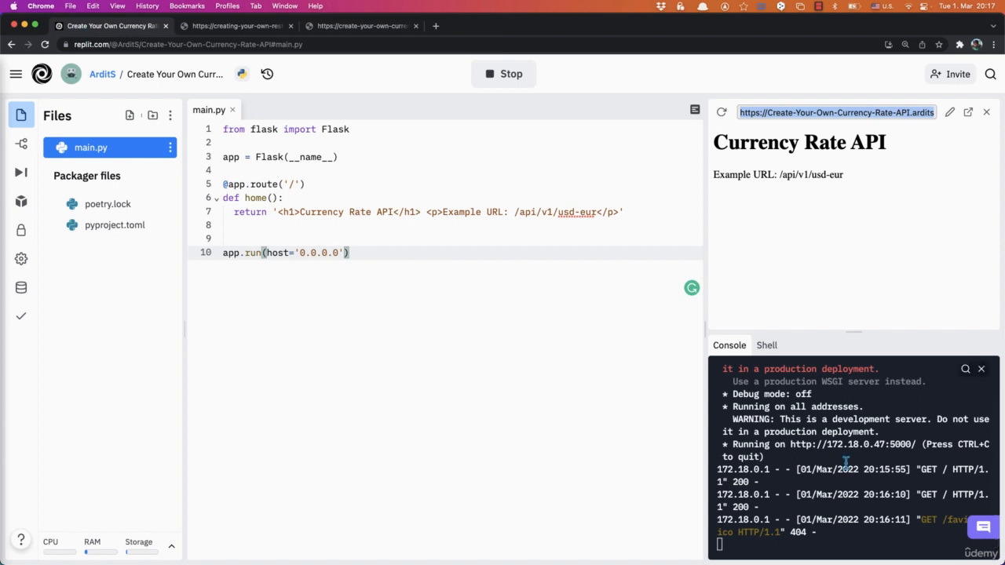
mouse_move(852, 445)
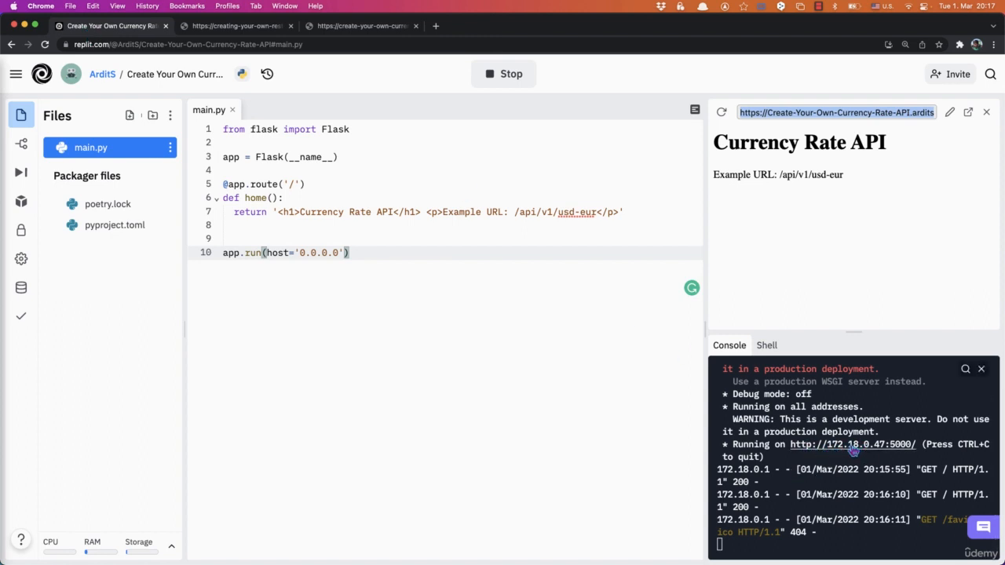
mouse_move(336, 39)
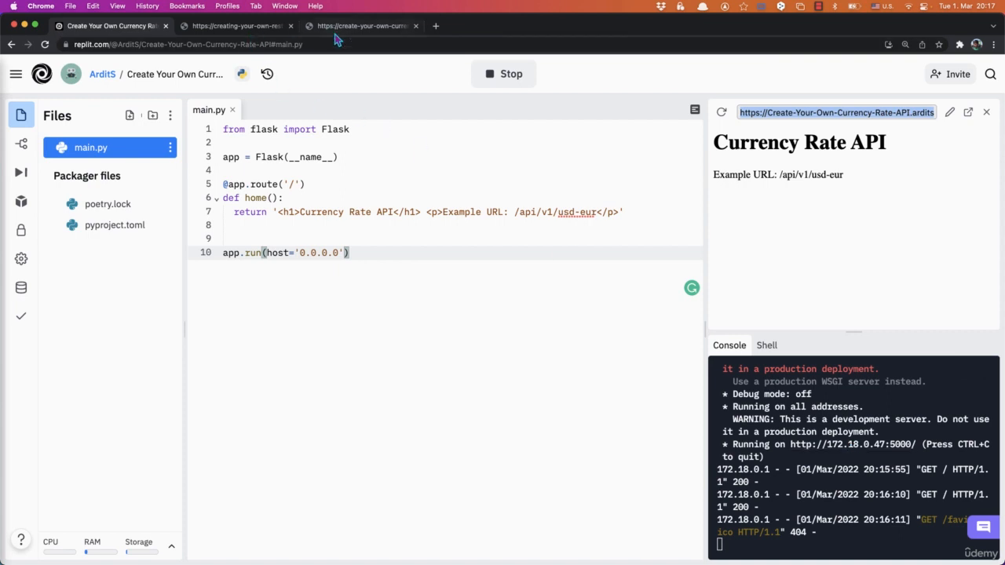
left_click(361, 25)
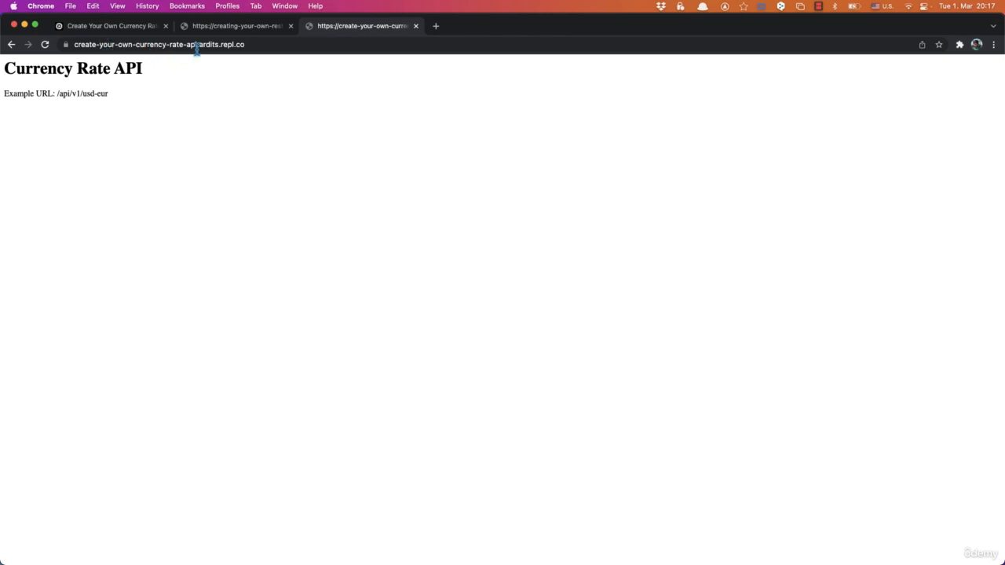
left_click(110, 26)
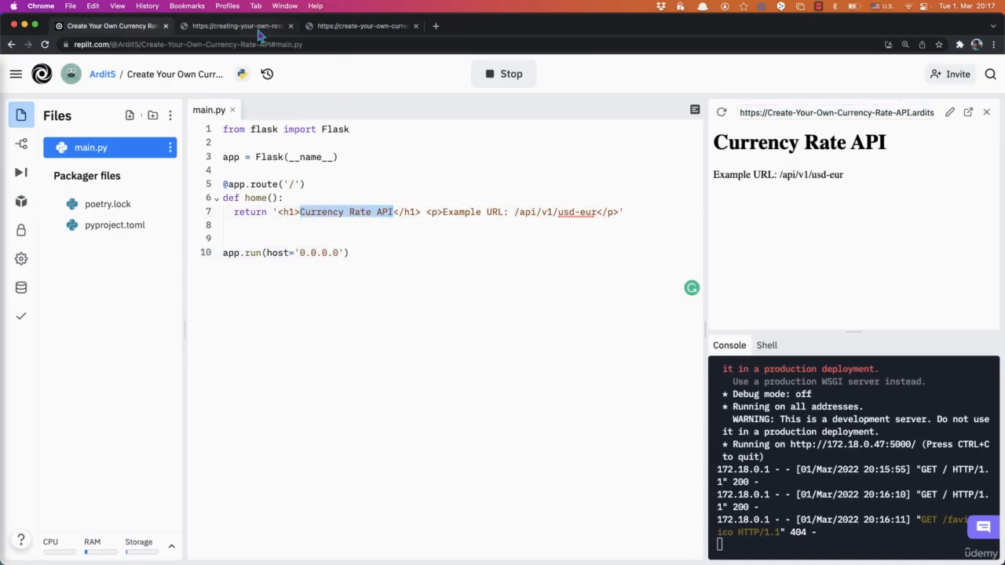
left_click(361, 26)
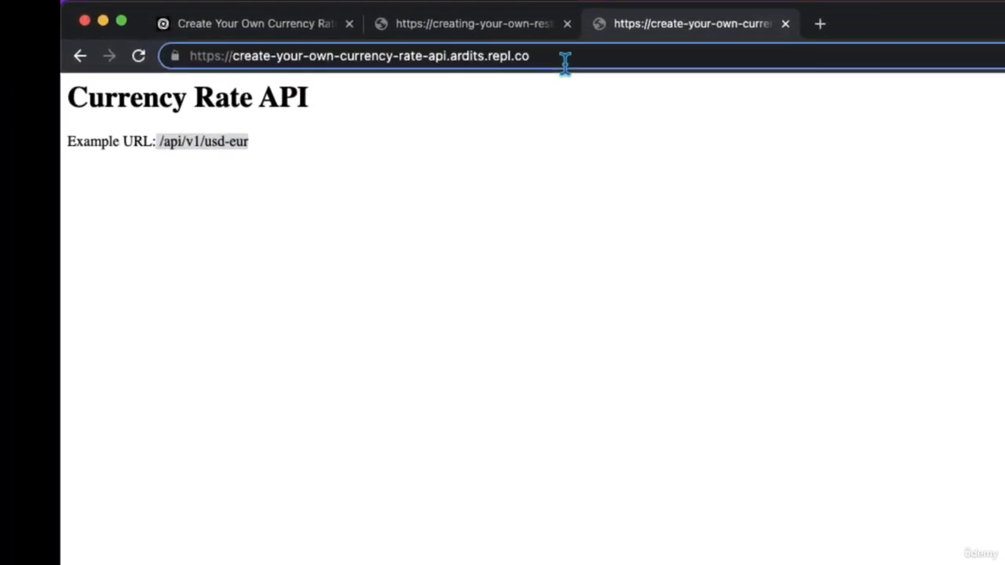
Request /api/v1/usd-eur on the live repl.co app, see the 404, and return to the code
left_click(358, 56)
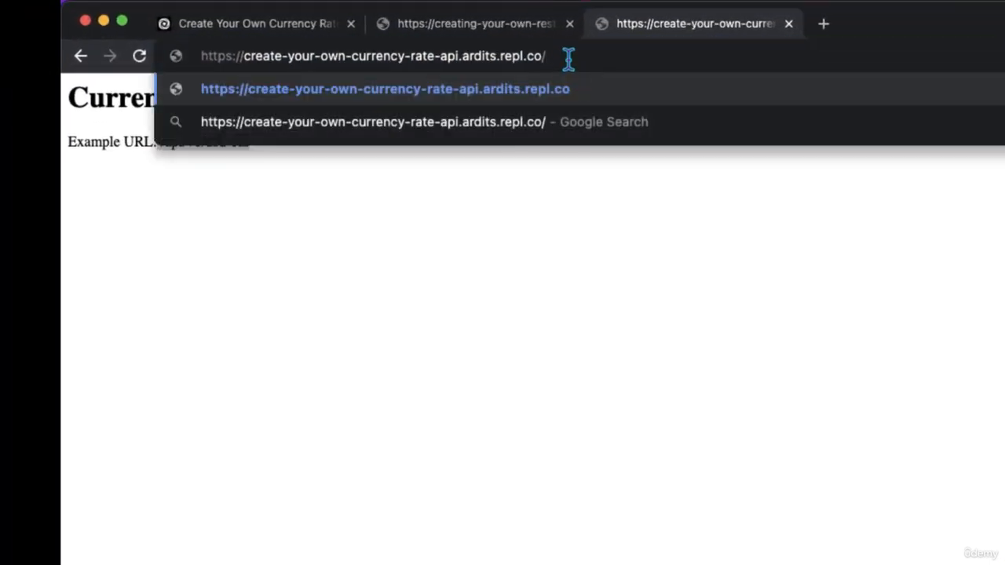
type("/api/v1/usd-eur")
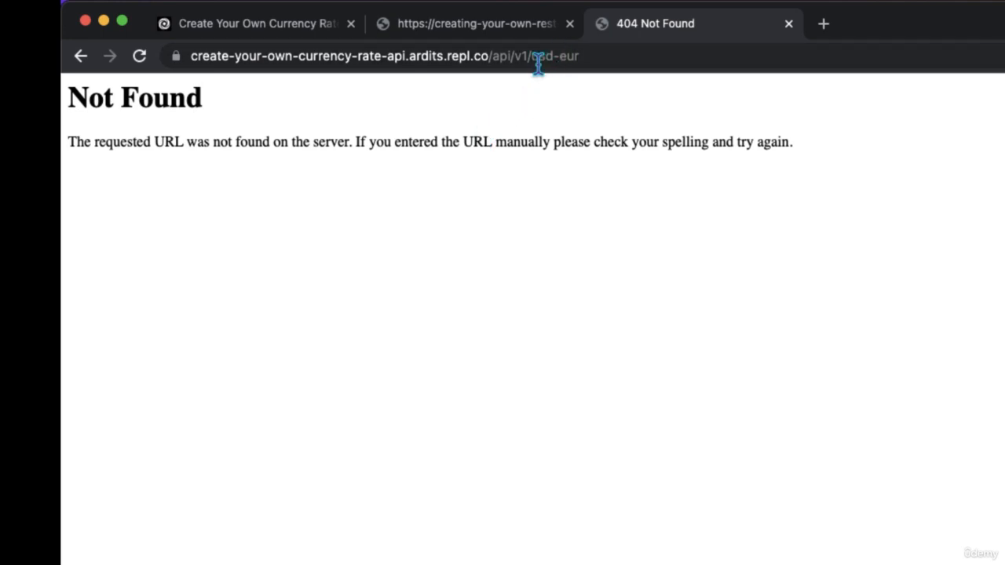
left_click(393, 56)
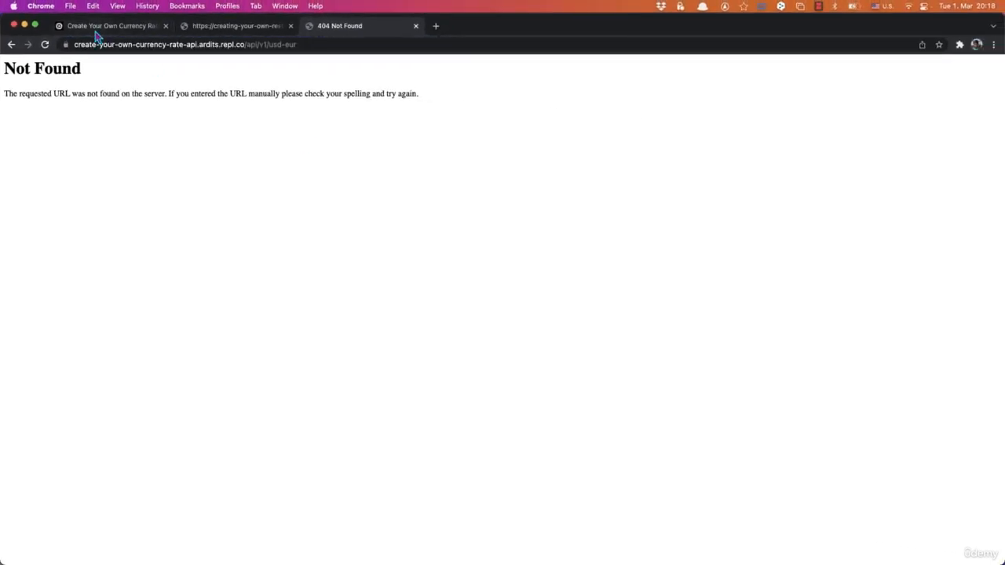
left_click(110, 25)
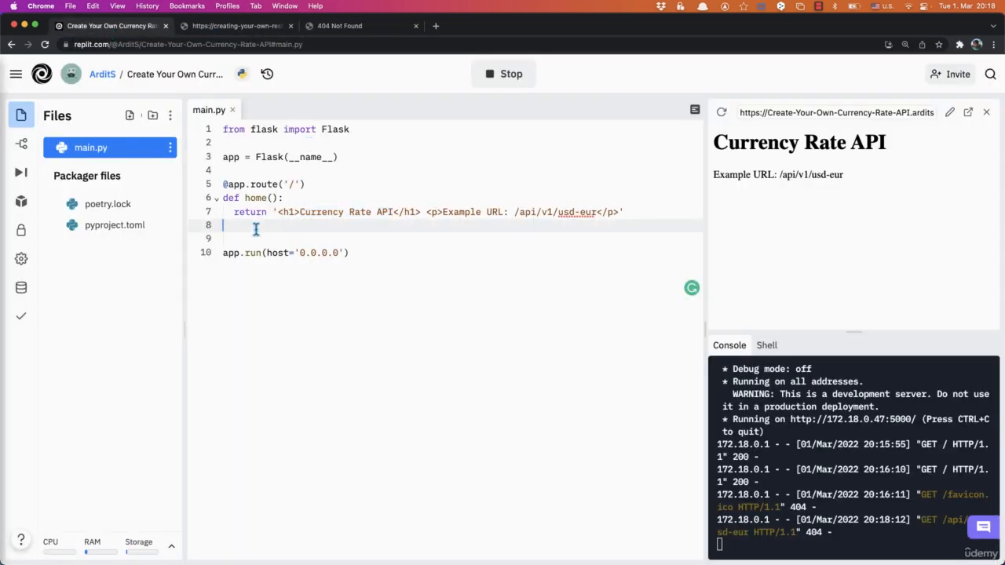
type("@")
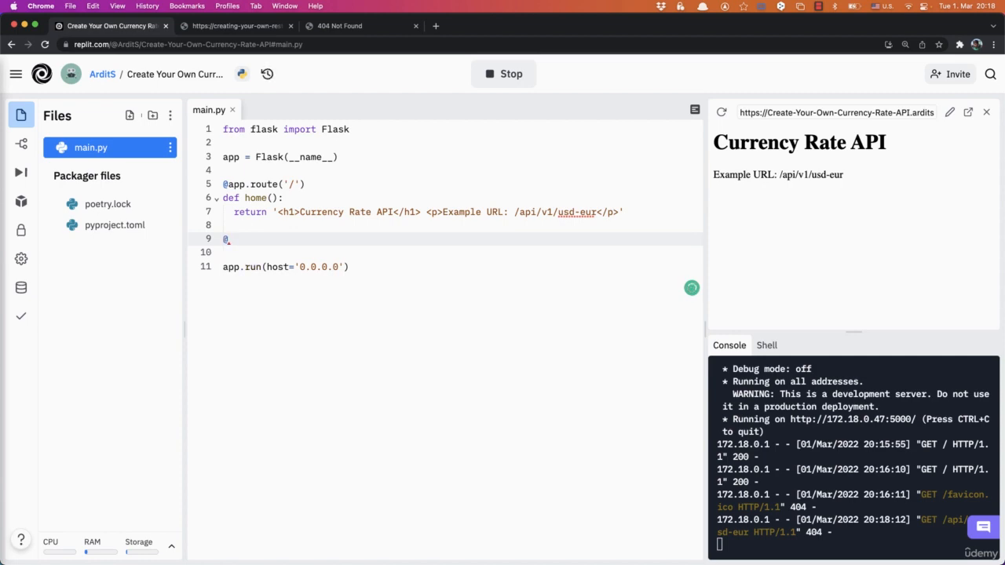
type("app.route")
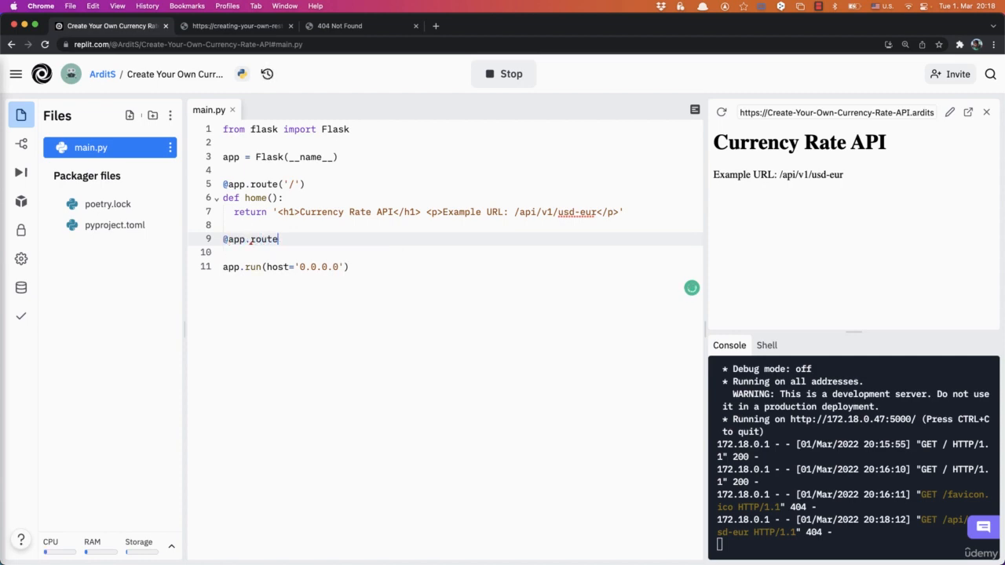
type("('')")
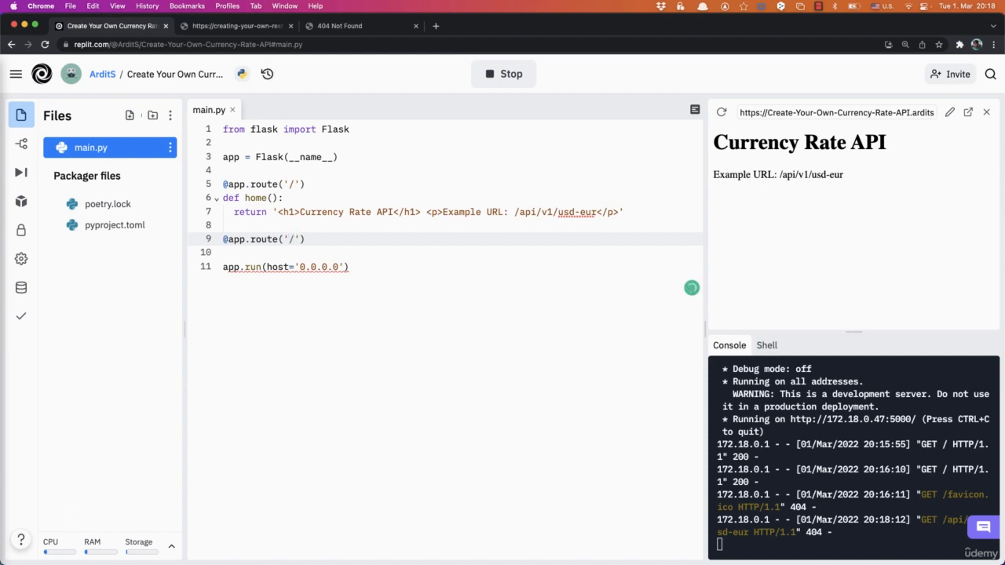
left_click(361, 25)
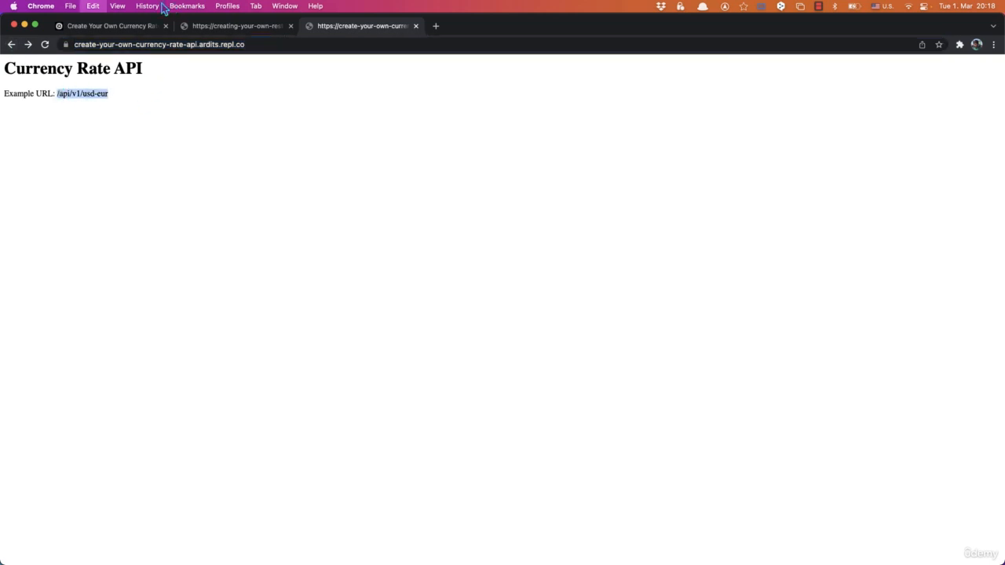
left_click(110, 25)
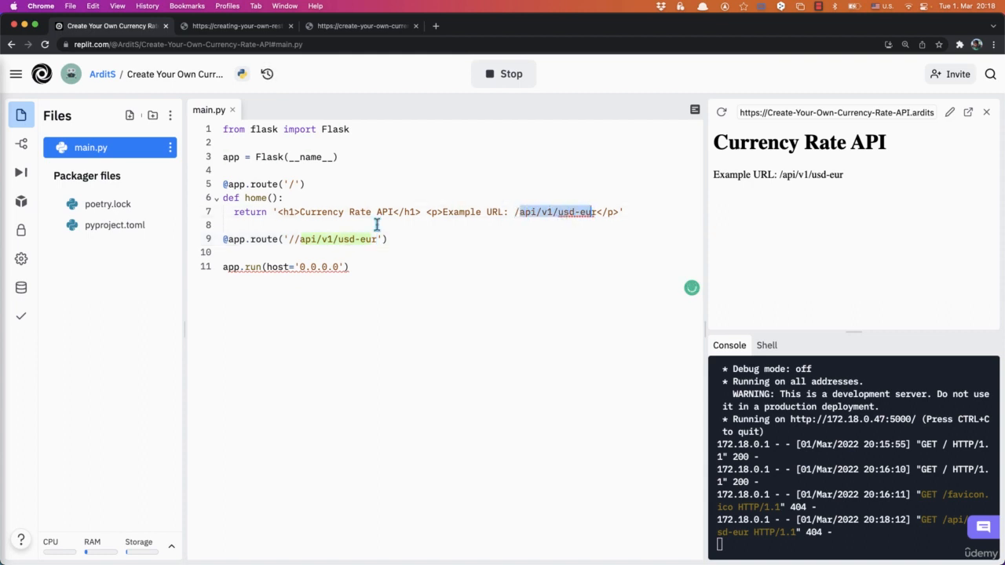
left_click(294, 238)
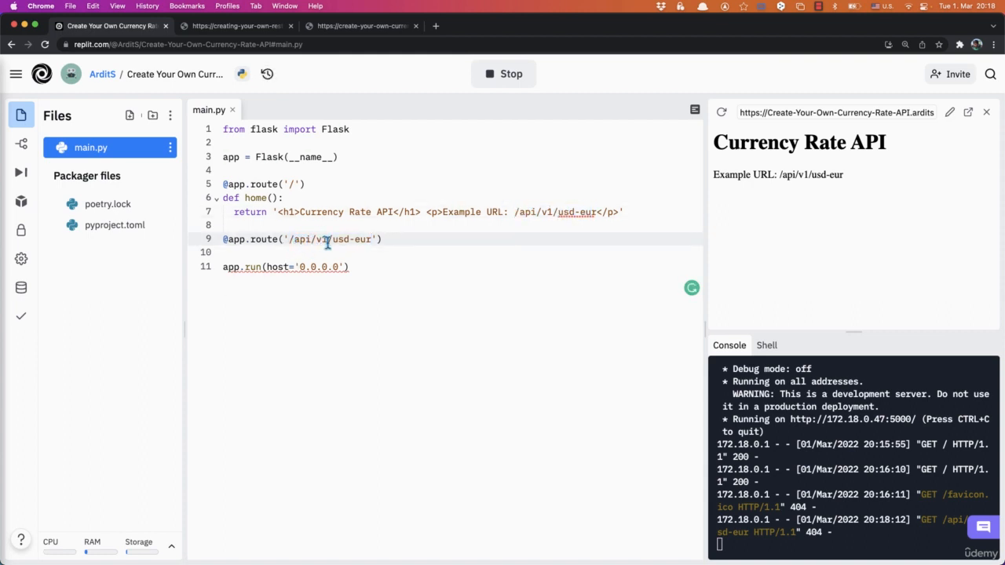
Replace usd and eur in the route with <in_cur> and <out_cur> placeholders
double_click(352, 240)
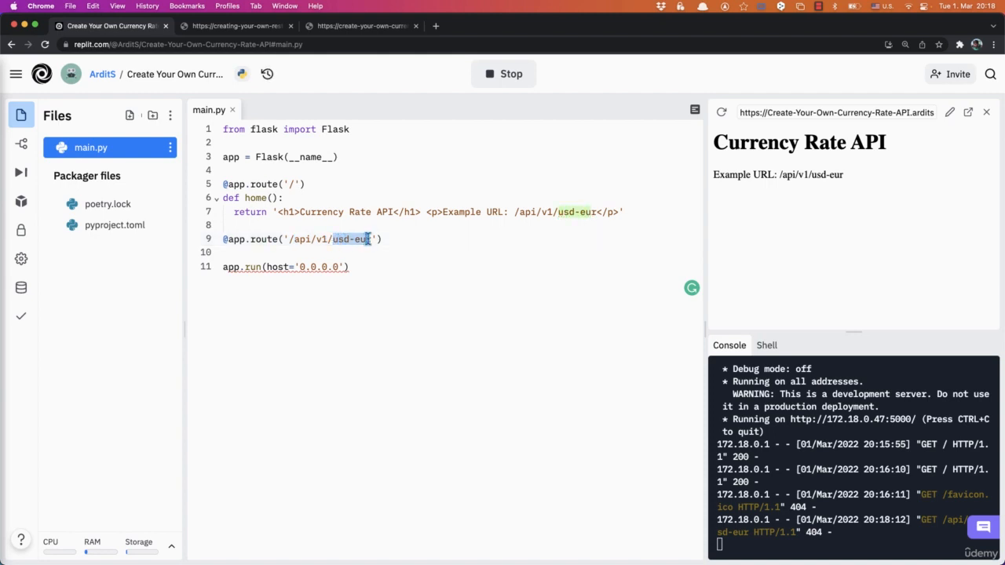
left_click(342, 239)
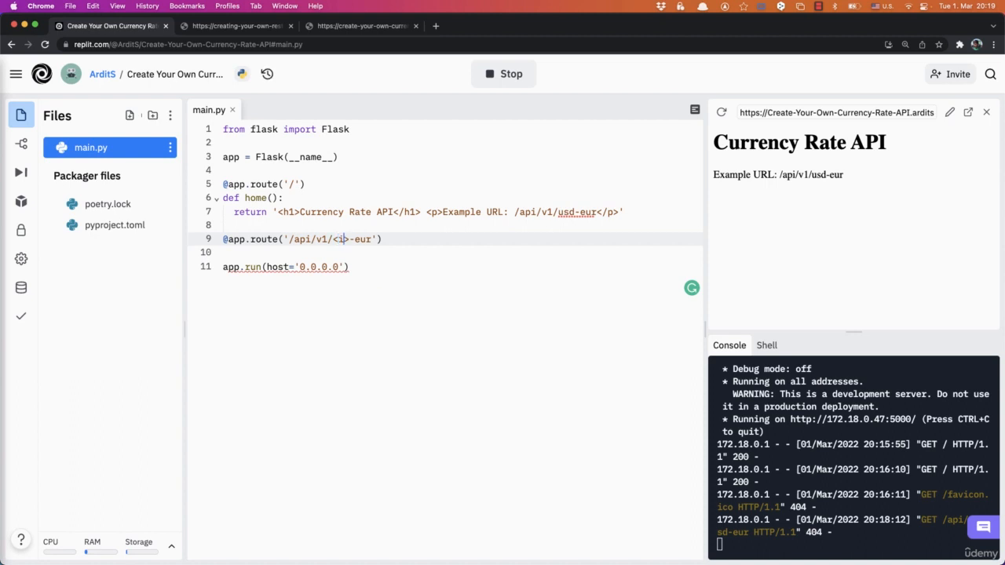
type("n_cur")
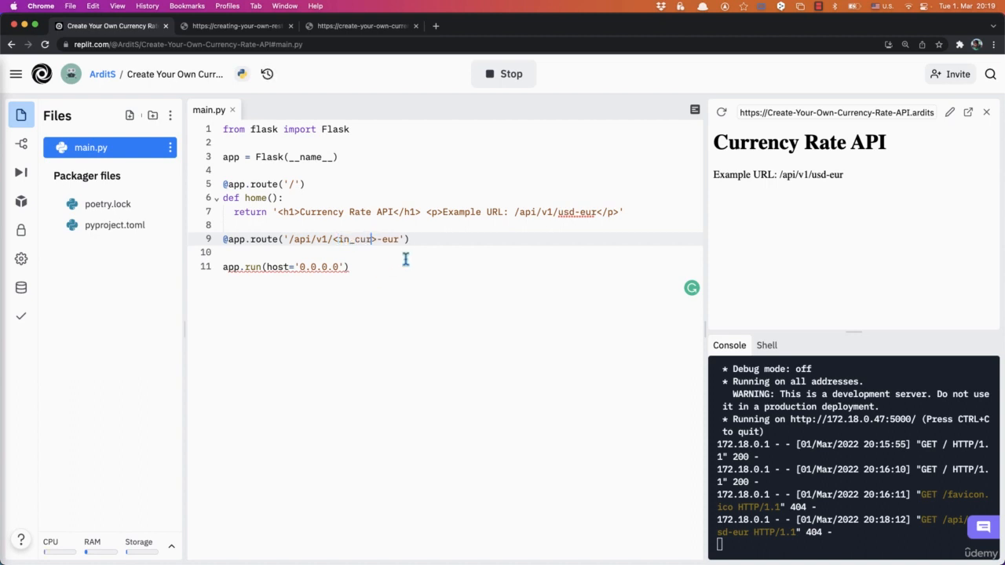
double_click(389, 238)
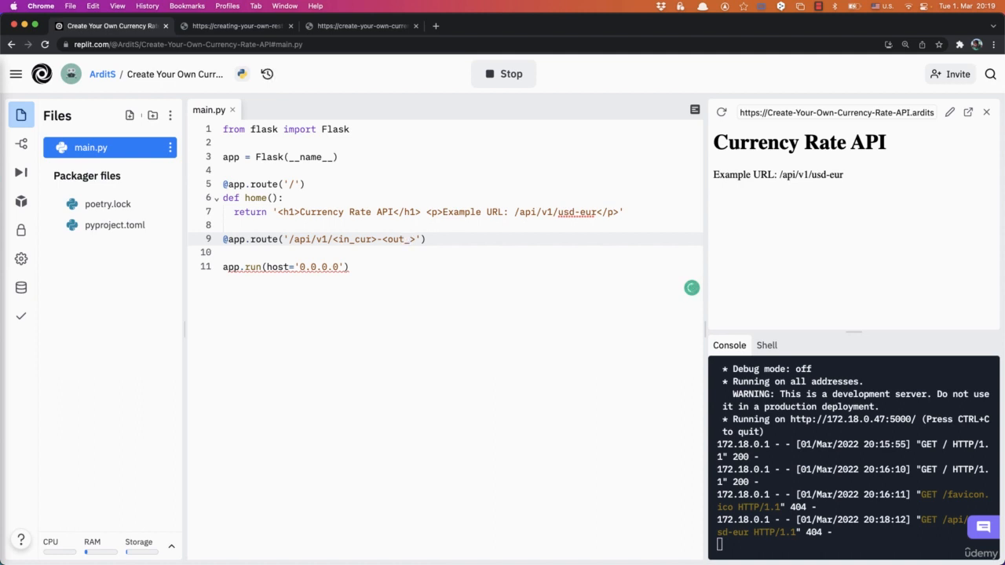
type("cur")
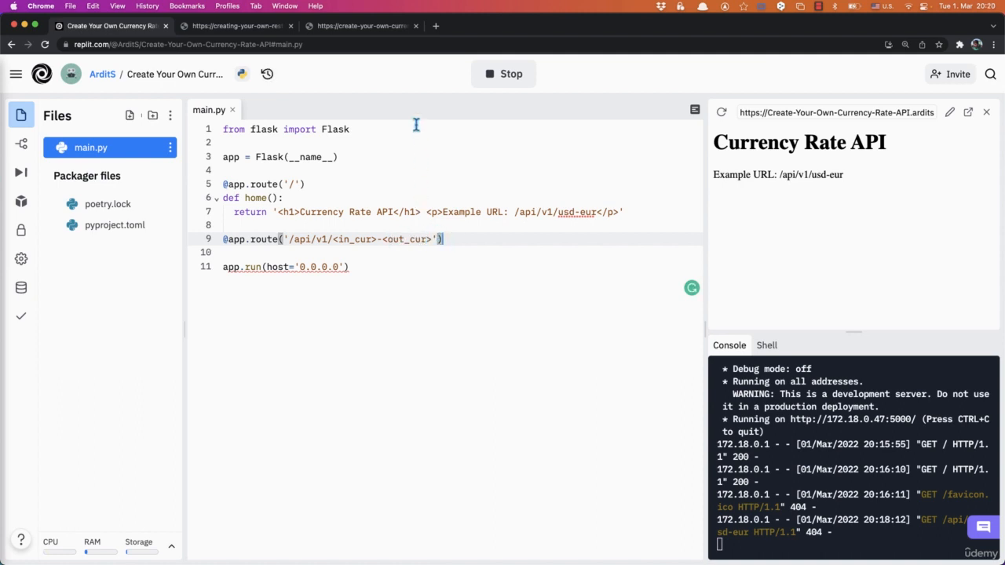
Compare the reference usd-jpy address with the in_cur and out_cur placeholders
left_click(362, 25)
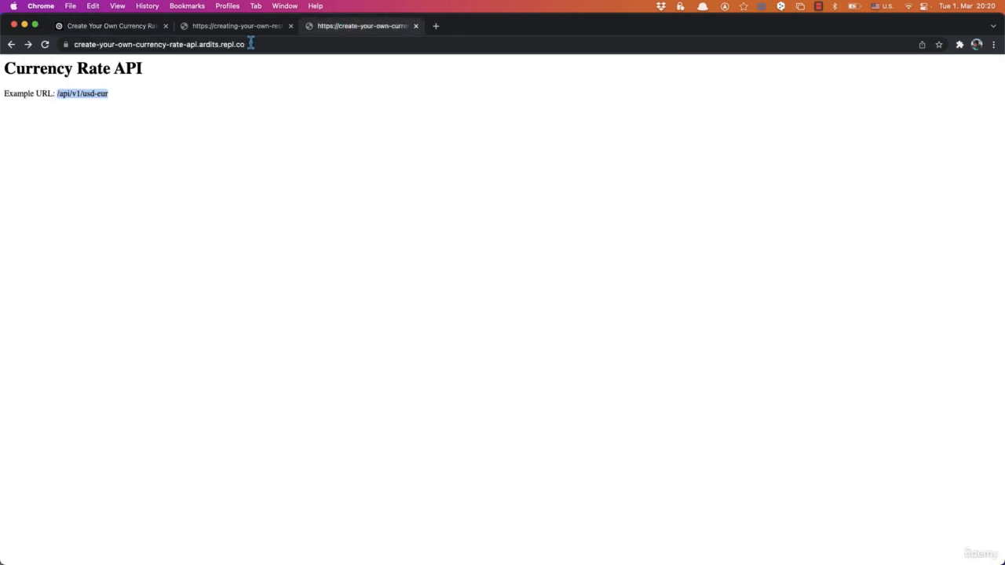
left_click(236, 26)
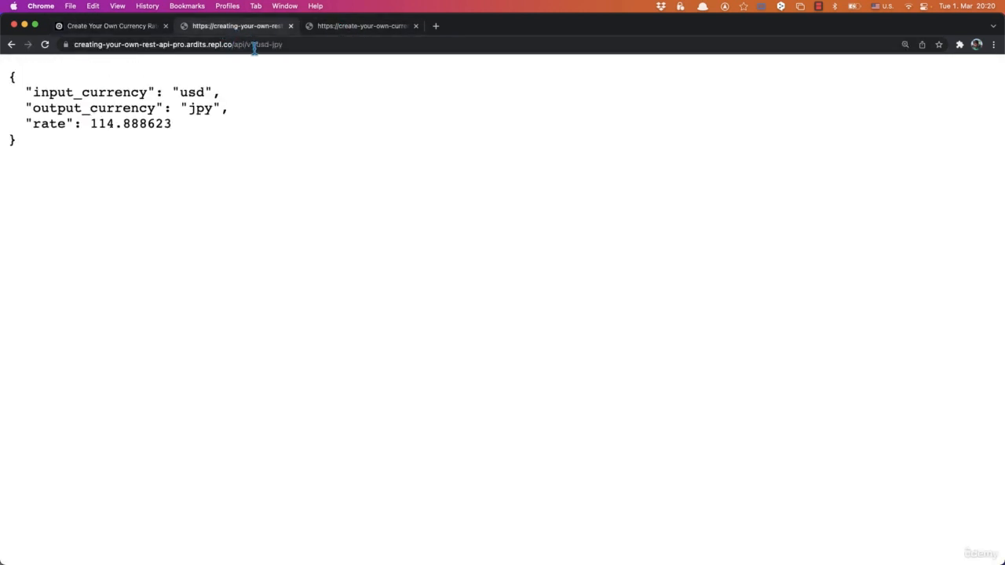
double_click(264, 44)
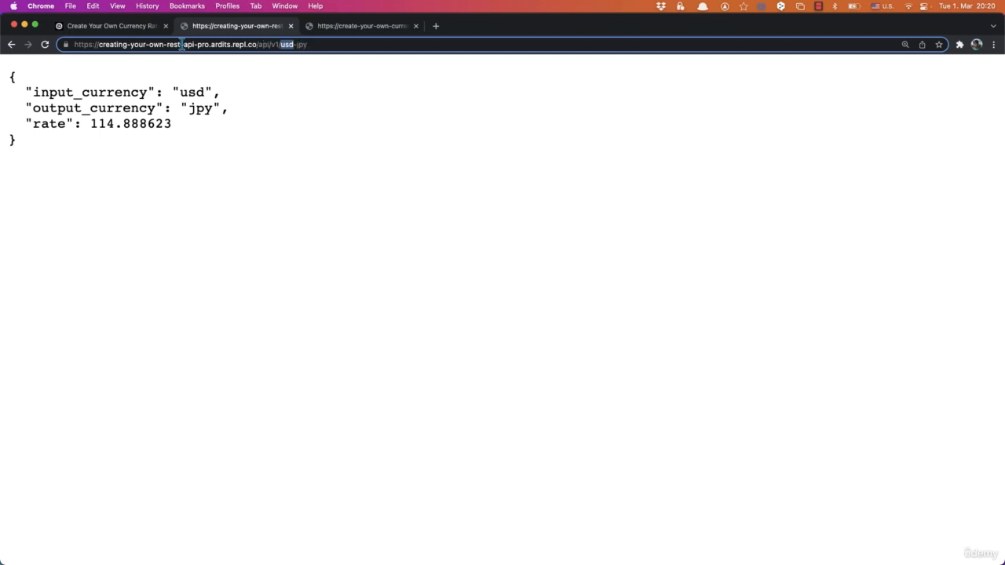
left_click(110, 25)
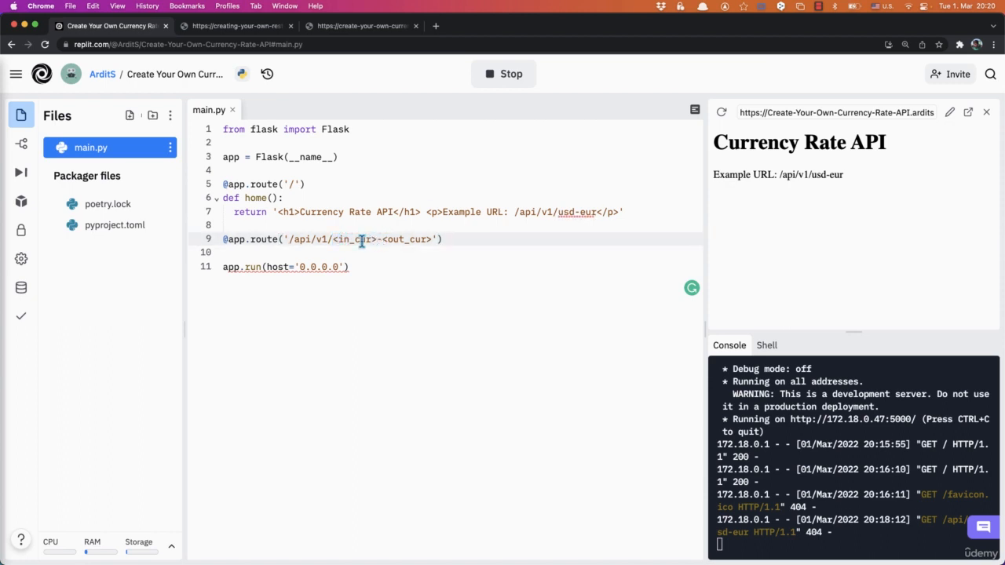
double_click(396, 238)
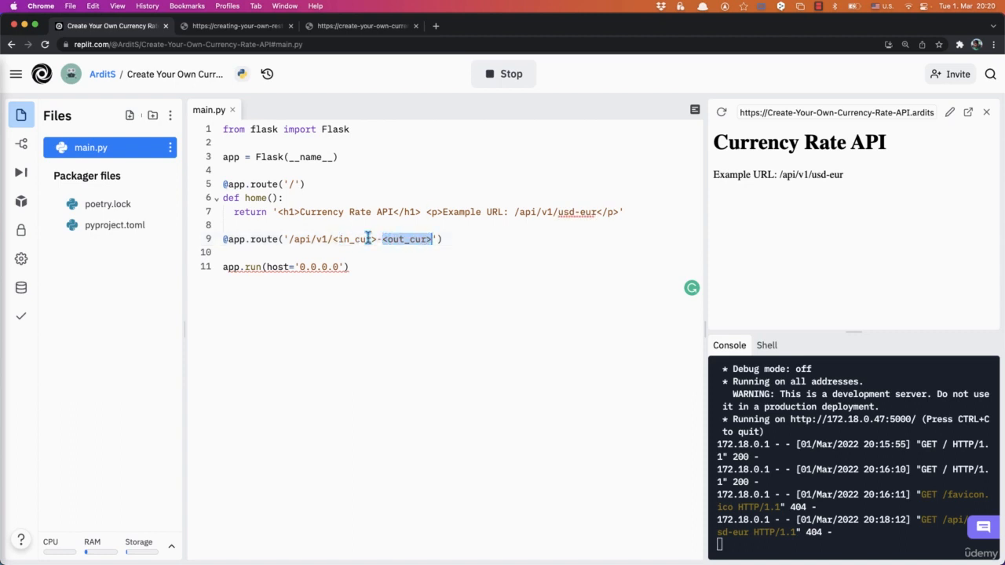
double_click(353, 240)
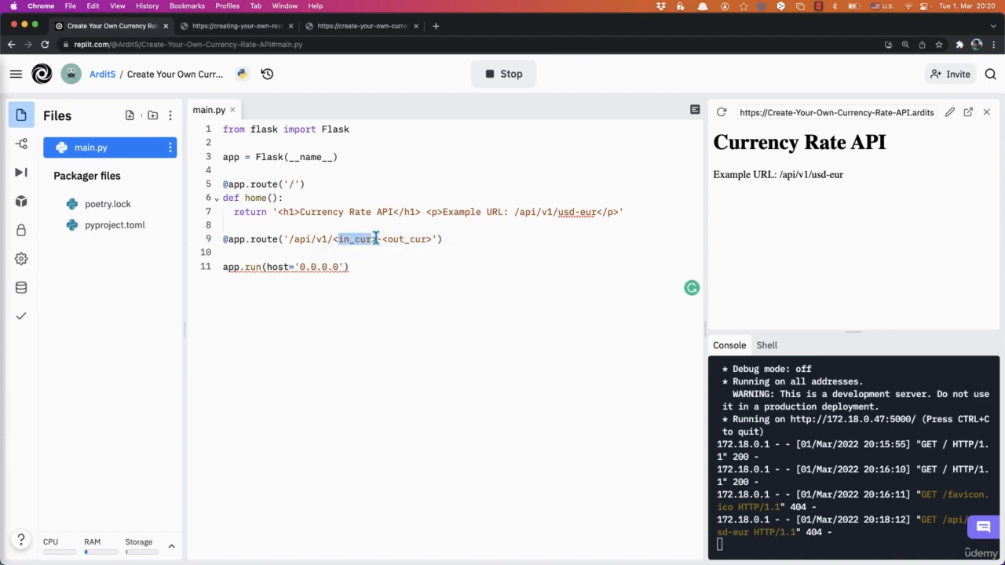
double_click(408, 239)
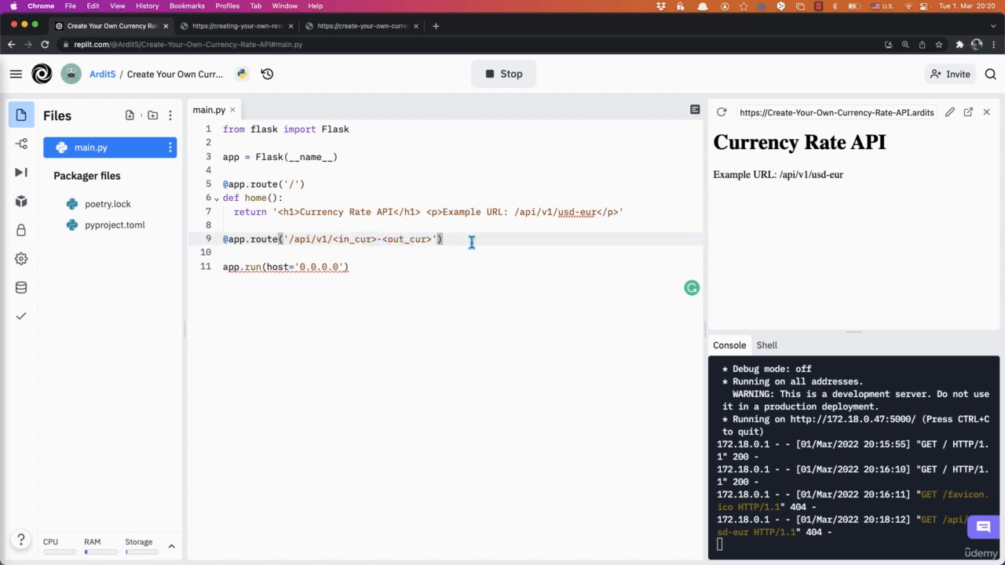
Define def api(in_cur, out_cur): beneath the new route with an empty body
type("def")
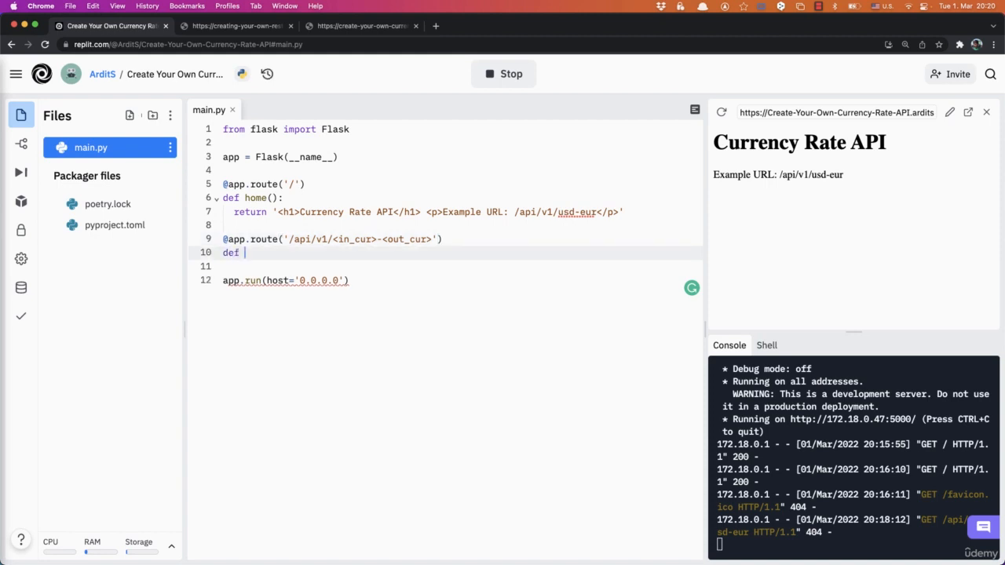
type("api()")
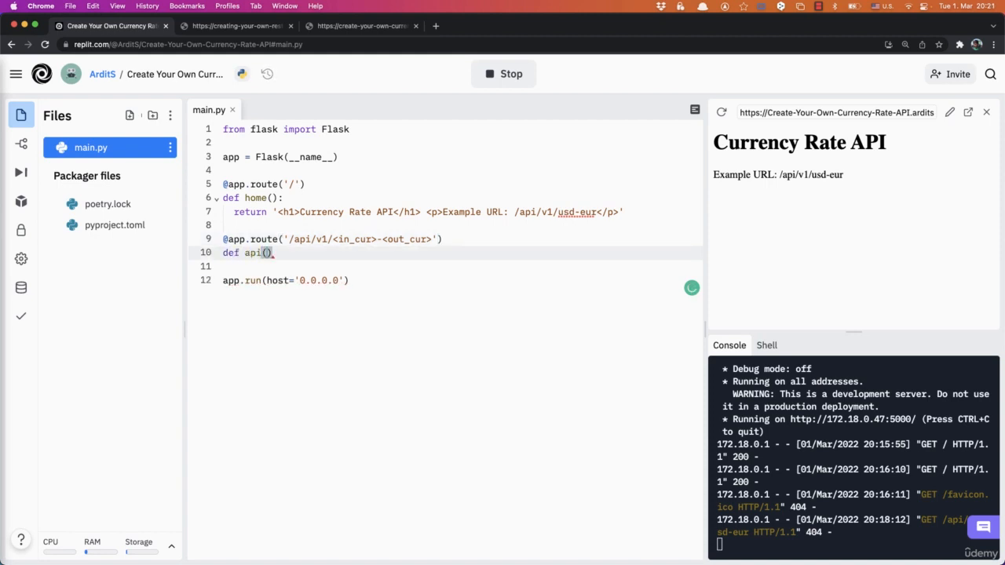
type("in_cu")
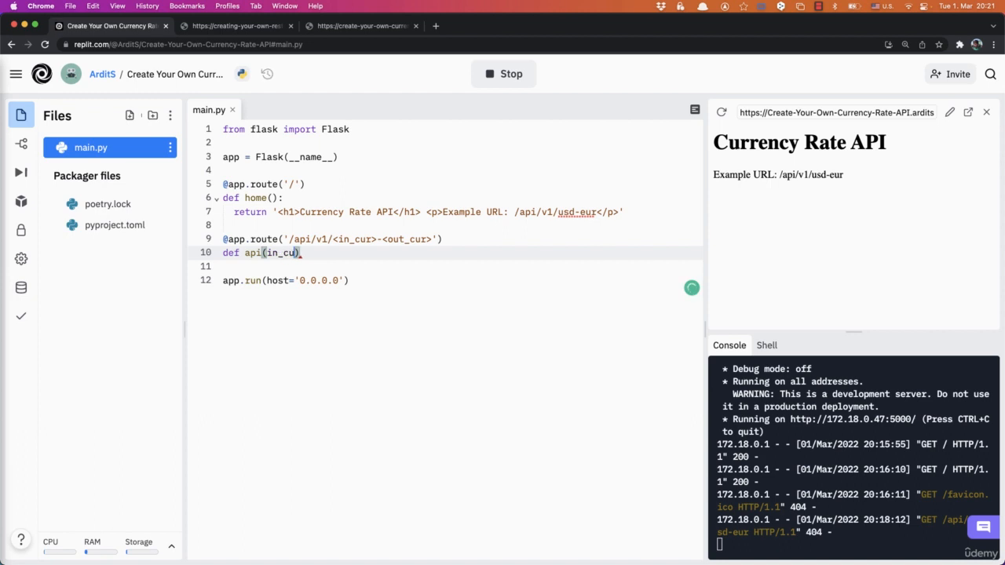
type(", out_cur")
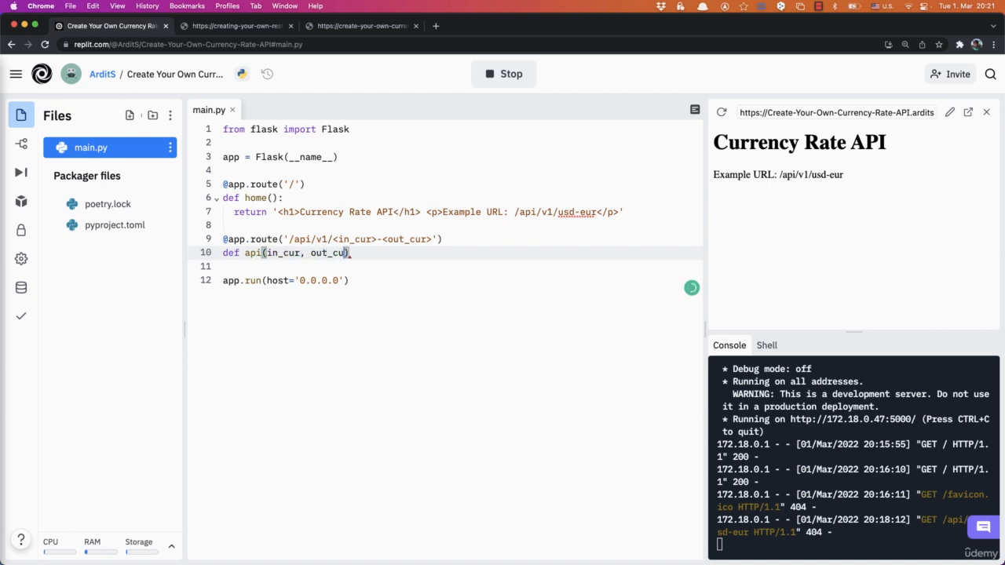
double_click(288, 252)
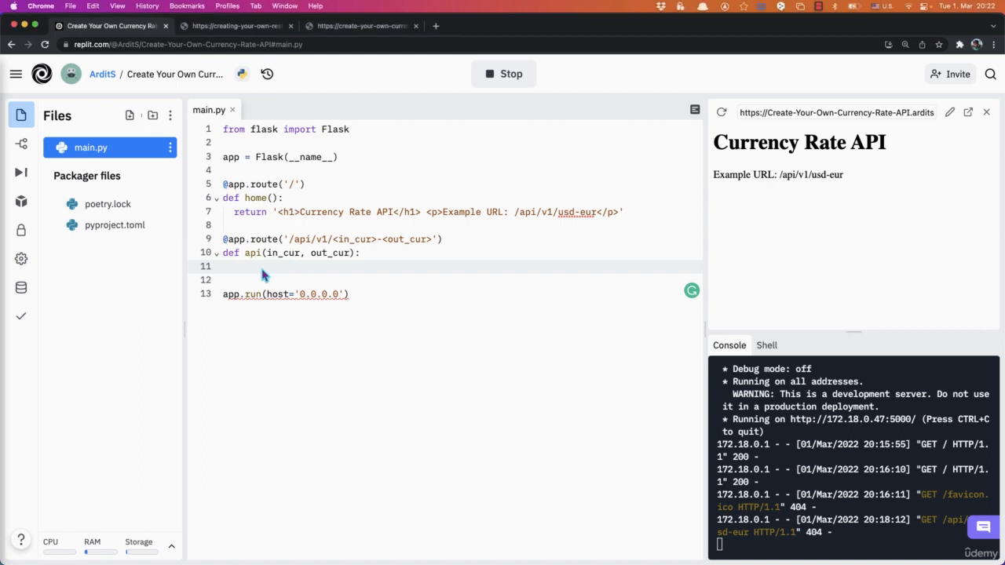
left_click(235, 266)
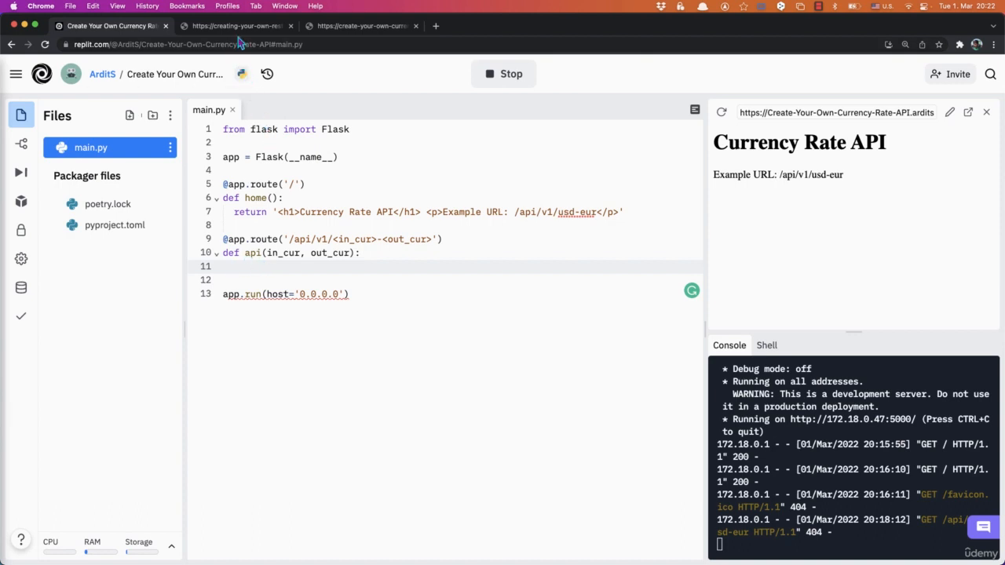
Review the example usd-jpy JSON and its rate, then return to main.py
left_click(236, 26)
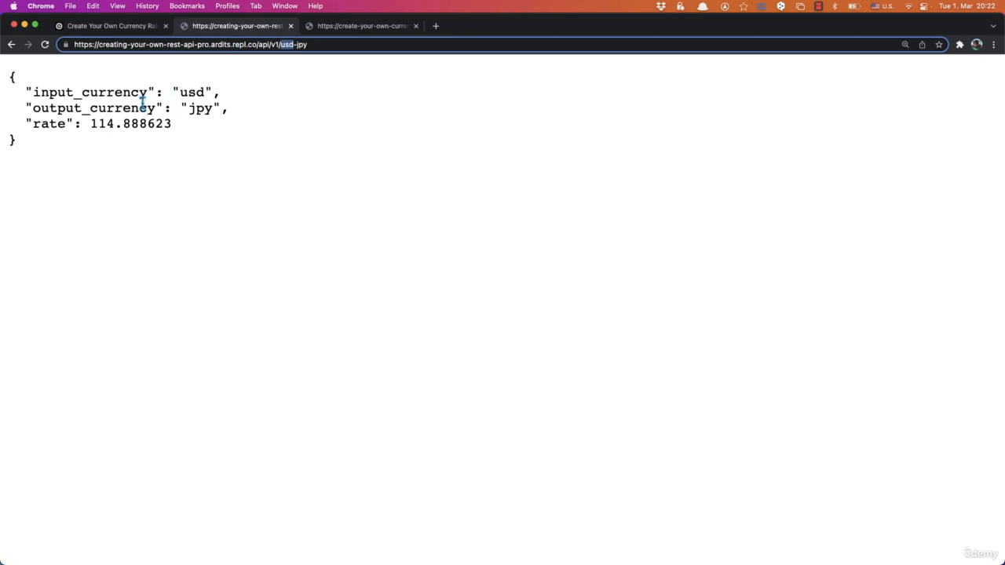
double_click(131, 123)
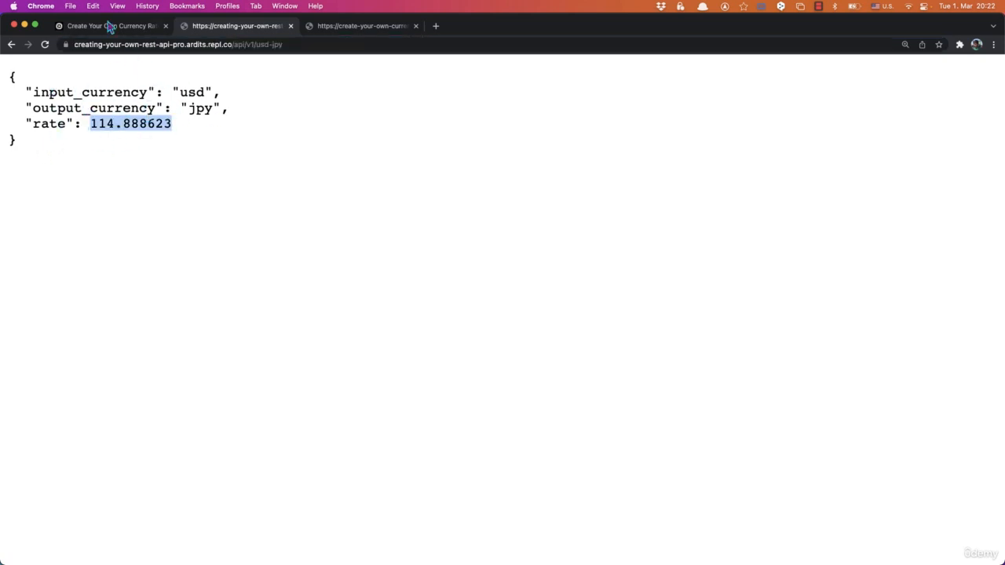
left_click(110, 25)
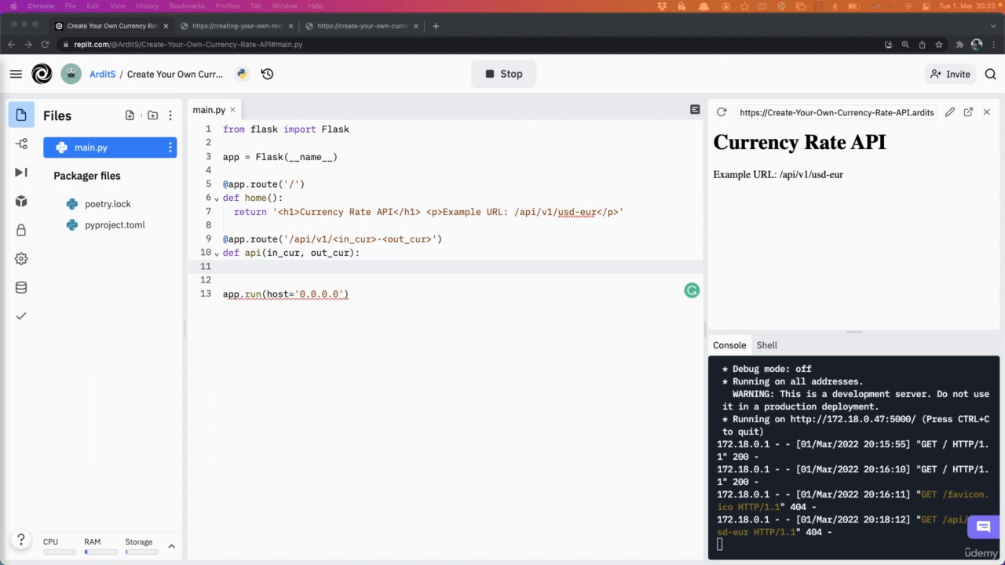
mouse_move(375, 140)
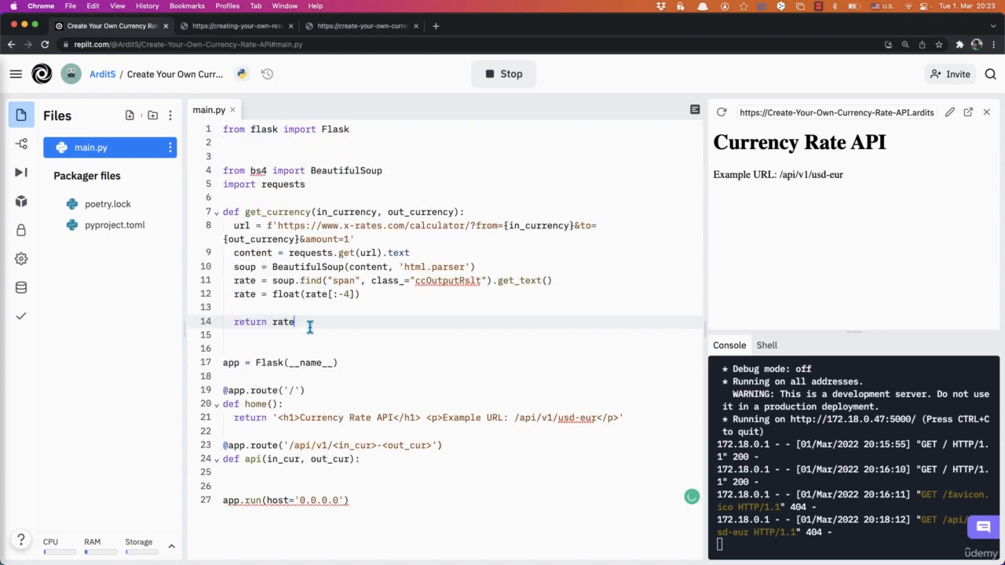
Paste the bs4/requests imports and the get_currency scraping function into main.py
left_click_drag(224, 170, 296, 322)
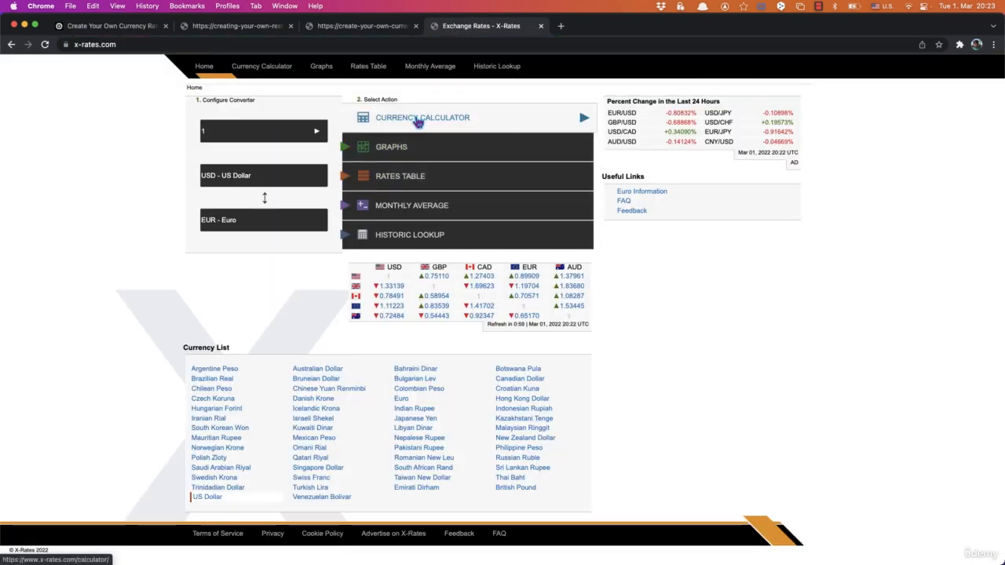
View the X-Rates currency calculator for from=EUR&to=JPY, showing 127.743342
left_click(422, 117)
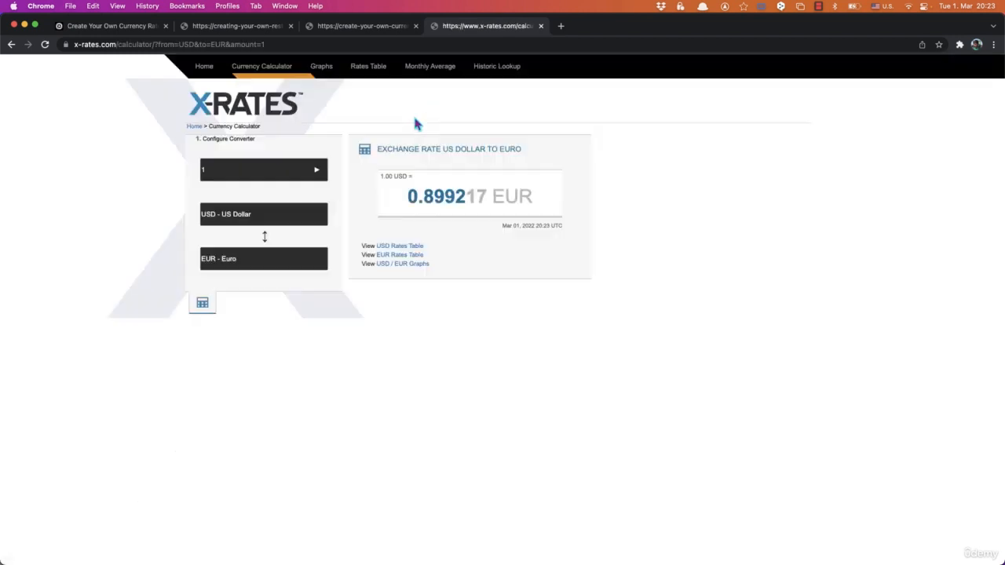
left_click(263, 175)
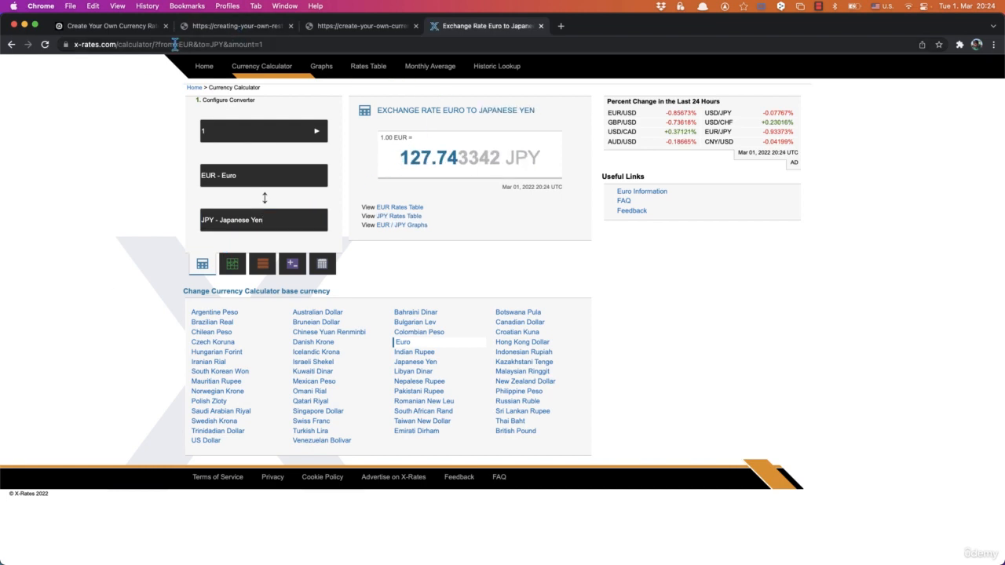
double_click(224, 44)
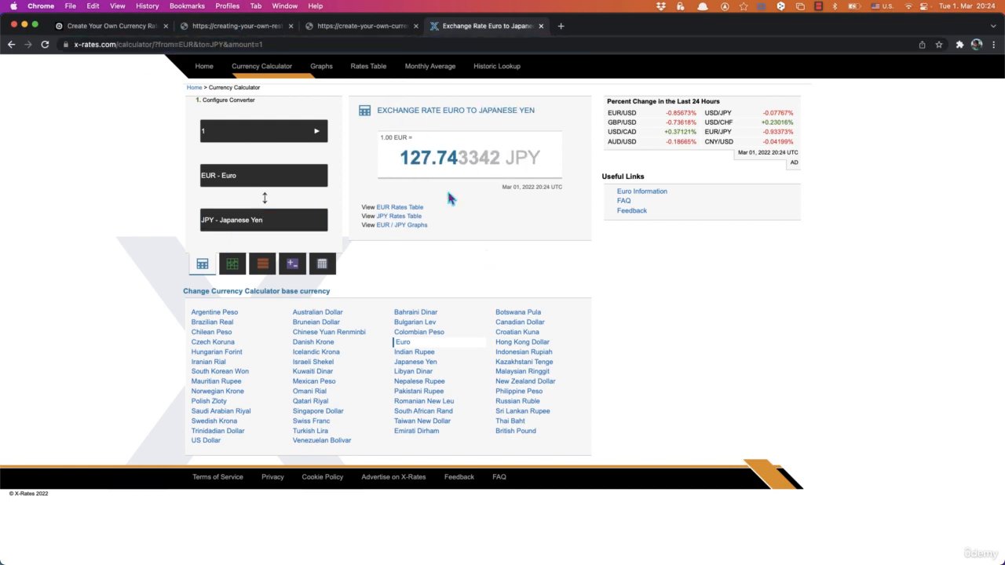
left_click(110, 26)
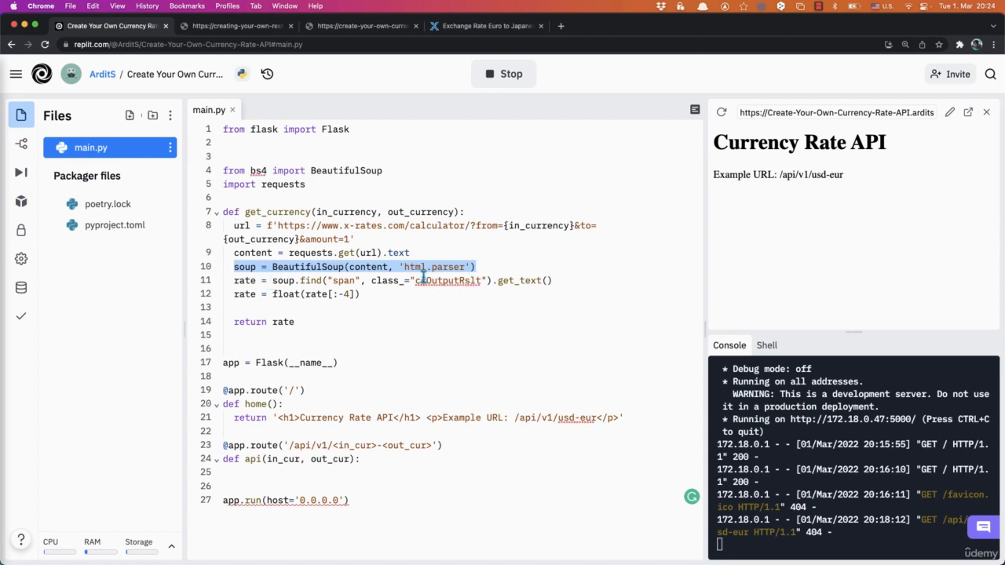
Compare the ccOutputRslt span class in get_currency against the calculator result page
left_click(357, 281)
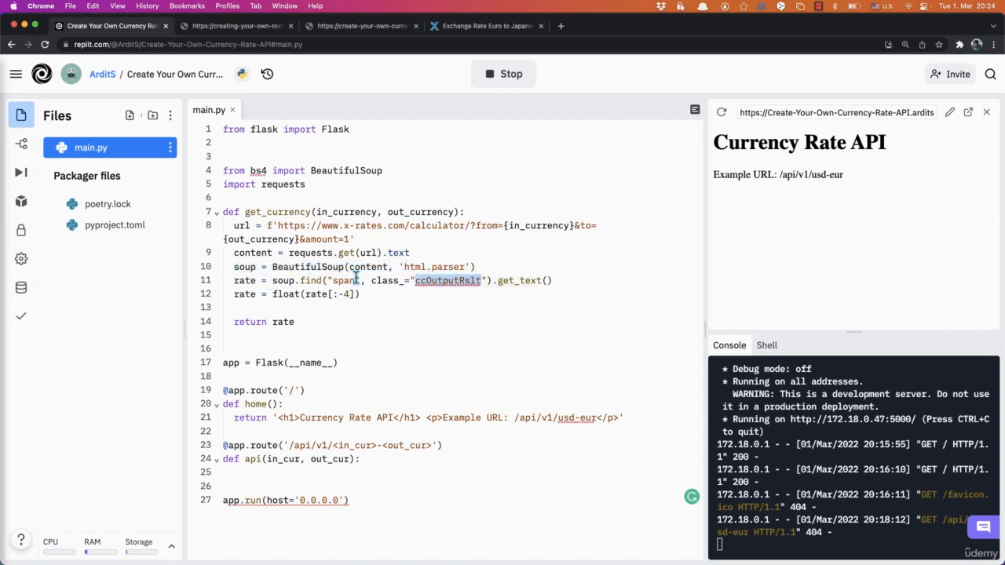
left_click(486, 26)
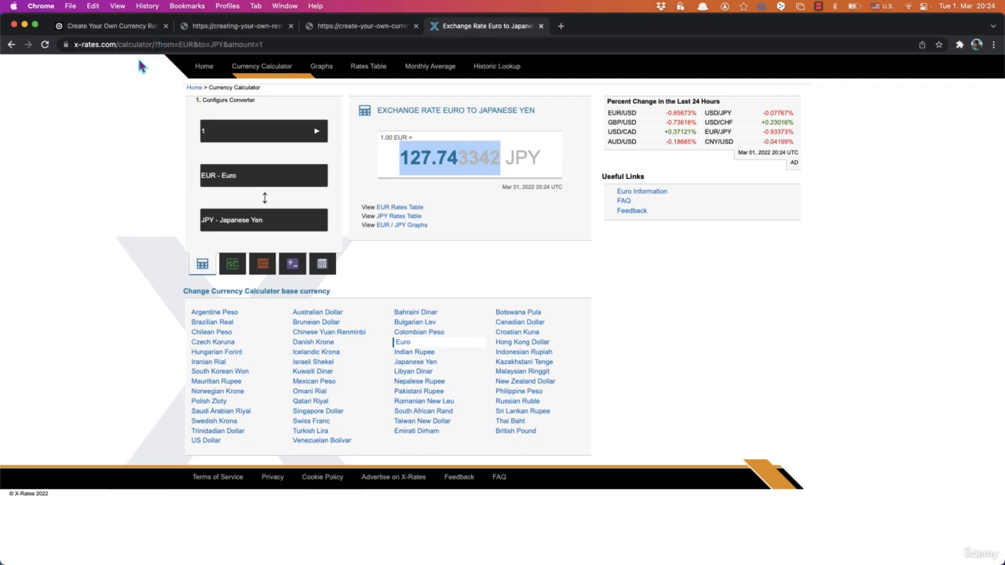
left_click(110, 26)
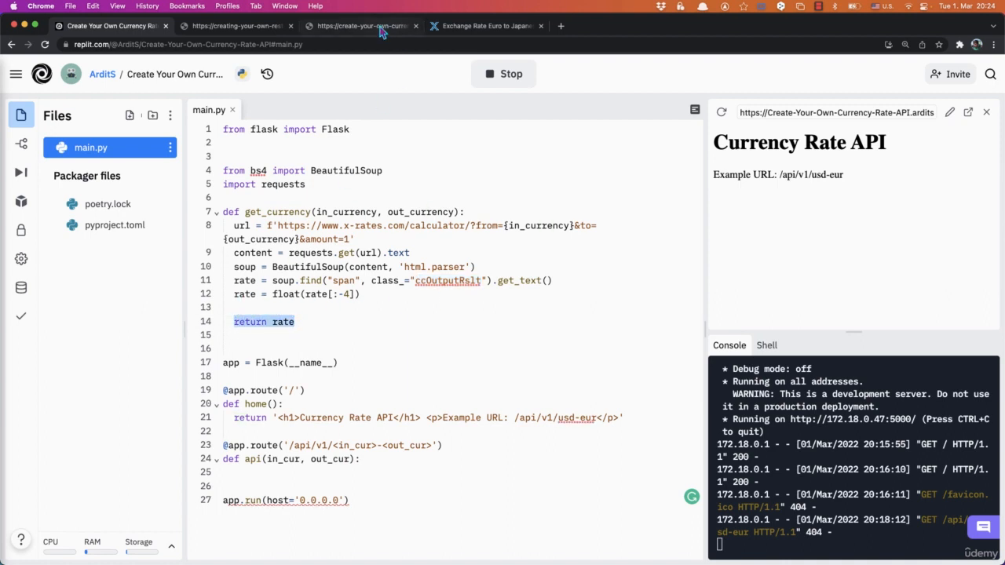
In the api route, set rate = get_currency(in_cur, out_cur), checking the example JSON output
left_click(486, 26)
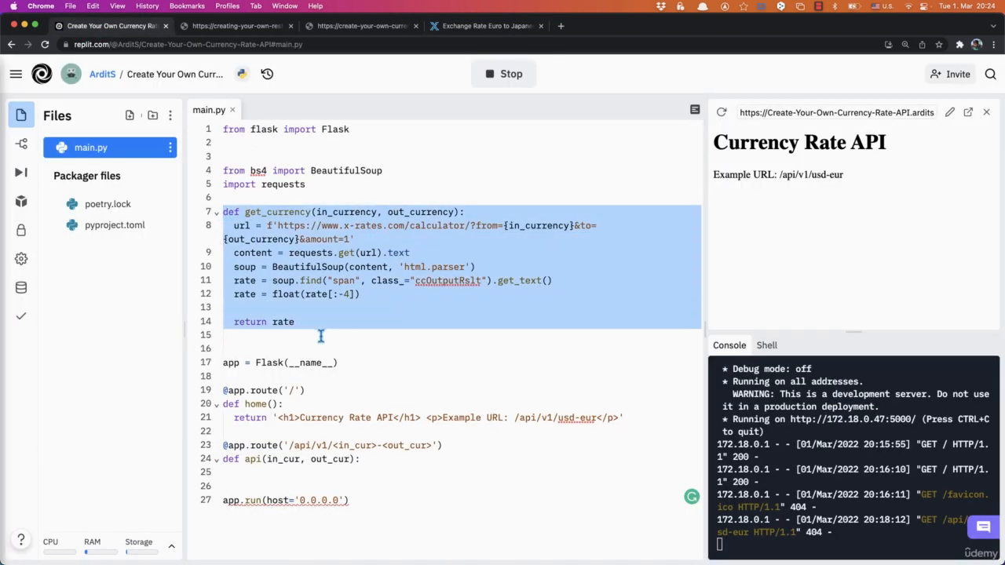
scroll("down", 3)
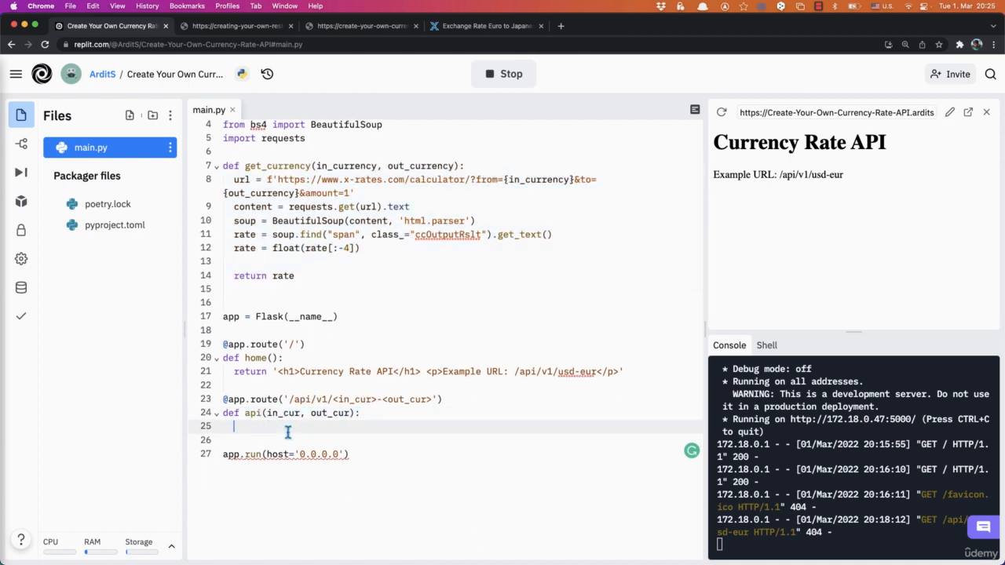
type("rate =")
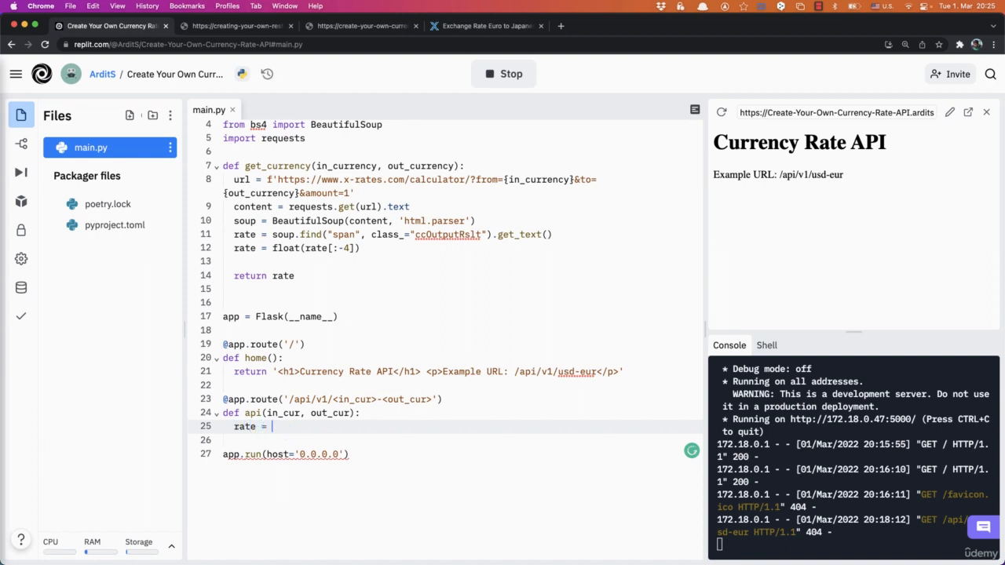
type("get_")
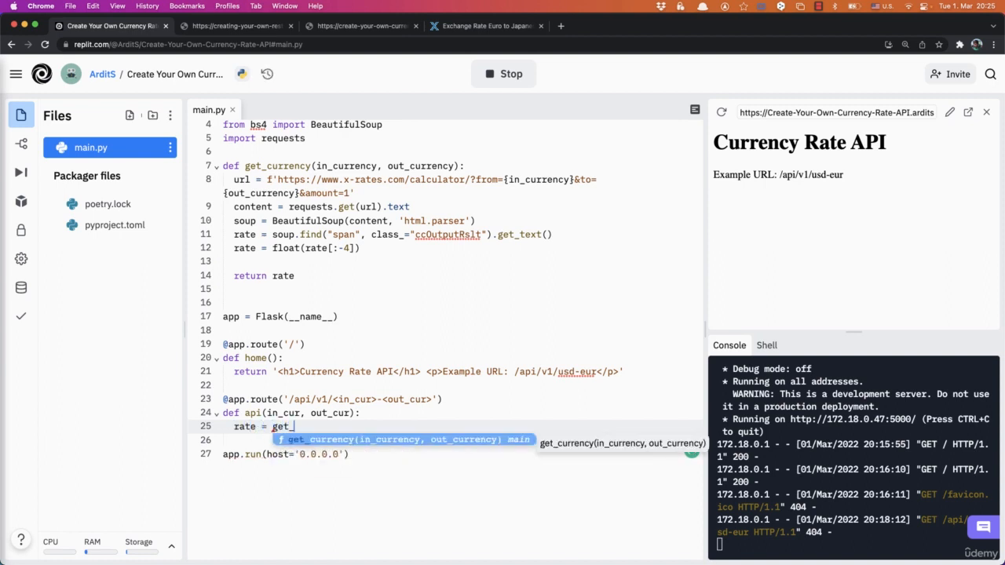
key("Tab")
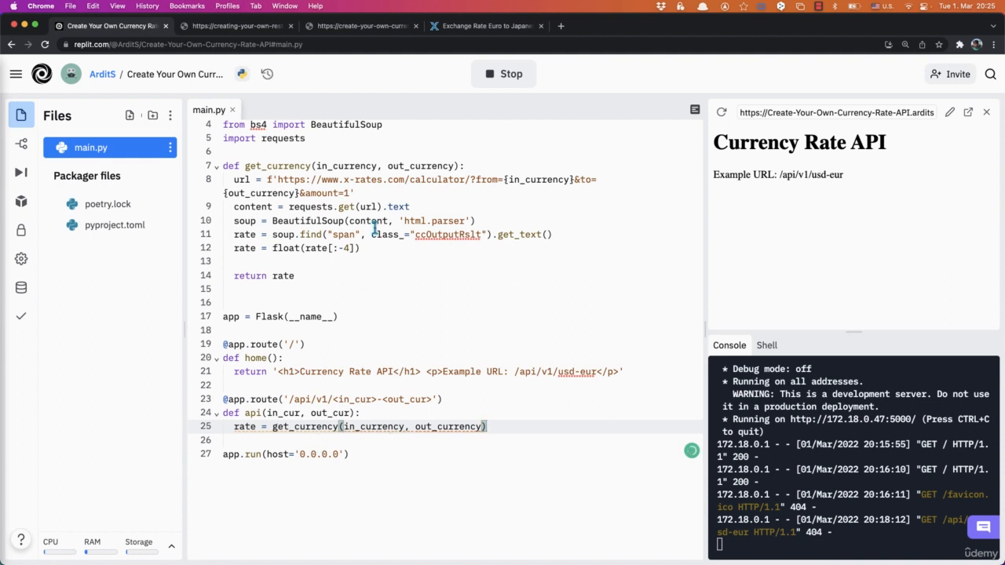
double_click(305, 427)
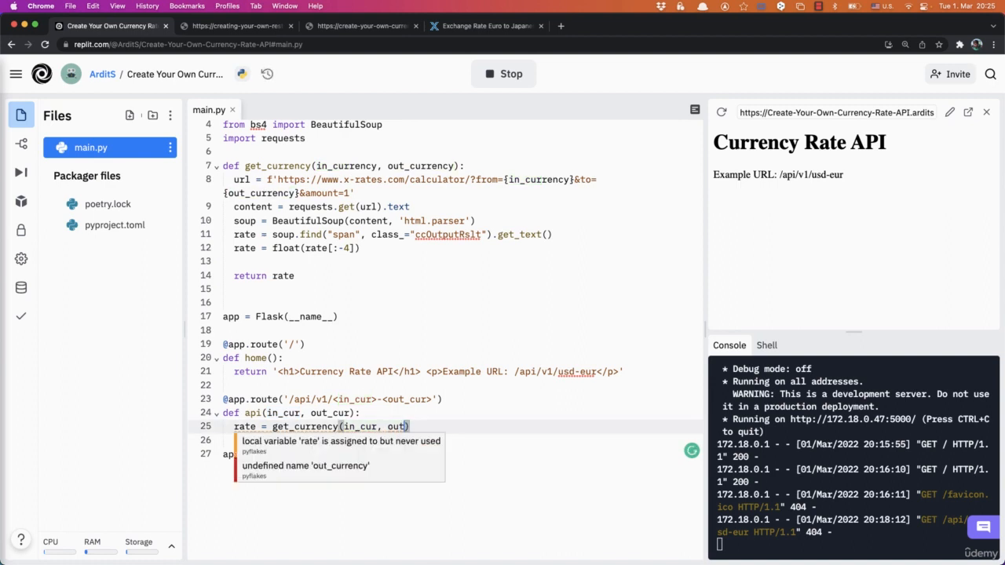
type("_cur")
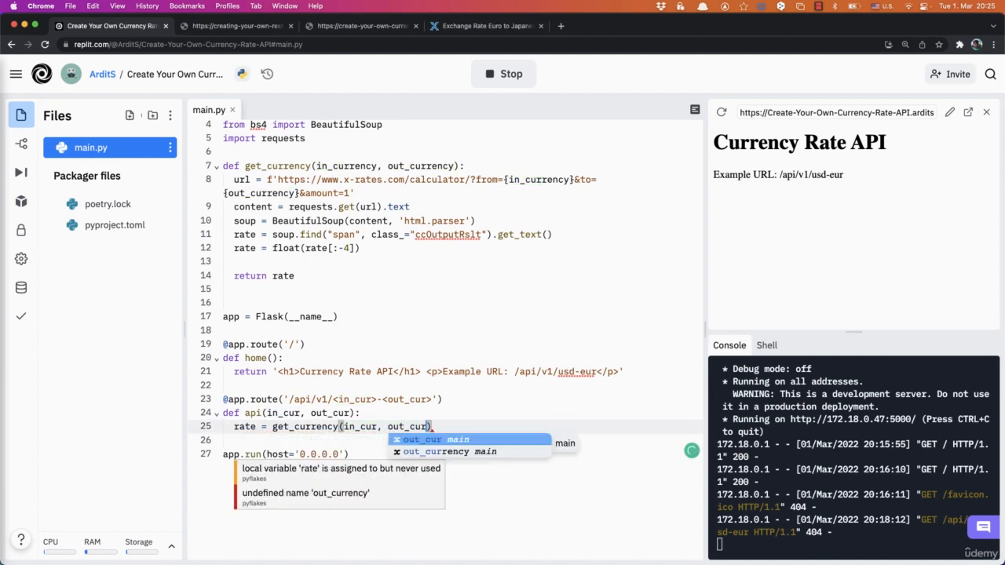
left_click(235, 26)
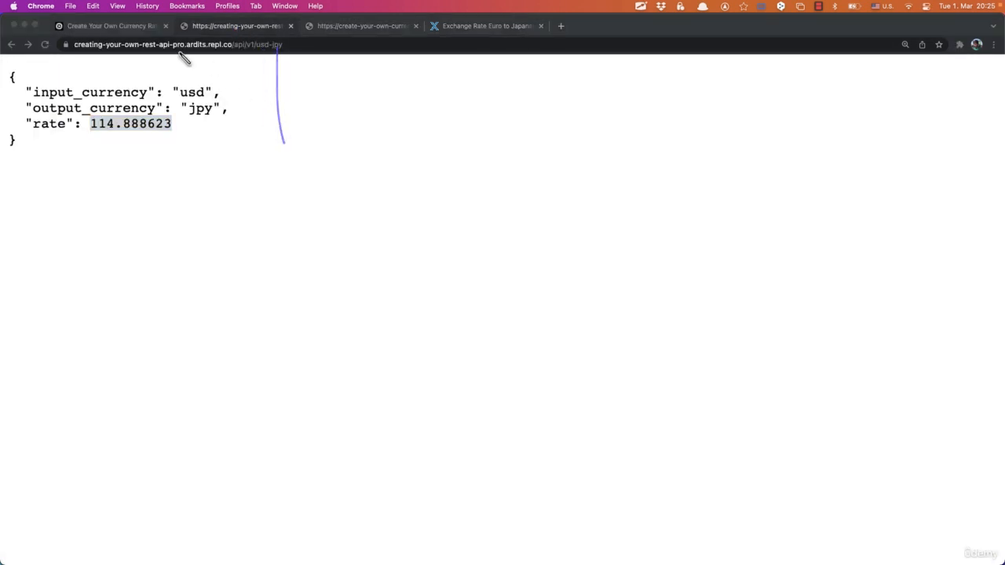
left_click(110, 26)
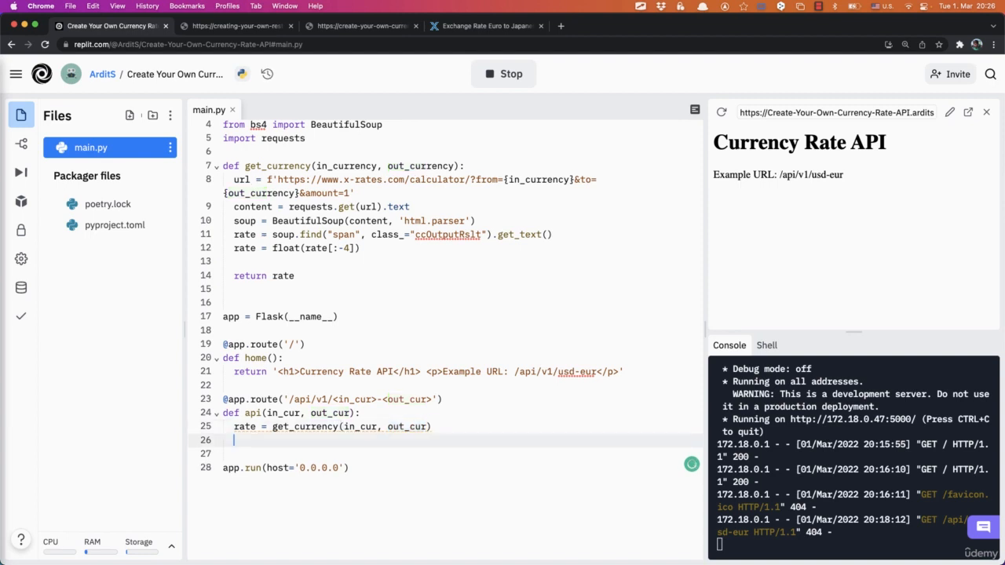
Start result_dictionary with the 'input_currency': in_cur entry
type("di")
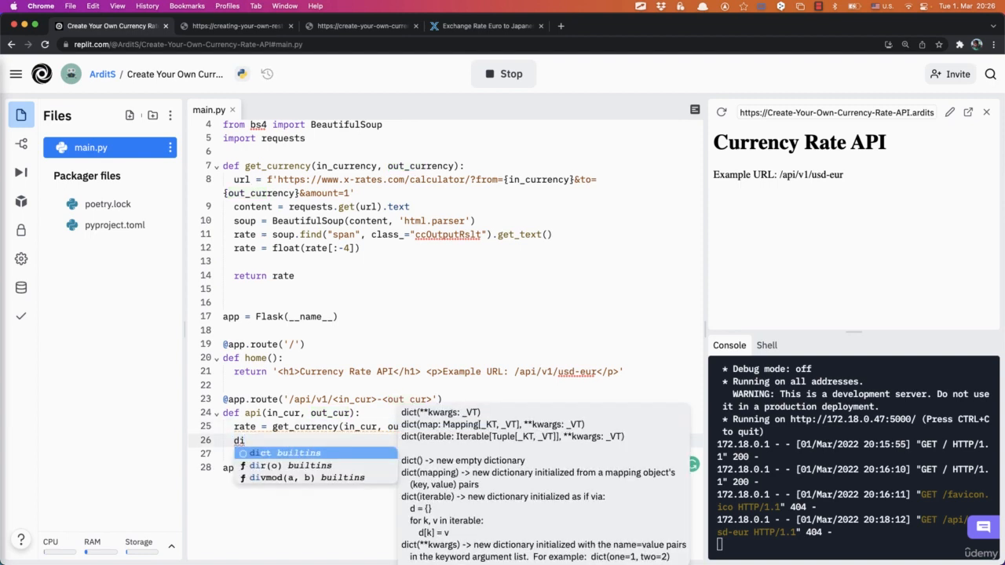
type("c")
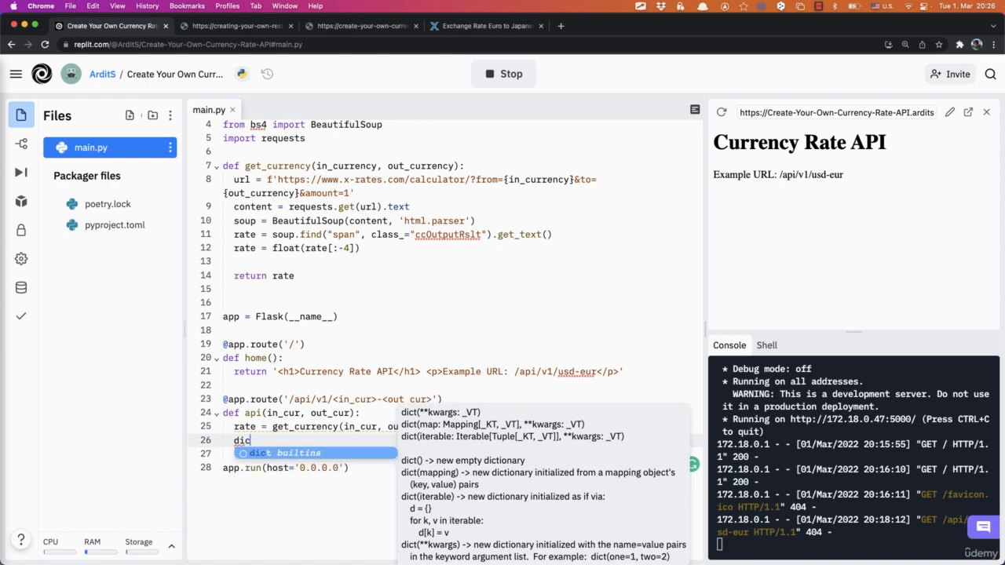
type("resu")
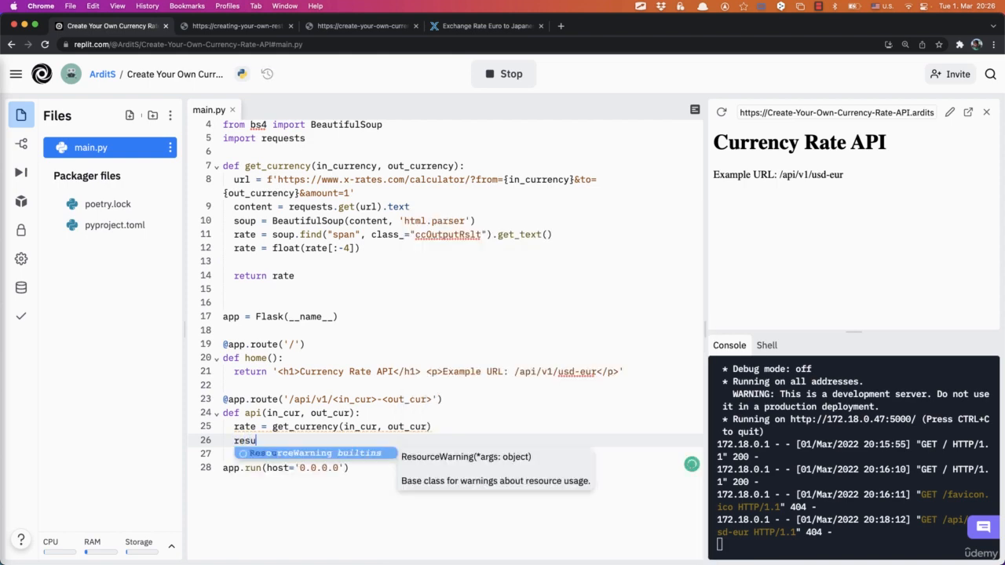
type("lt_dic")
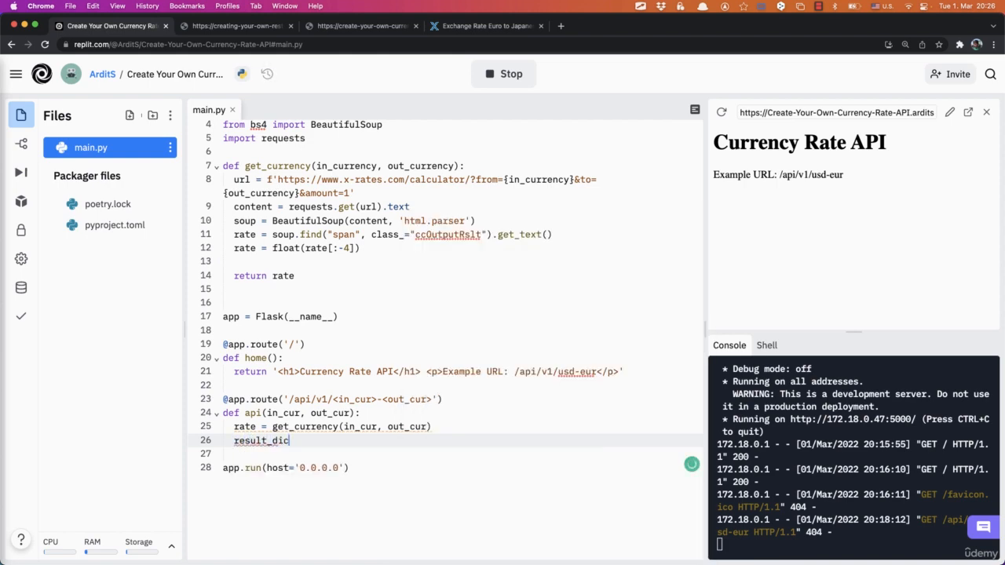
type("tionary =")
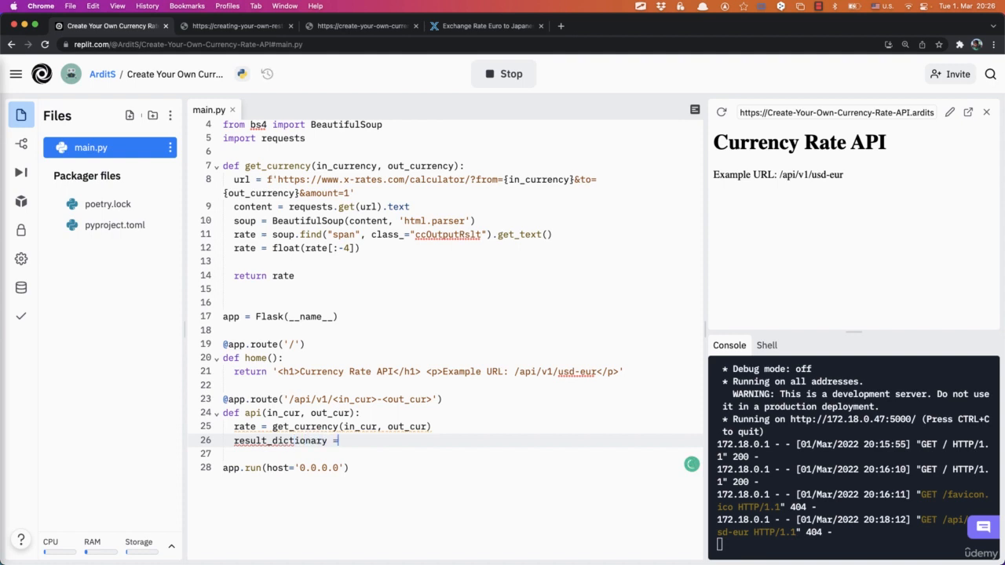
type("{}")
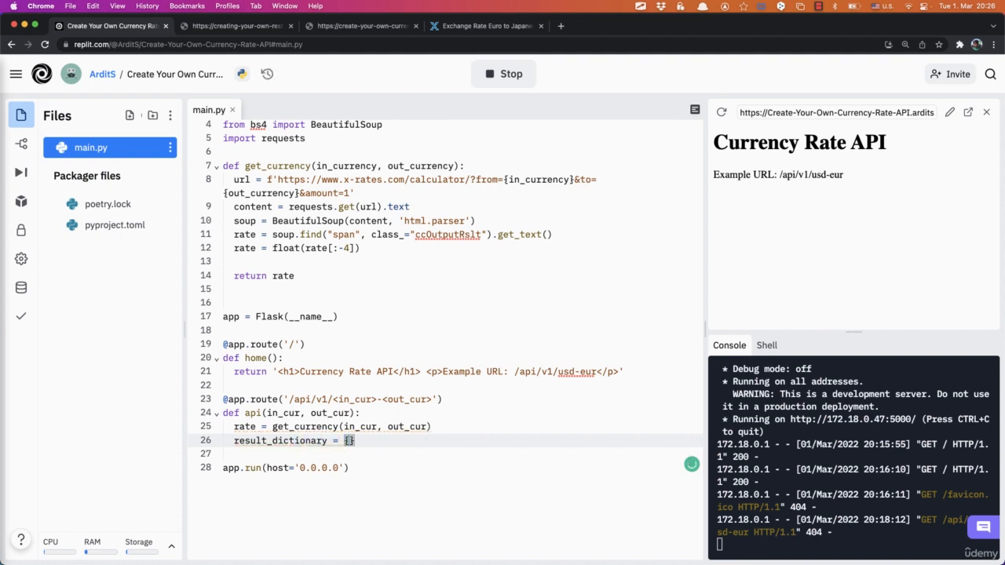
type("input_currenc'")
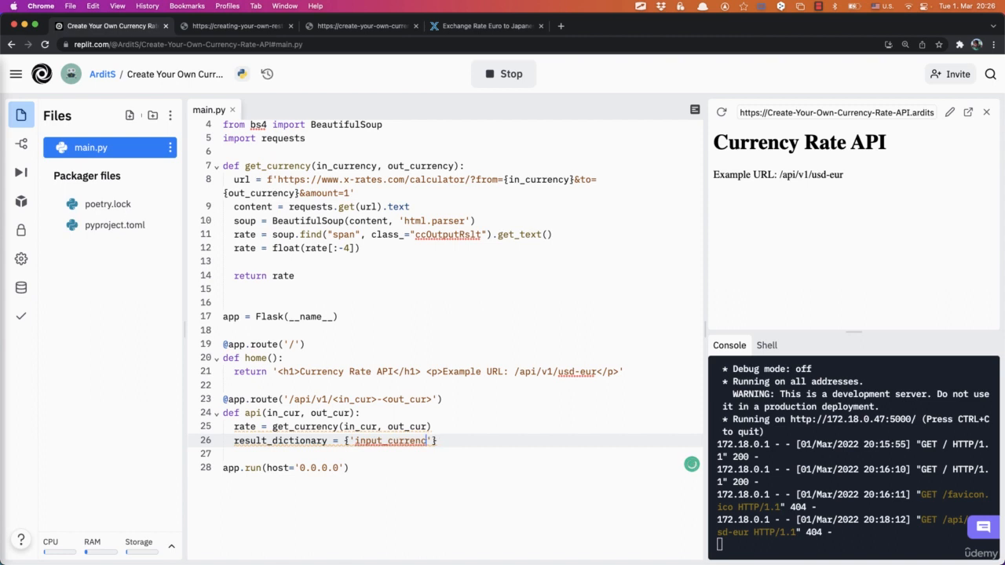
type(":1")
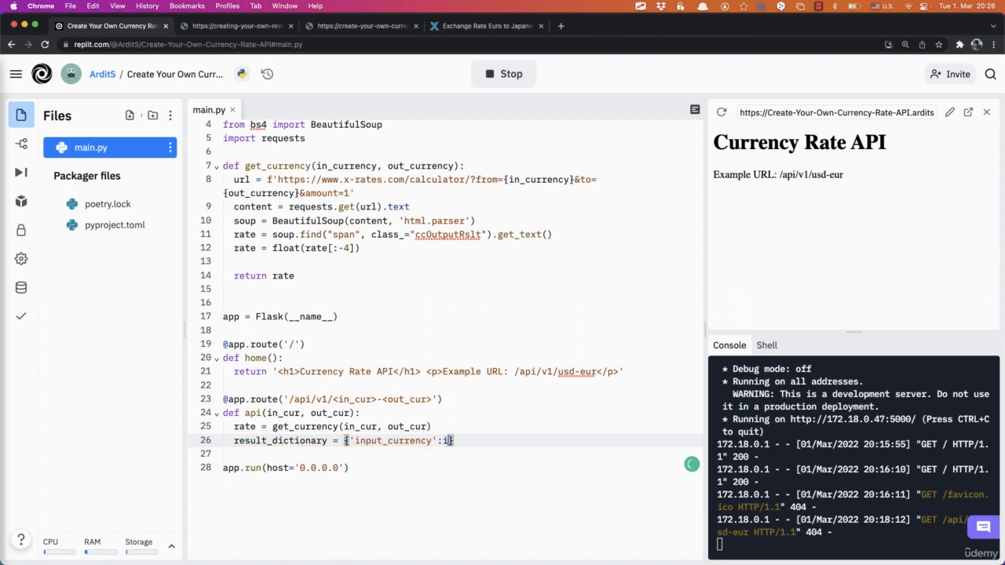
type("n_cur}")
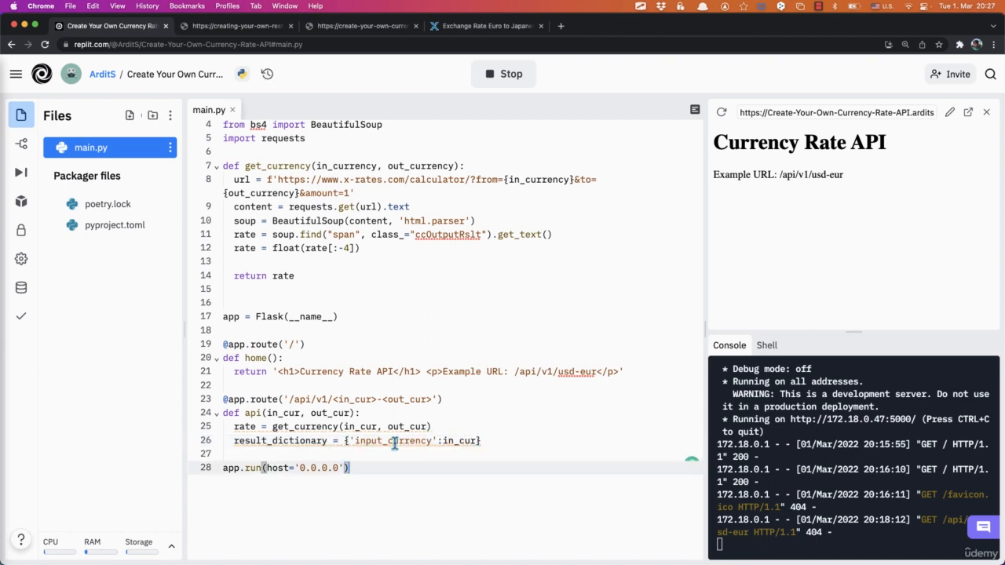
Finish result_dictionary with 'output_currency': out_cur and 'rate': rate entries
double_click(393, 441)
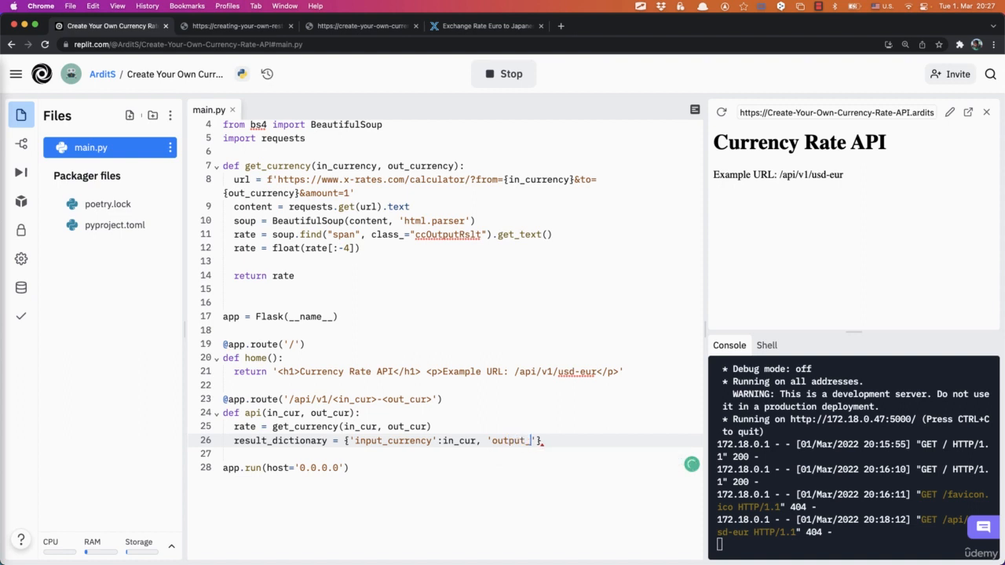
type("currency")
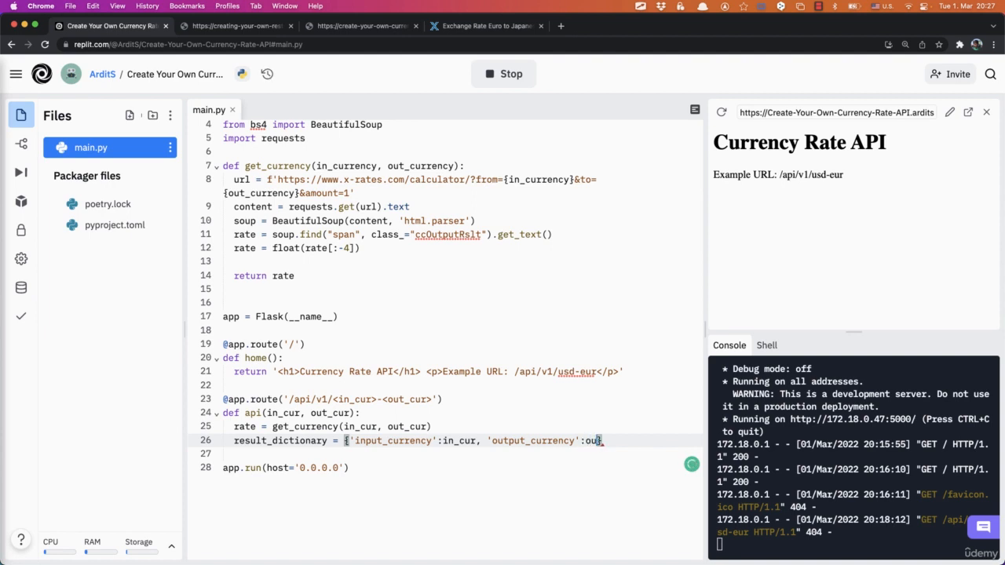
type("_cur")
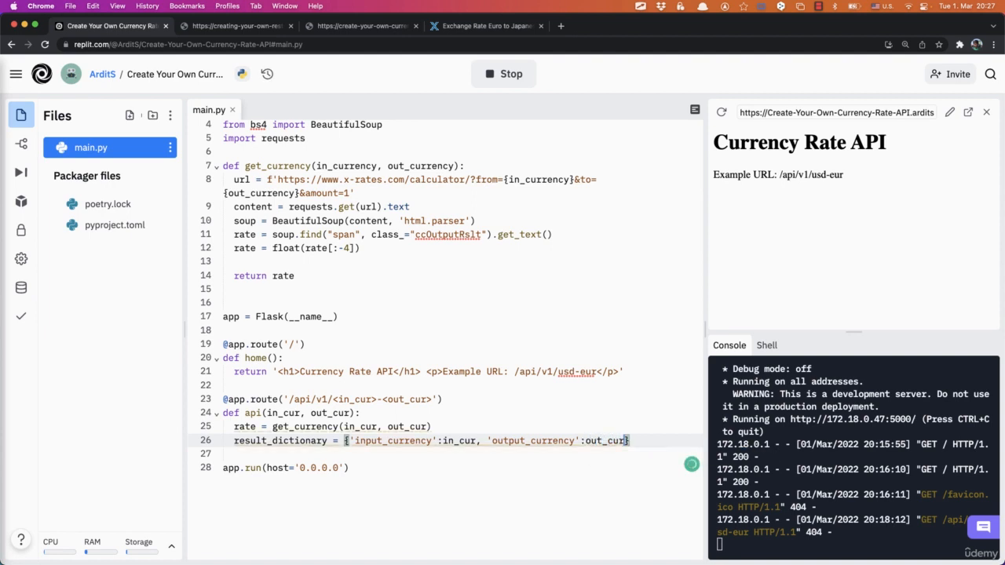
type(",")
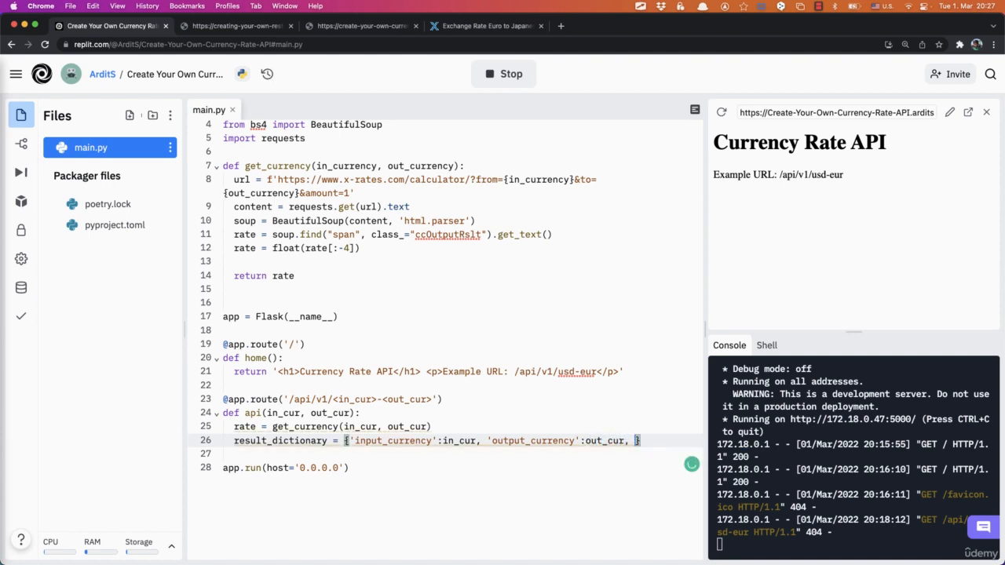
type("'rate':")
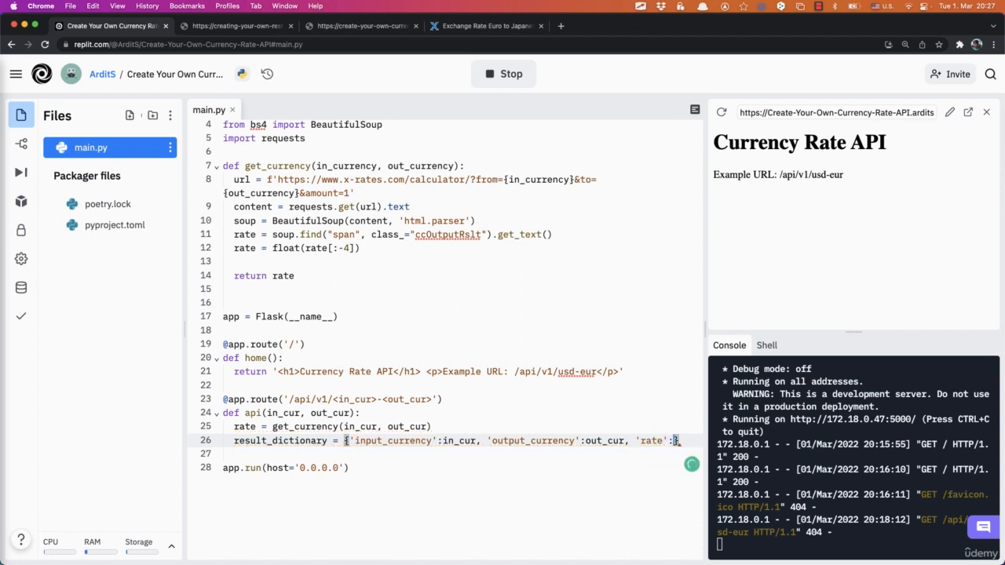
type("rate")
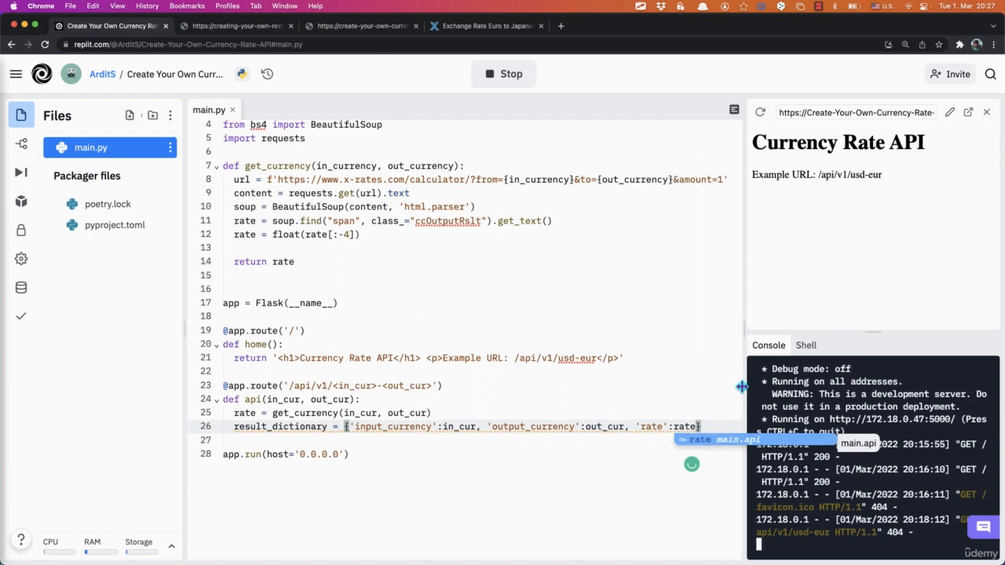
key("enter")
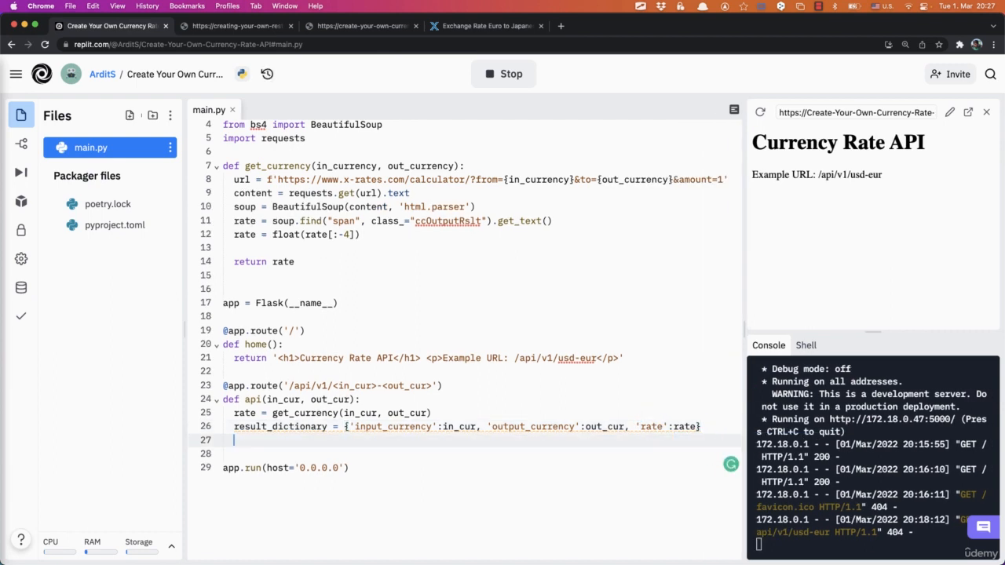
Return jsonify(result_dictionary) from the api route, with jsonify added to the flask import
type("return")
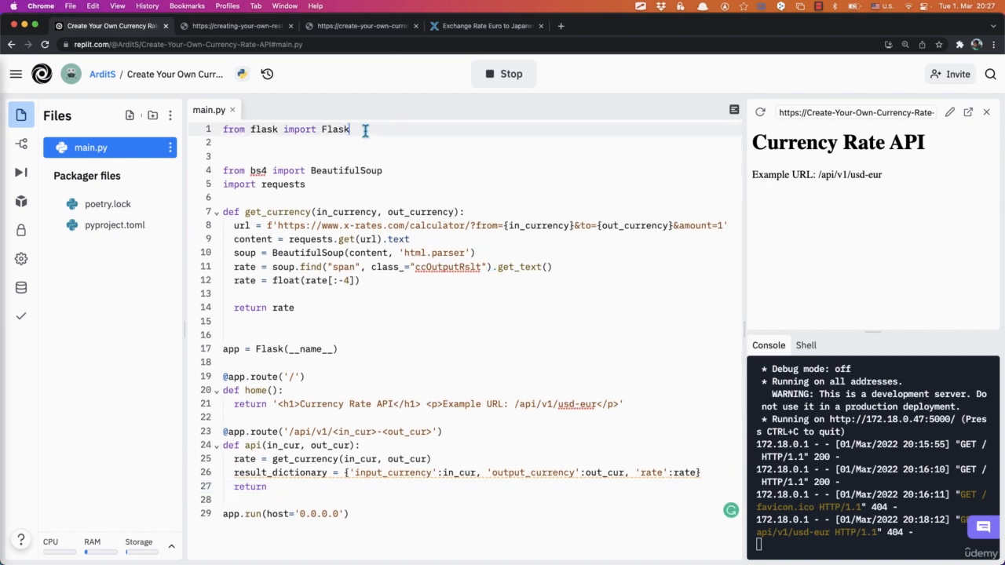
type(",")
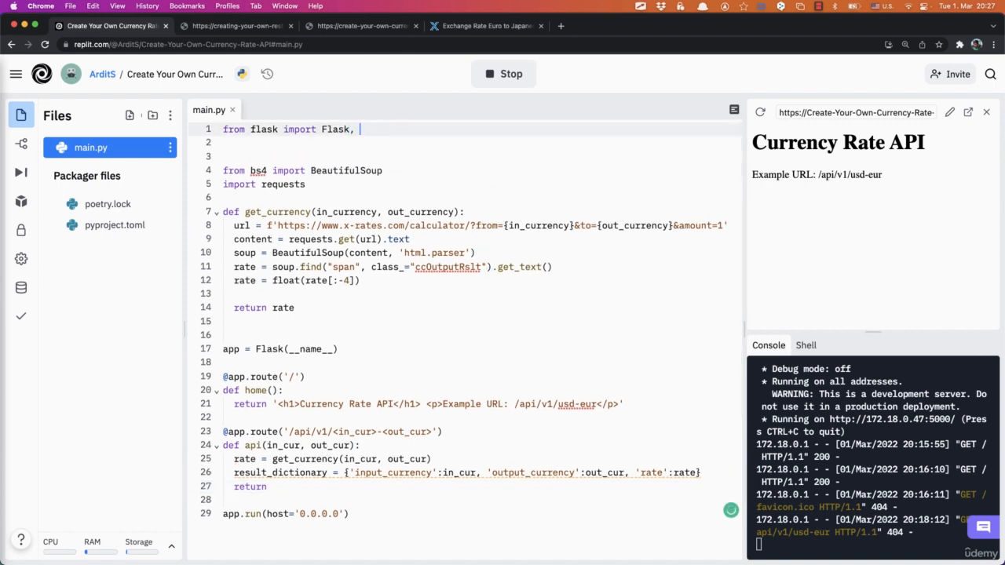
type("jsonify")
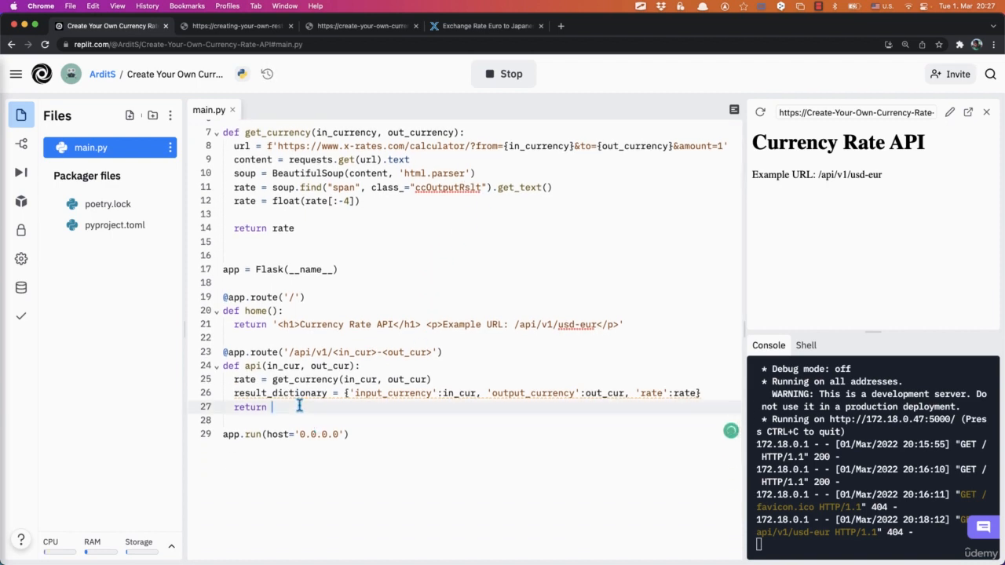
type("jsonify(")
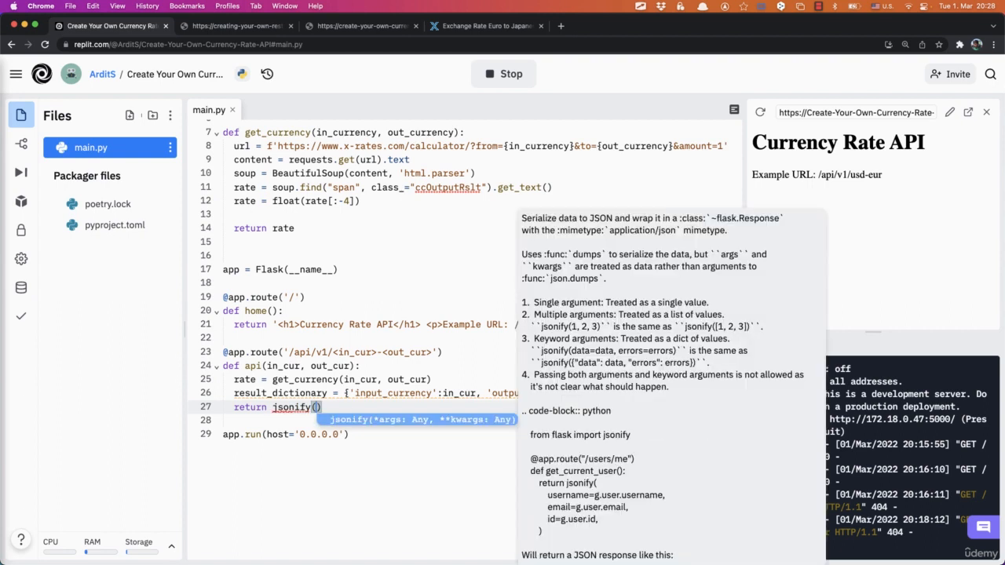
type("result_dictionary")
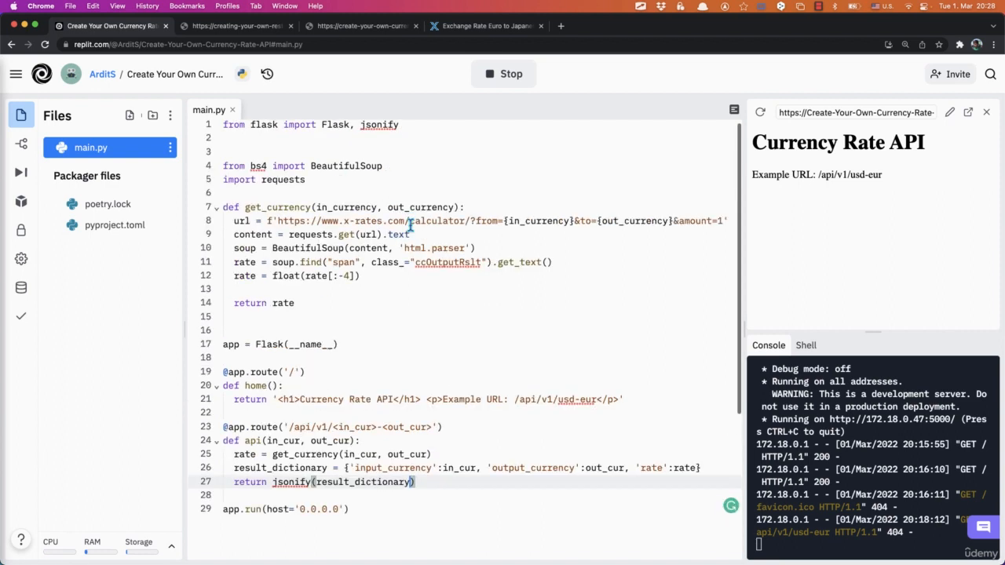
scroll("down", 3)
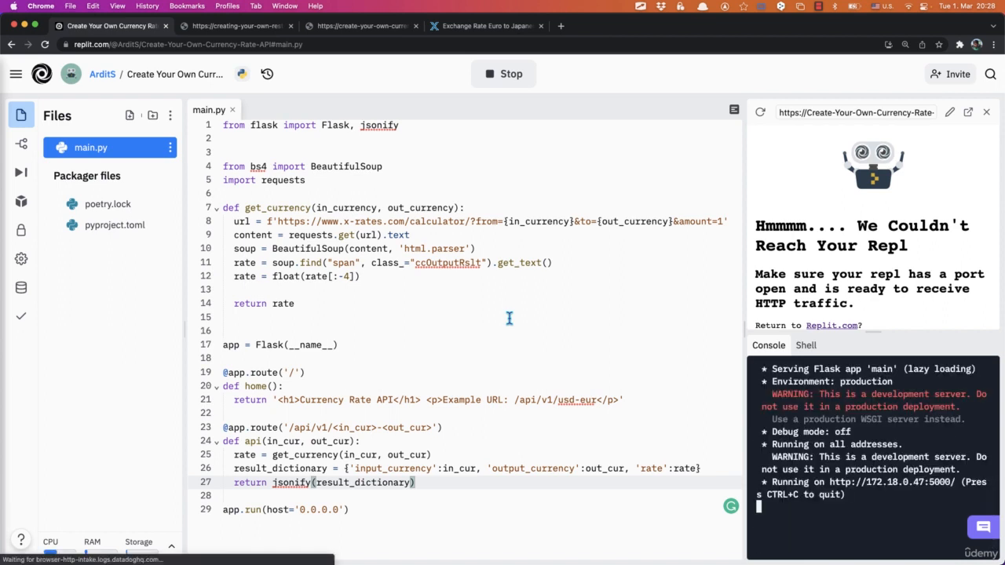
Load the live repl.co app at /api/v1/usd-eur in its own tab
left_click(760, 113)
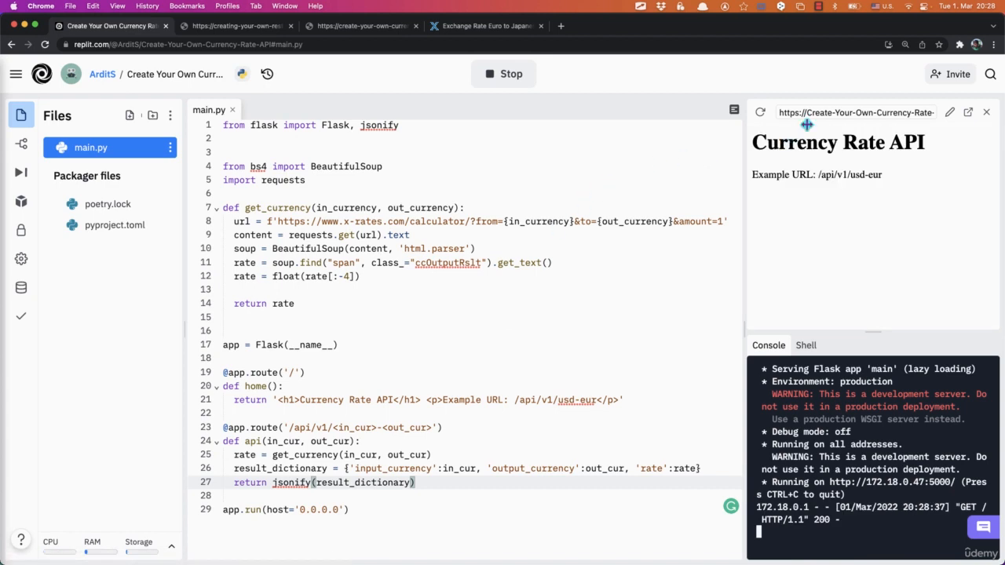
left_click(856, 112)
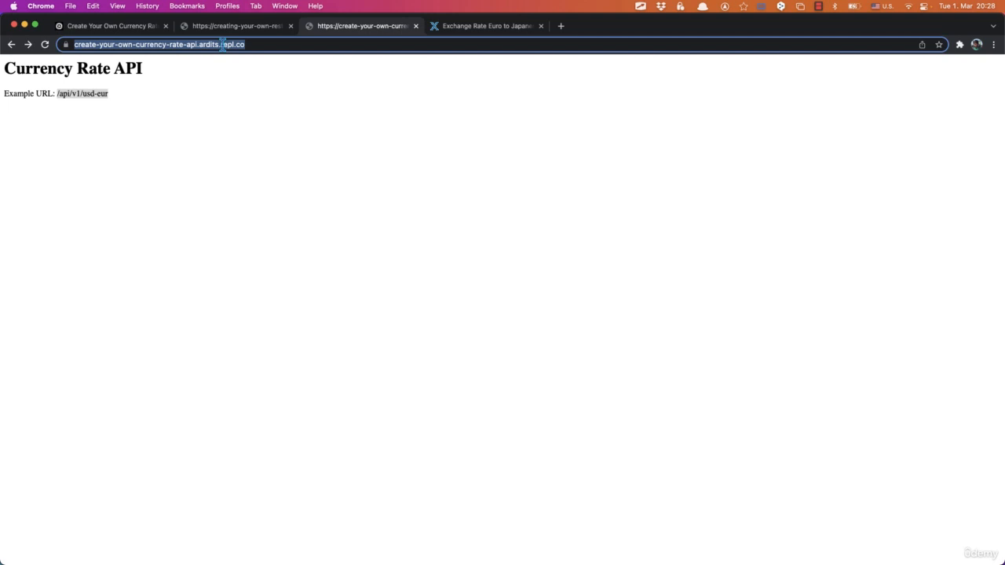
left_click(73, 93)
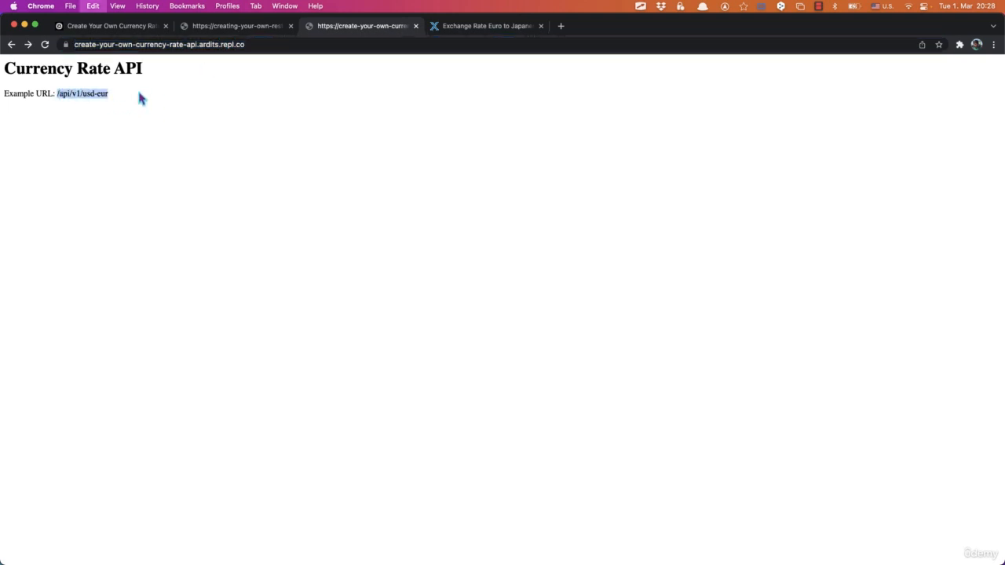
left_click(157, 44)
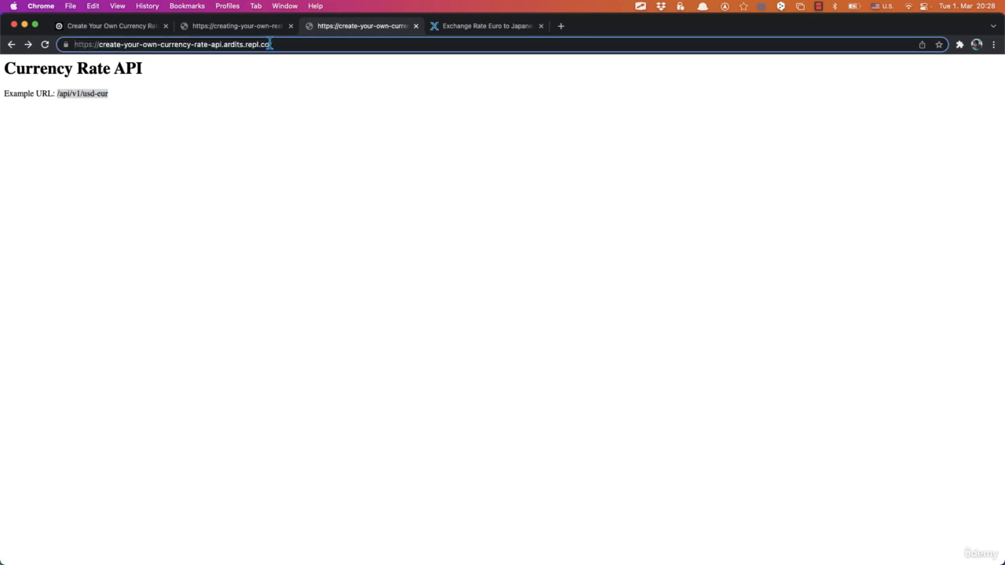
type("/api/v1/usd-eur")
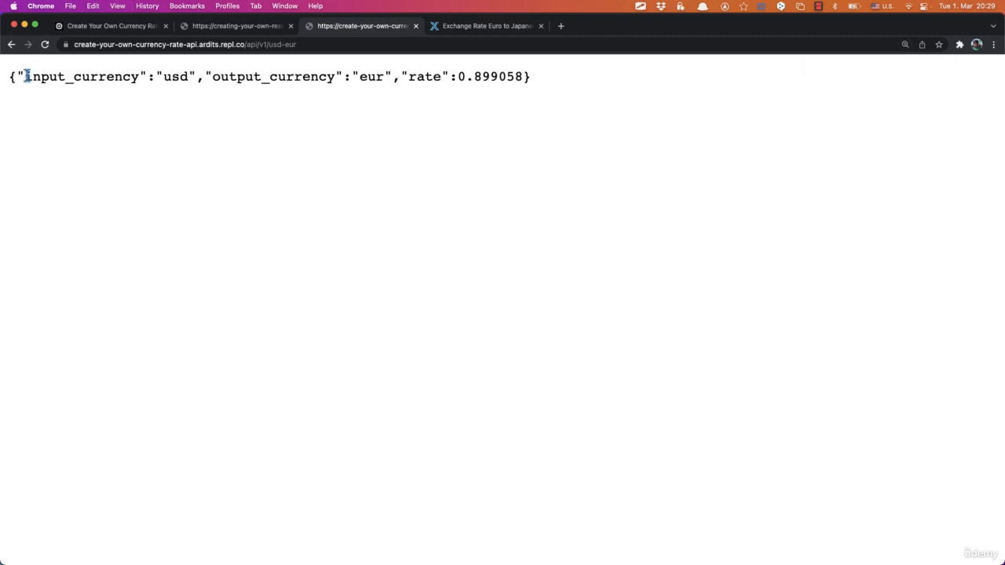
mouse_move(180, 76)
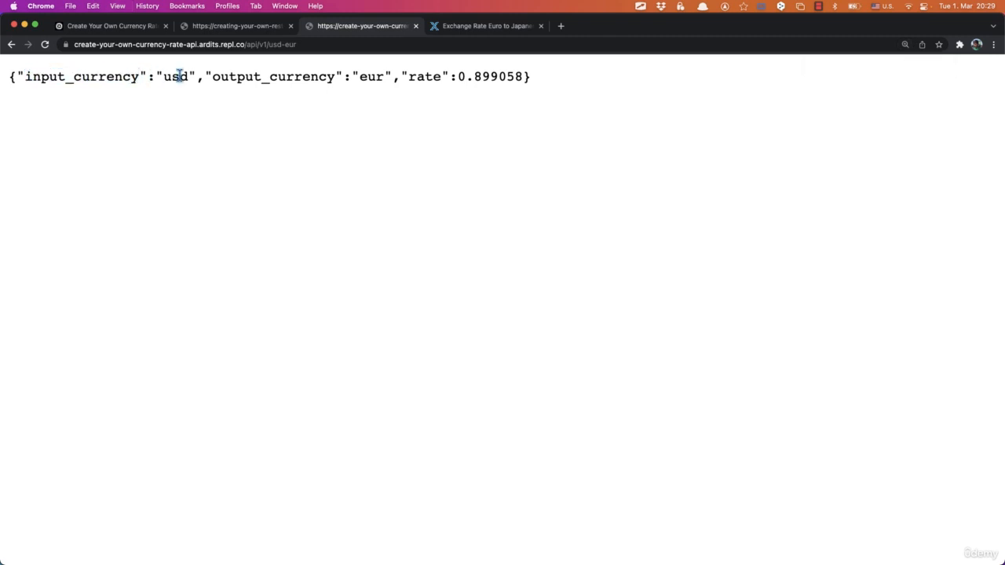
Inspect the JSON response's usd input currency and 0.899058 rate values
double_click(175, 77)
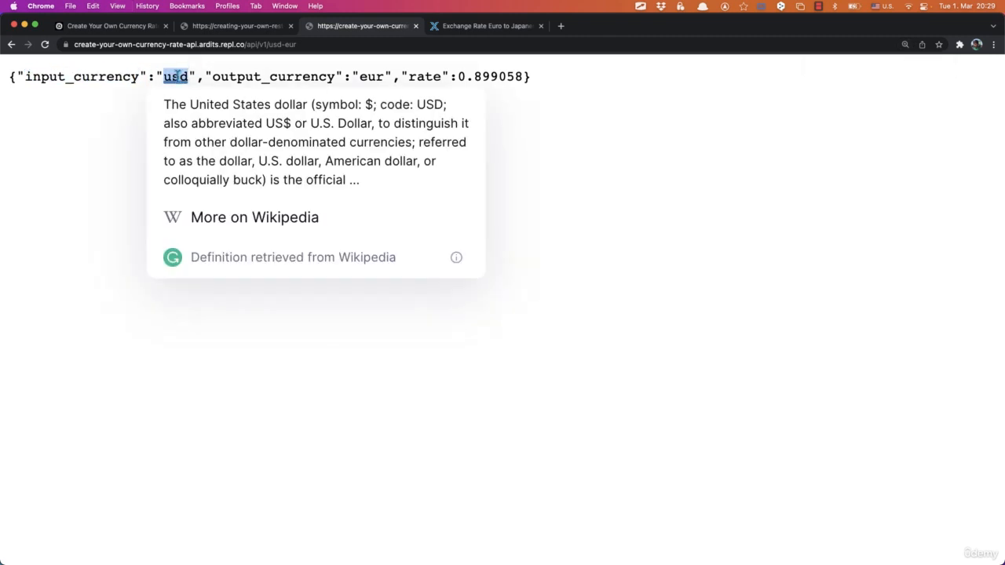
left_click(299, 77)
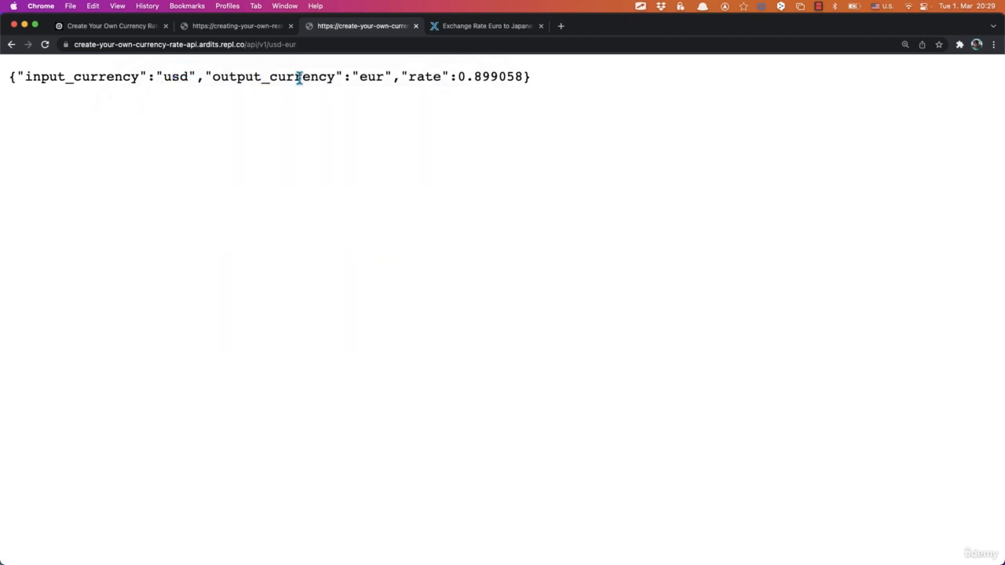
mouse_move(373, 77)
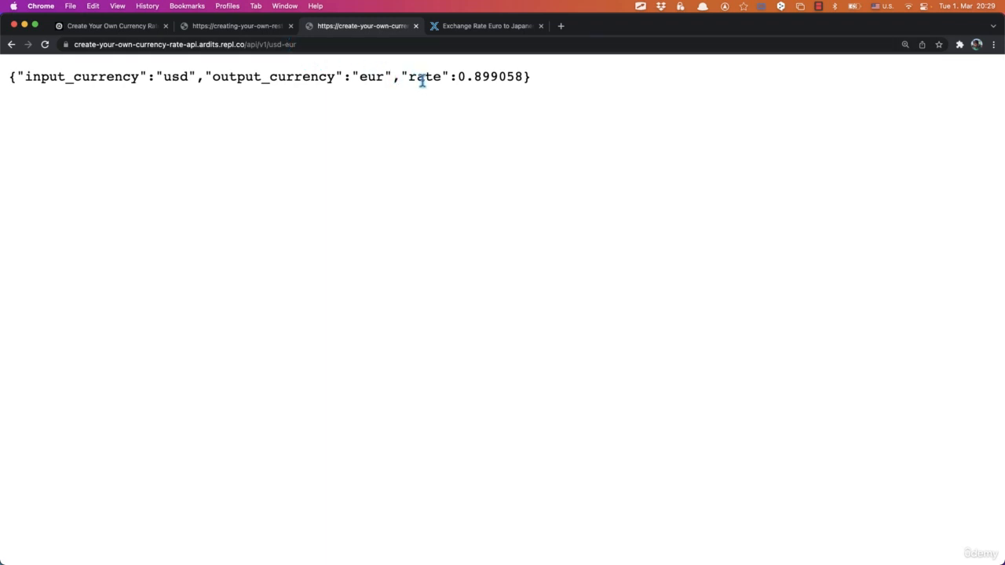
double_click(499, 76)
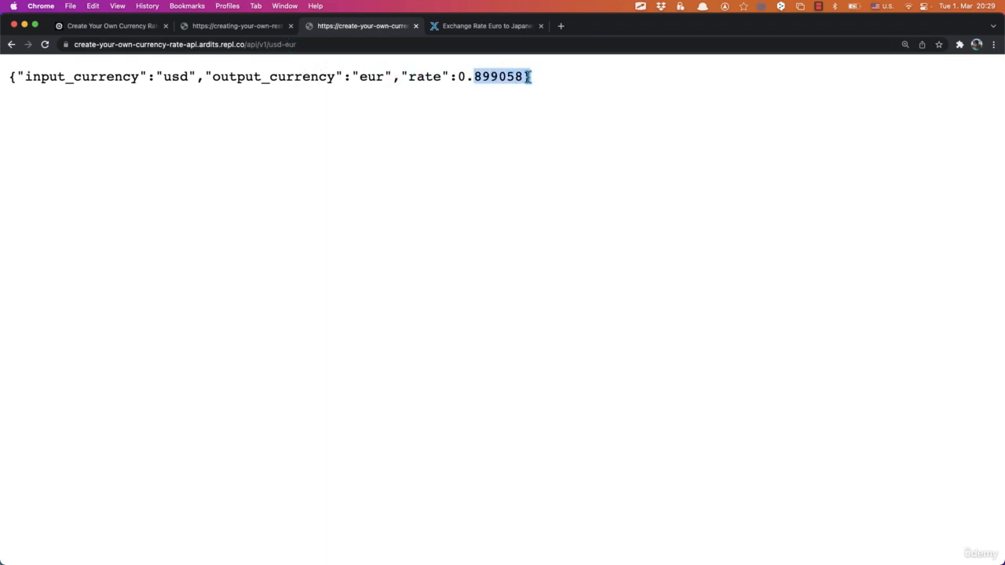
left_click(110, 26)
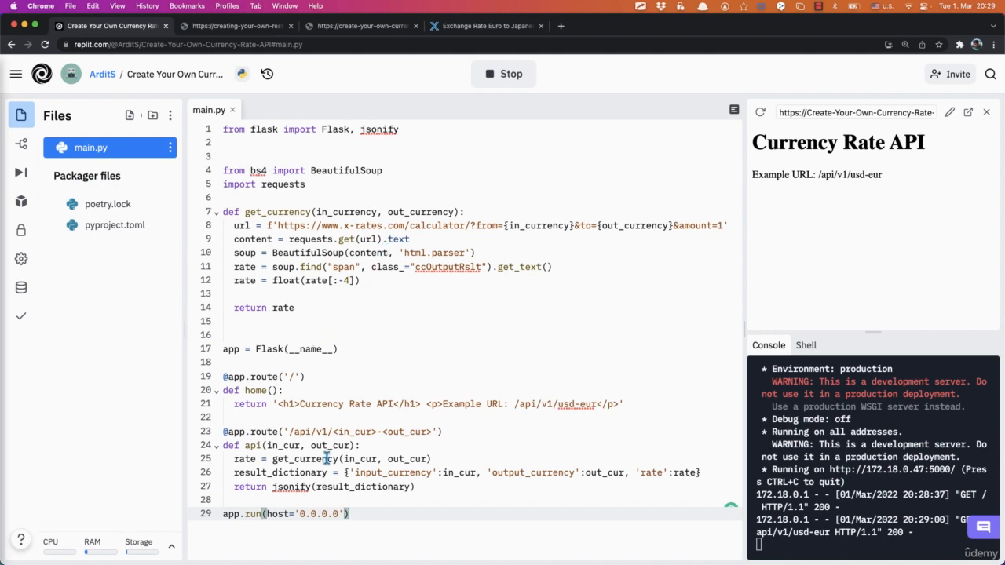
Review main.py, then return to the live Currency Rate API home page tab
double_click(304, 514)
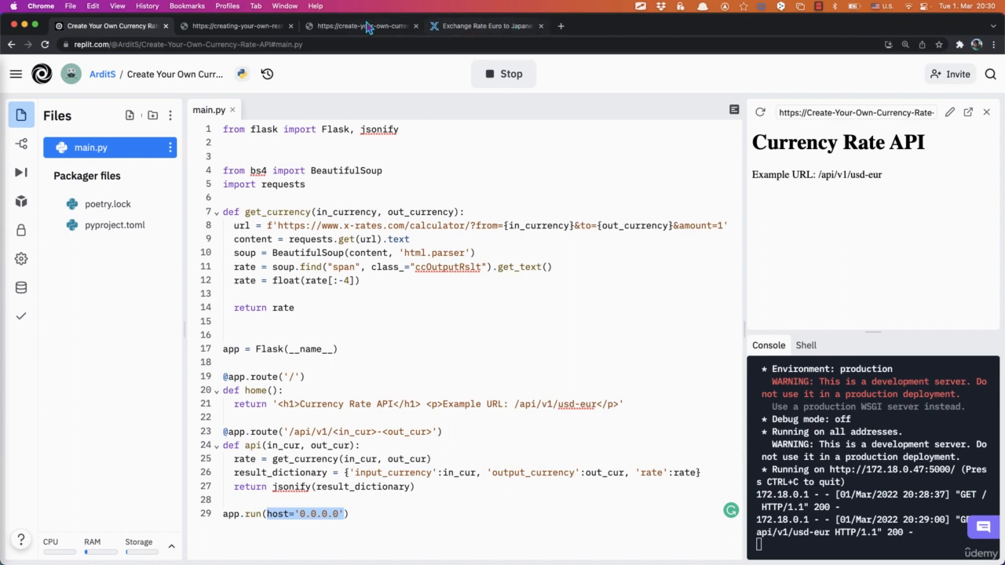
left_click(361, 26)
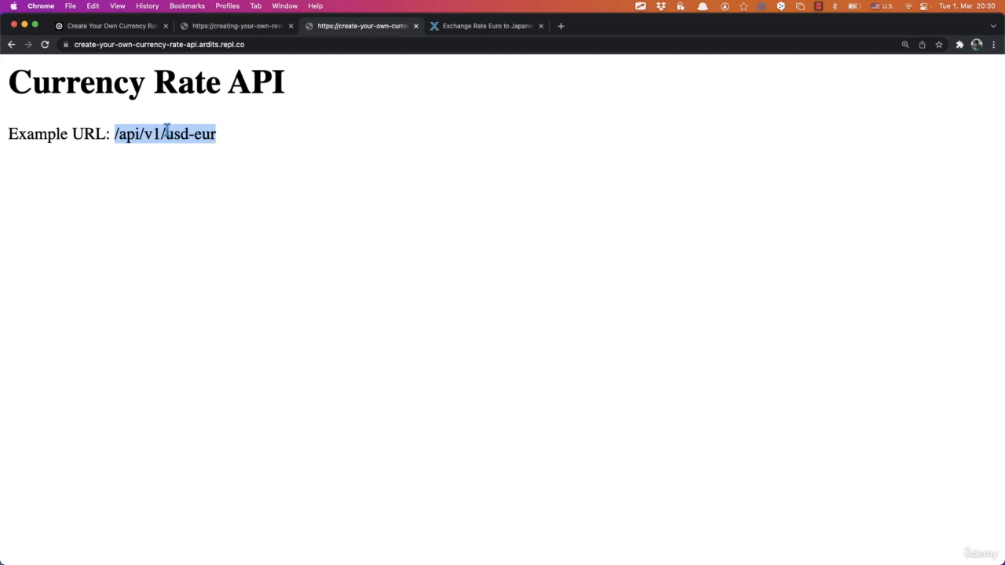
Reload the /api/v1/usd-eur endpoint from the address bar suggestion
left_click(157, 44)
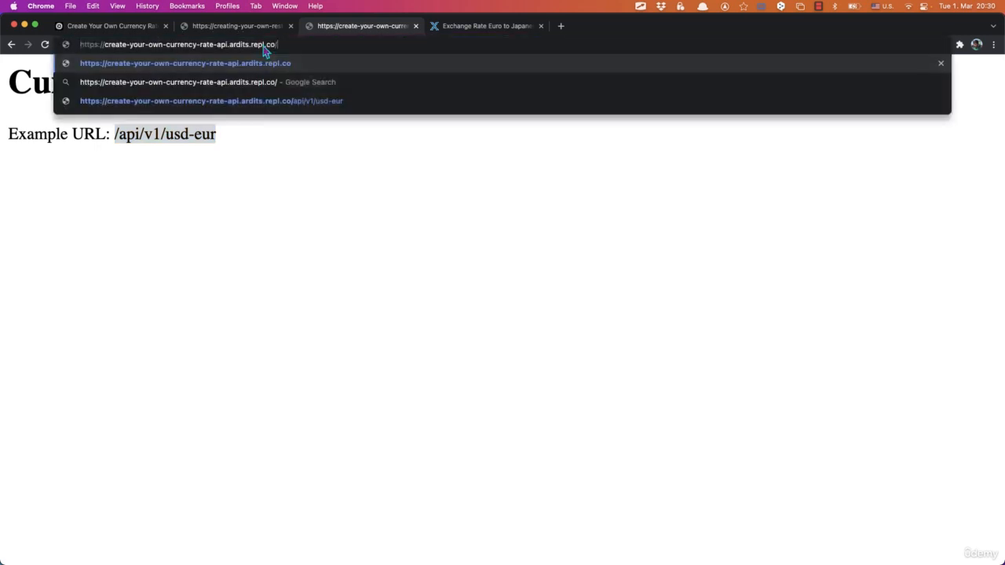
key("Return")
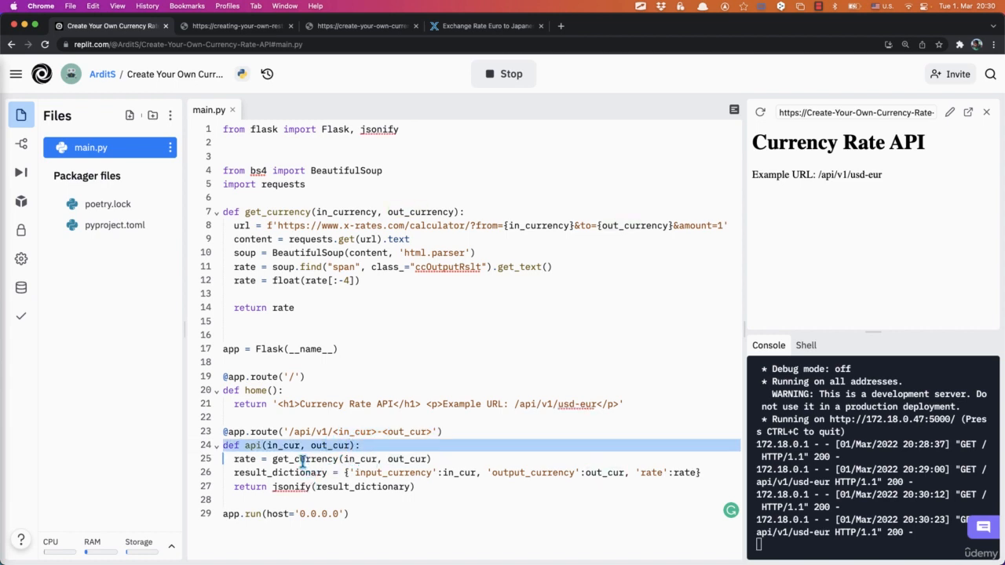
double_click(305, 459)
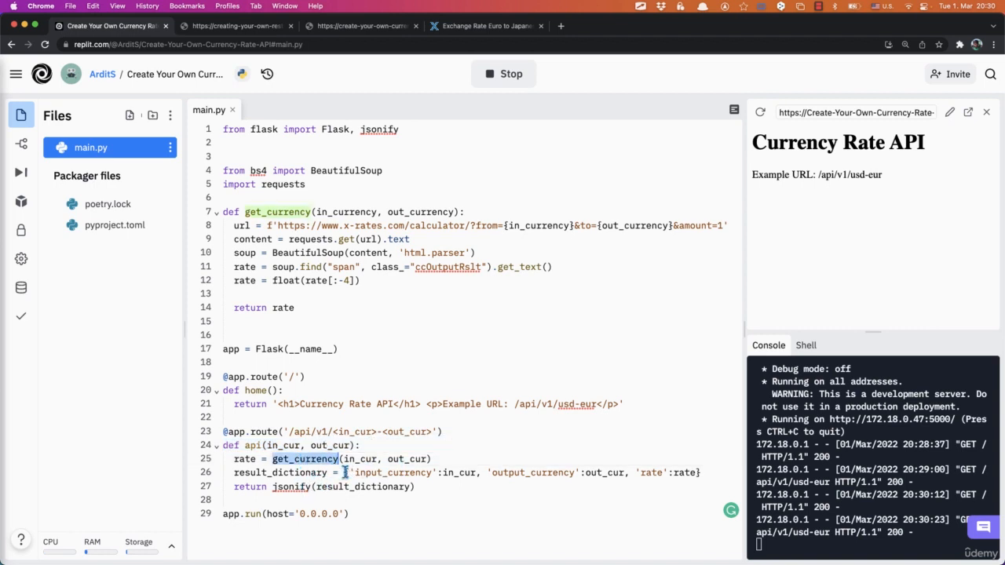
left_click_drag(343, 472, 699, 472)
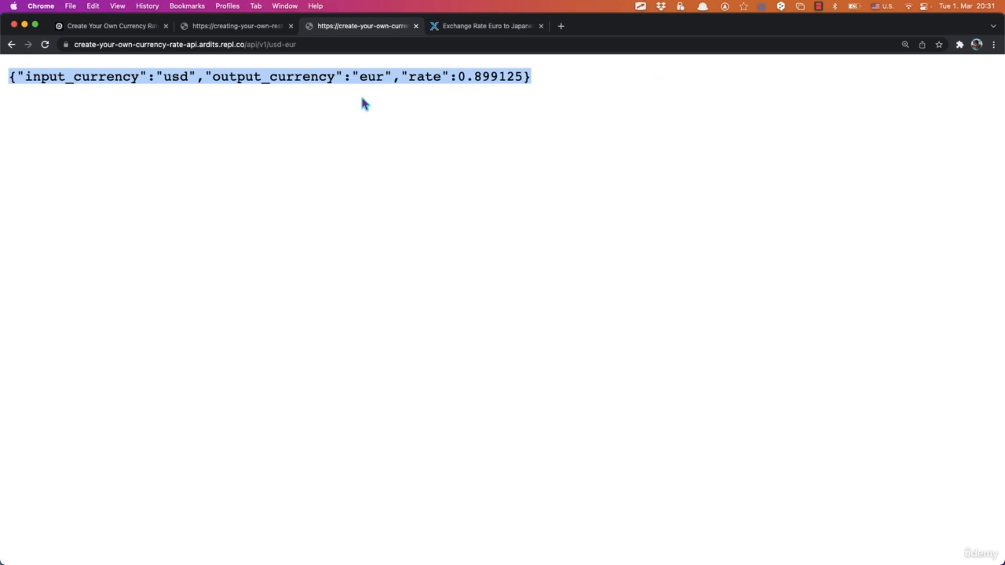
mouse_move(294, 75)
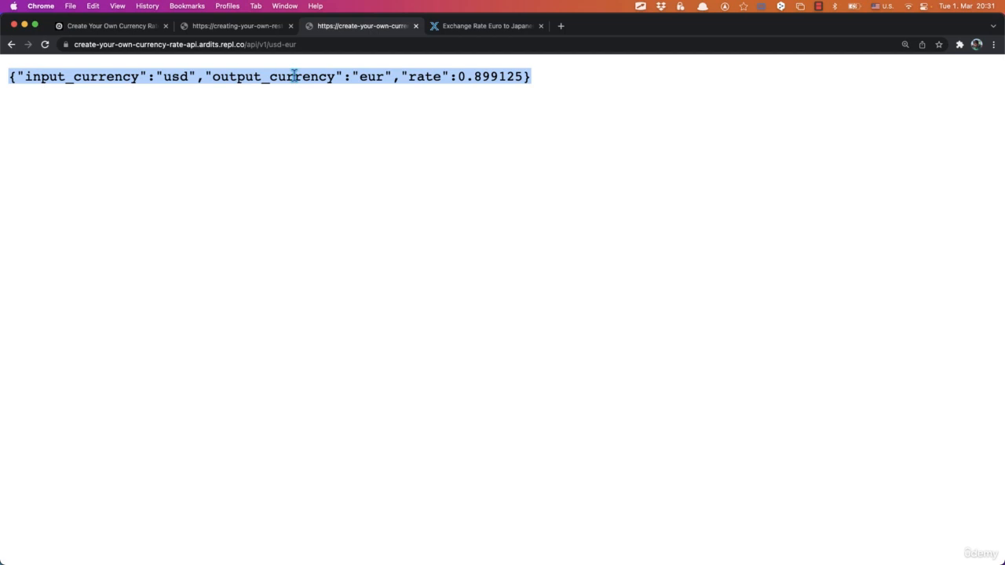
left_click(110, 25)
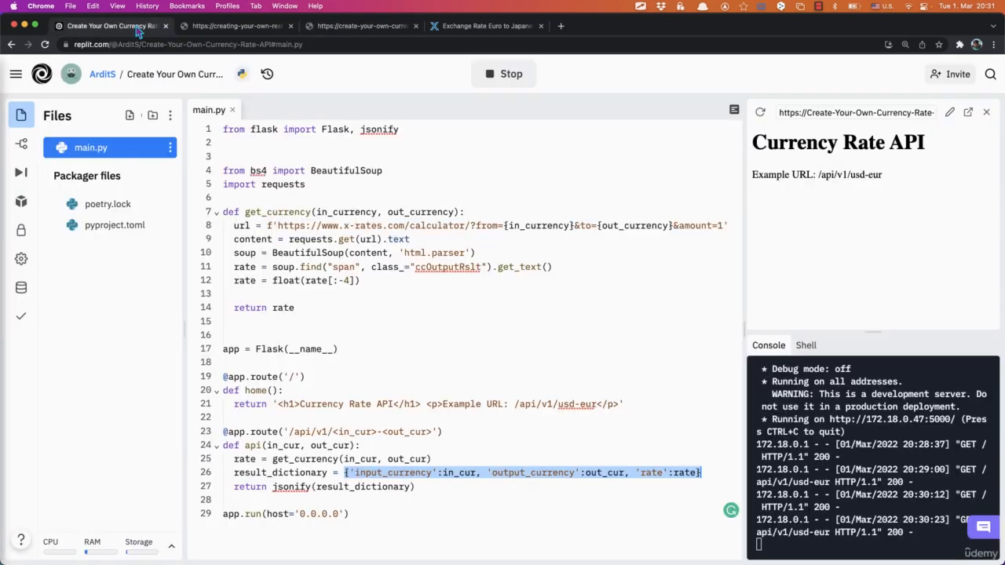